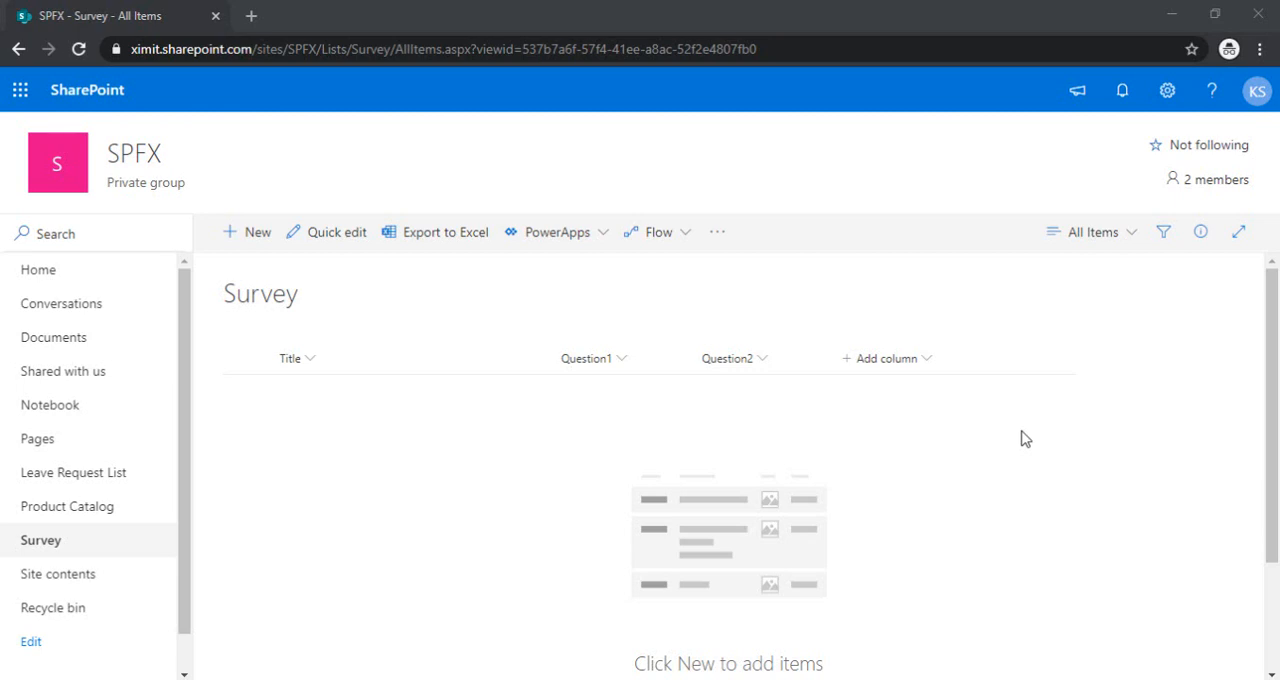
{"action": "mouse_move", "coordinate": [231, 308]}
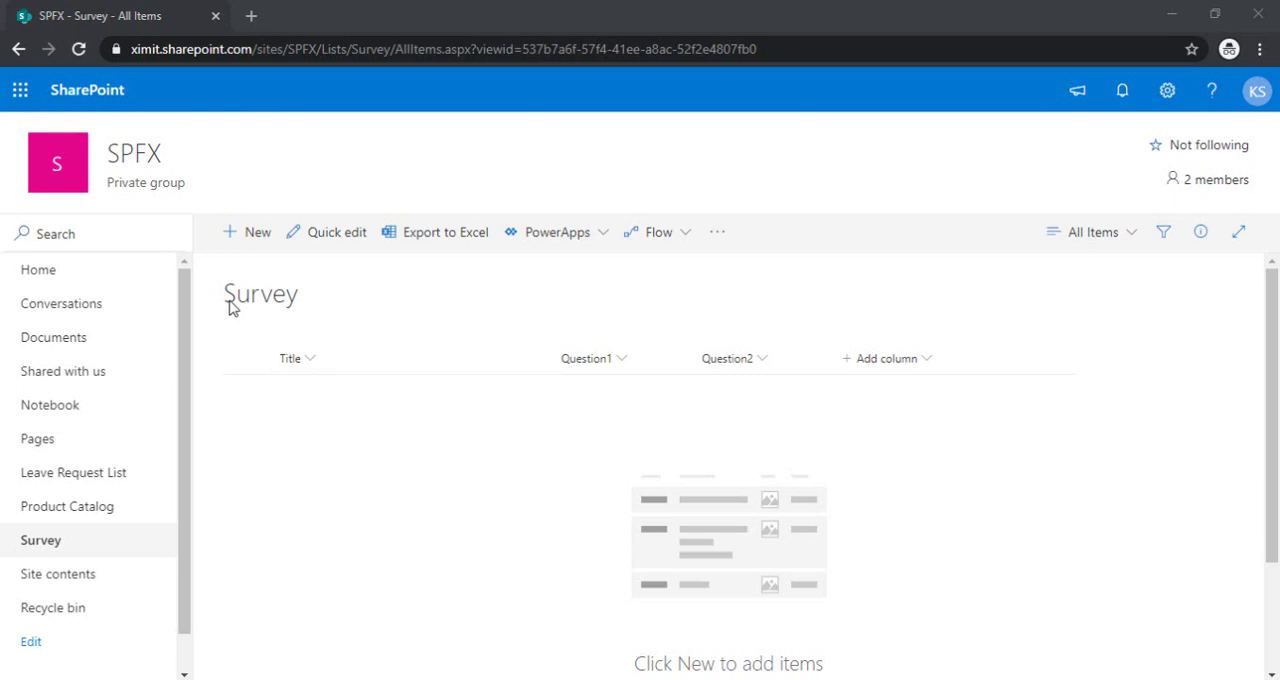
{"action": "mouse_move", "coordinate": [323, 382]}
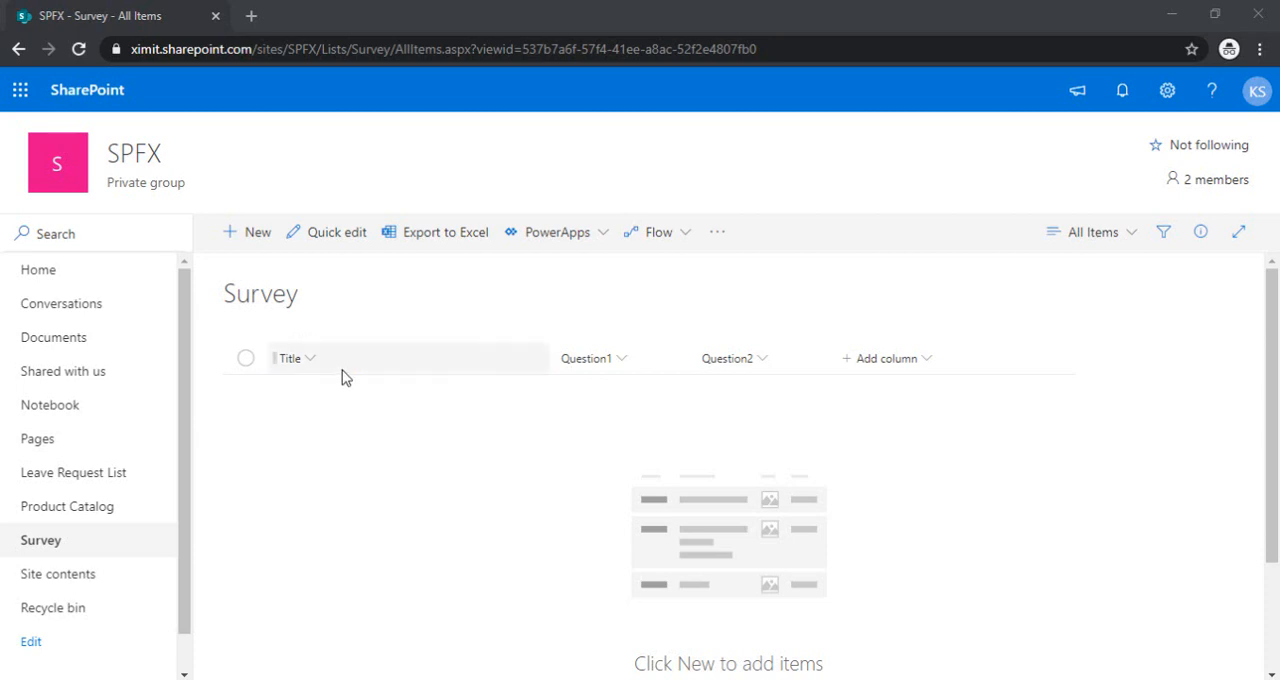
{"action": "mouse_move", "coordinate": [313, 387]}
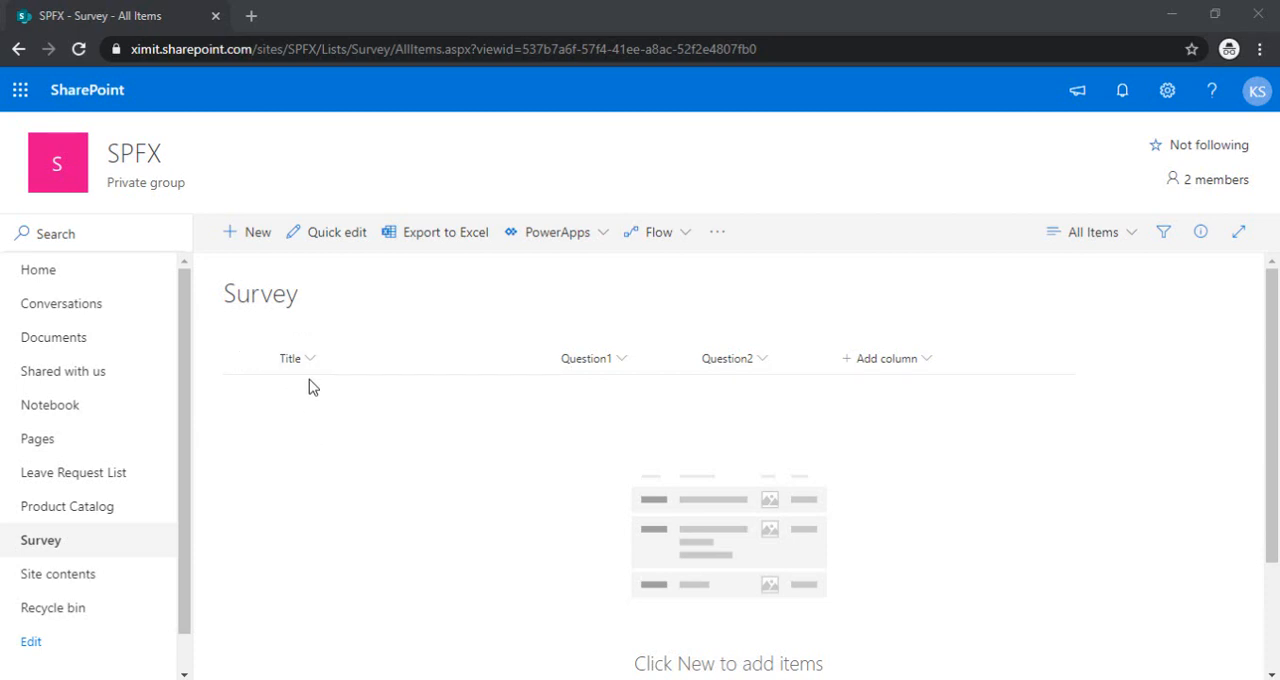
{"action": "mouse_move", "coordinate": [540, 394]}
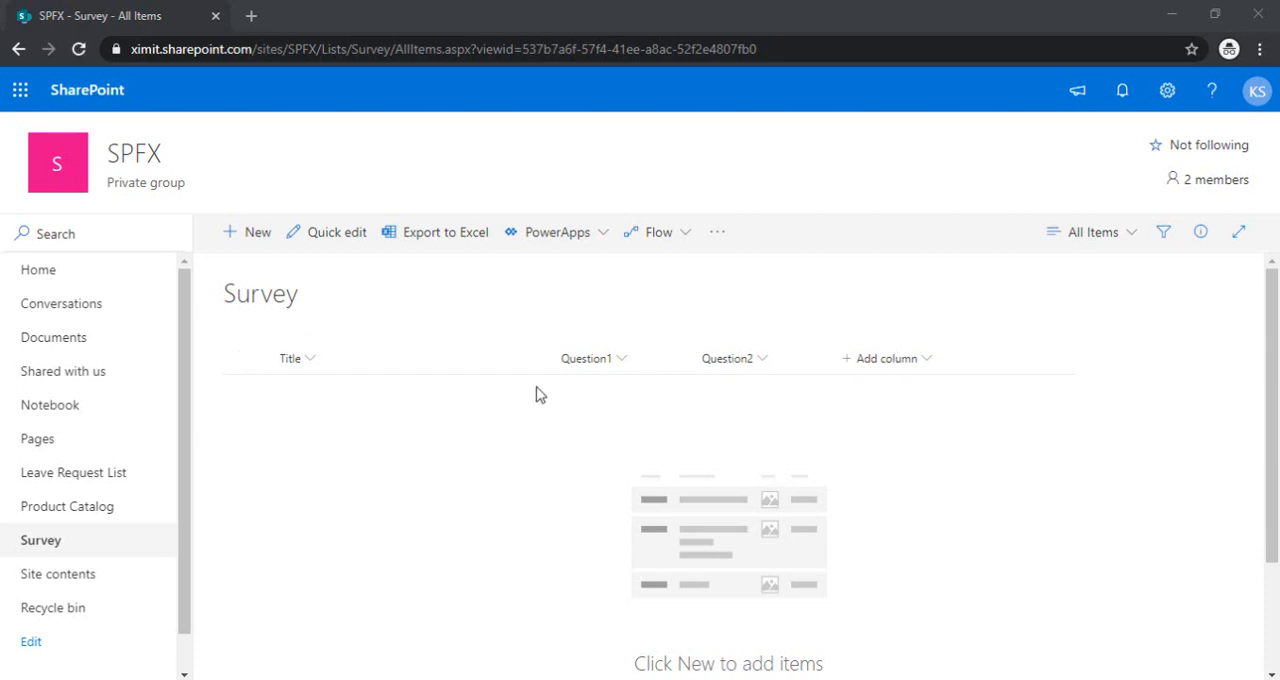
{"action": "mouse_move", "coordinate": [603, 377]}
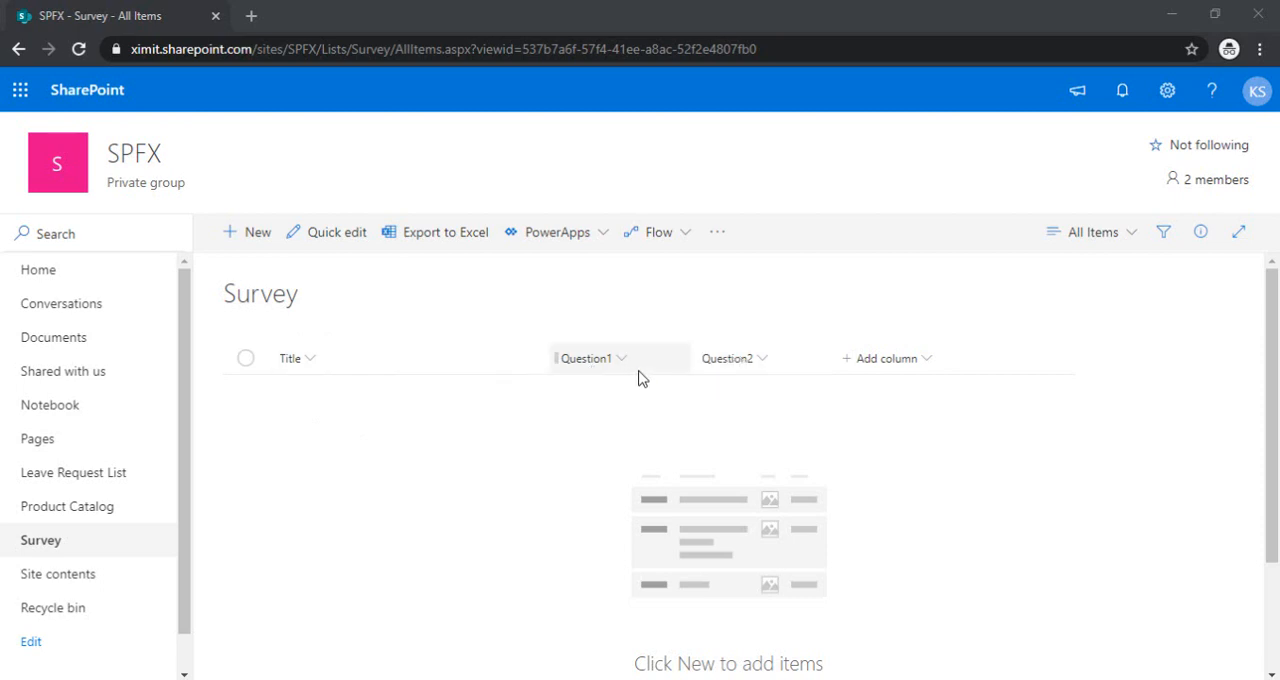
{"action": "mouse_move", "coordinate": [265, 25]}
{"action": "type", "text": "make."}
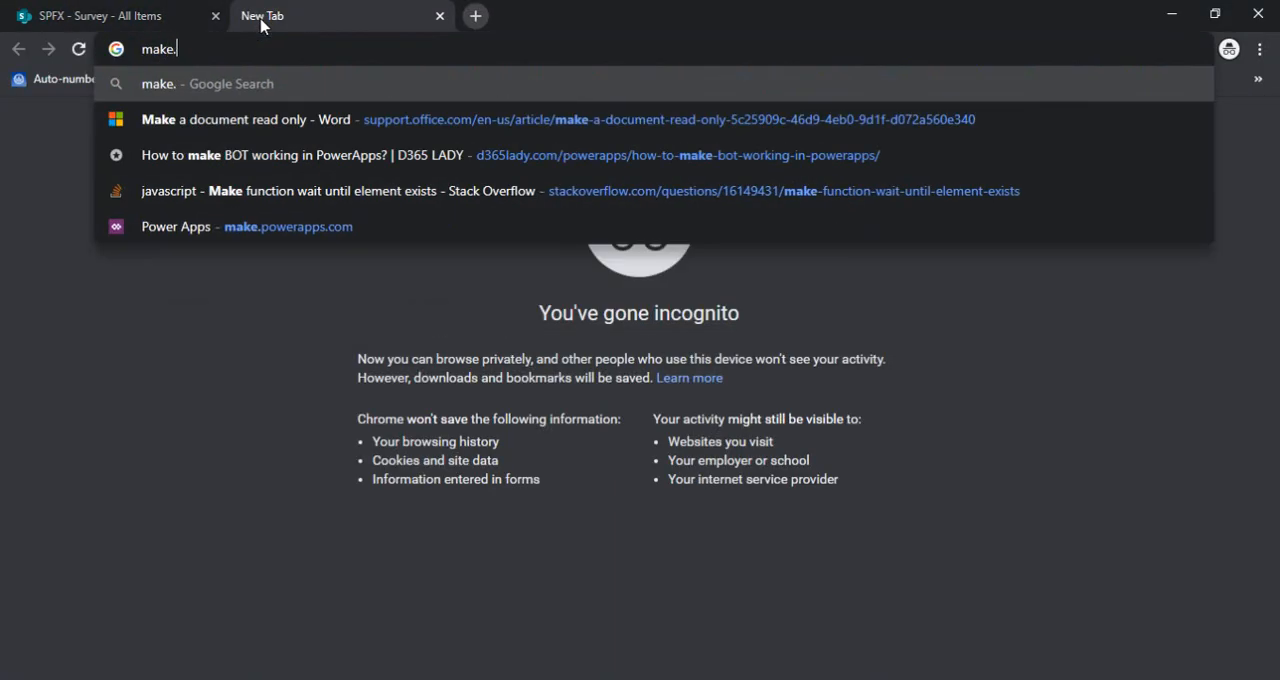
- Go to make.powerapps.com and create a blank canvas app named 'Quiz-Survey'
{"action": "type", "text": "powerapps.com/environments/Default-79567bb7-74dc-4700-84fa-7caef3506f32/templates"}
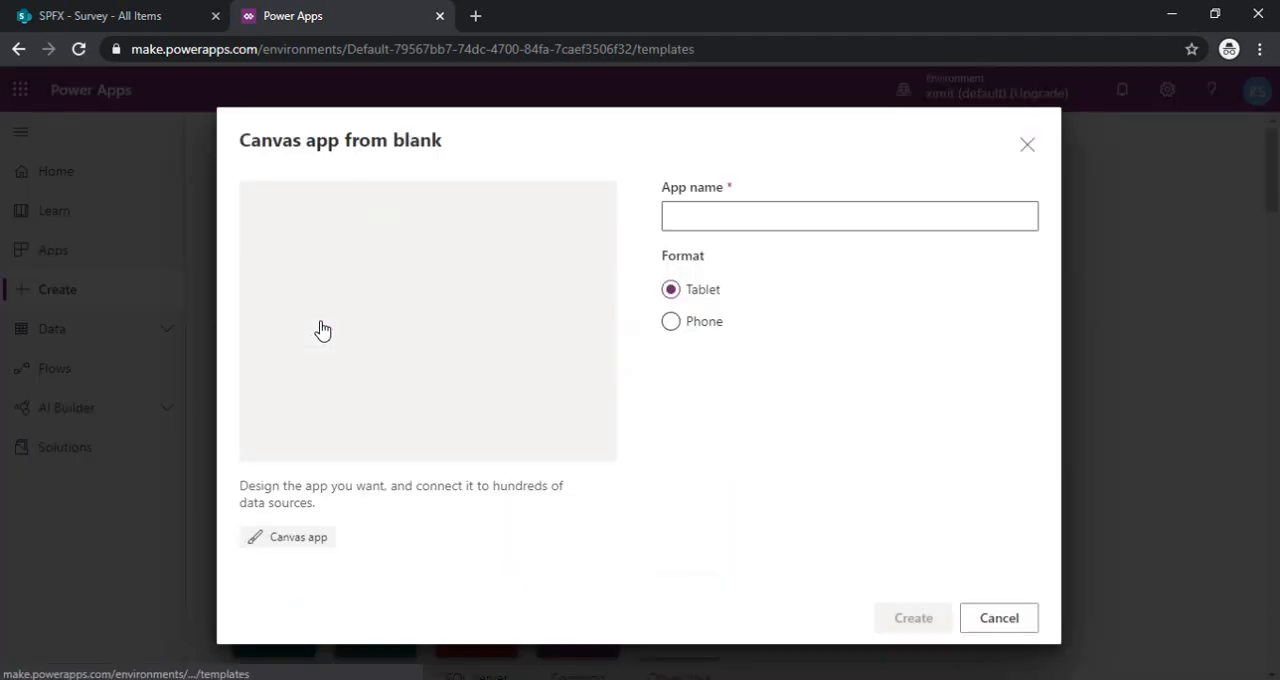
{"action": "left_click", "coordinate": [670, 321]}
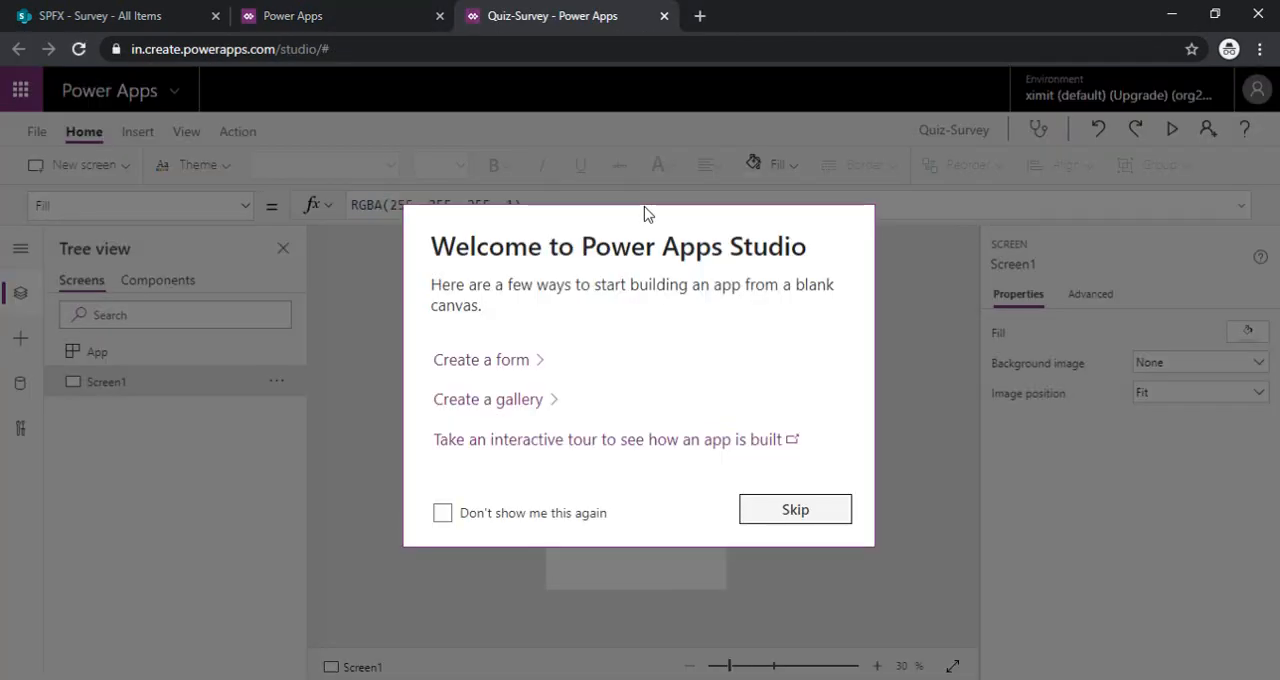
- Skip the welcome dialog and rename Screen1 to 'Question1' in the Tree view
{"action": "left_click", "coordinate": [794, 509]}
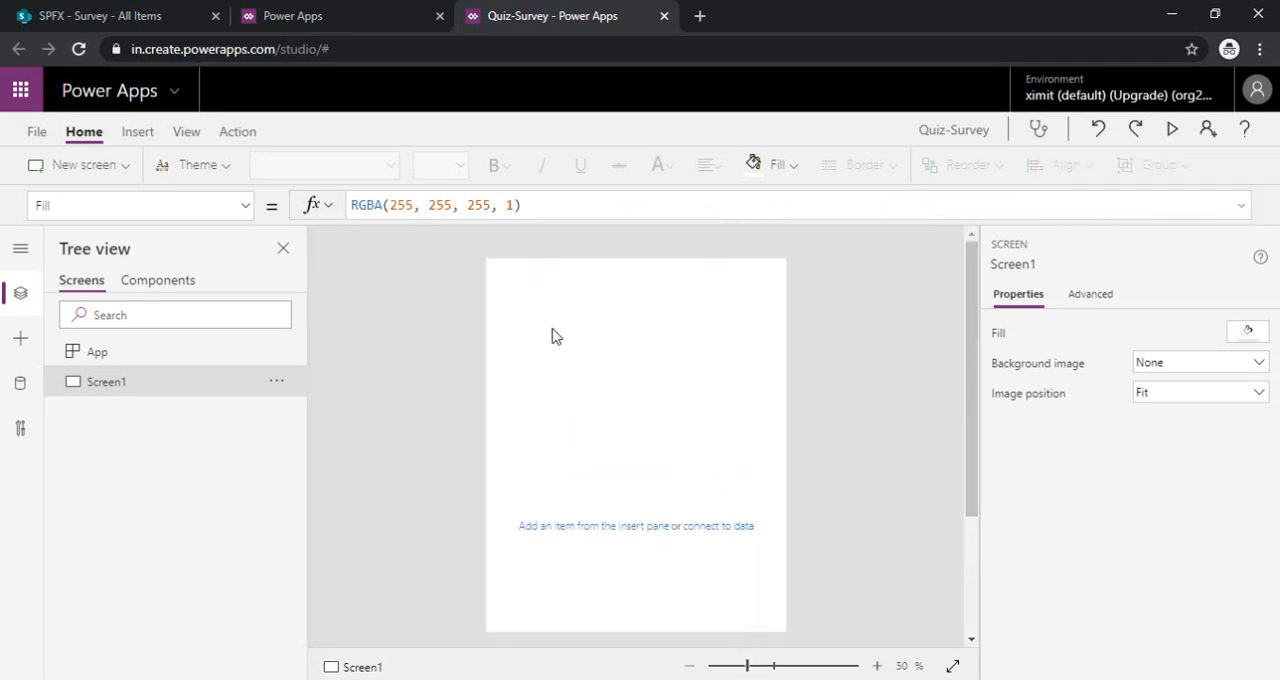
{"action": "mouse_move", "coordinate": [249, 373]}
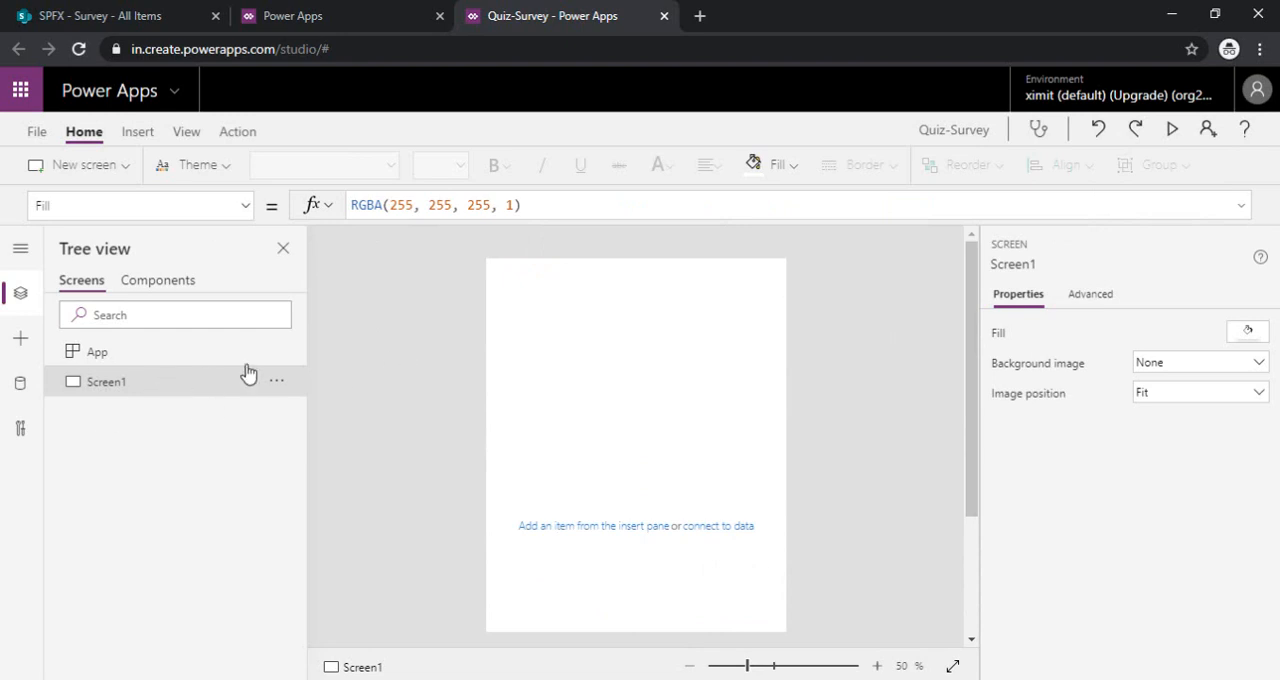
{"action": "mouse_move", "coordinate": [278, 381]}
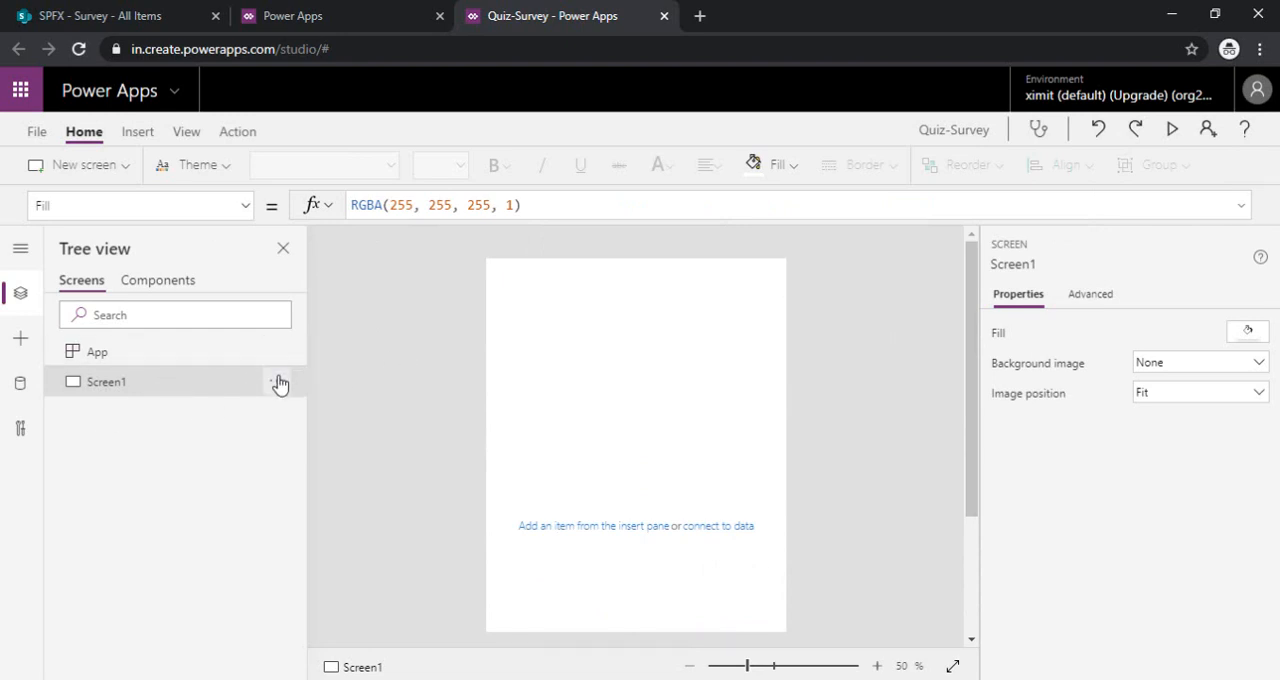
{"action": "double_click", "coordinate": [107, 381]}
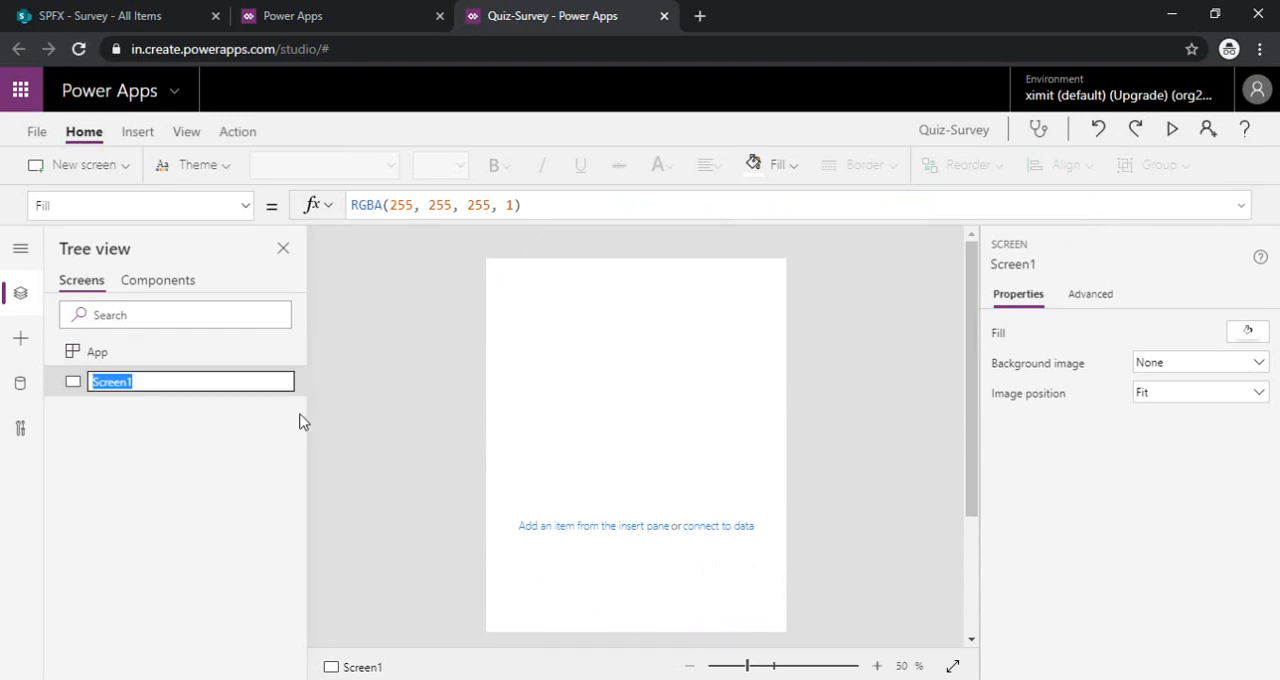
{"action": "type", "text": "Questi"}
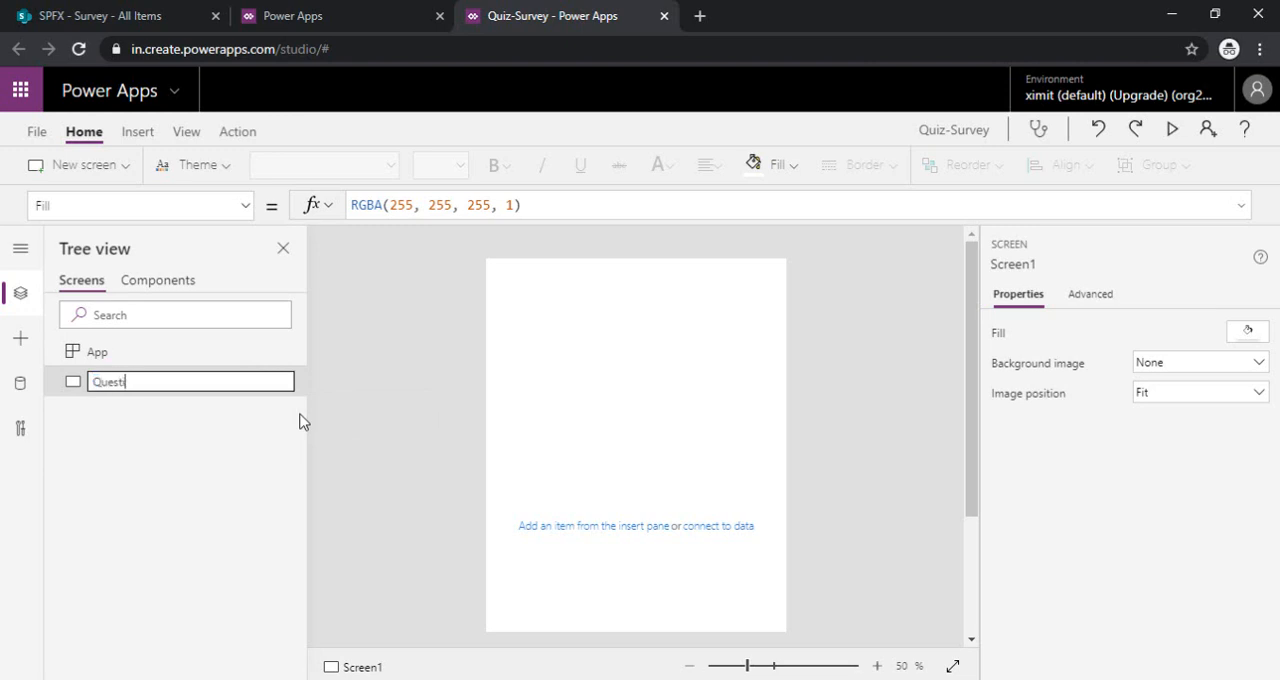
{"action": "key", "text": "Return"}
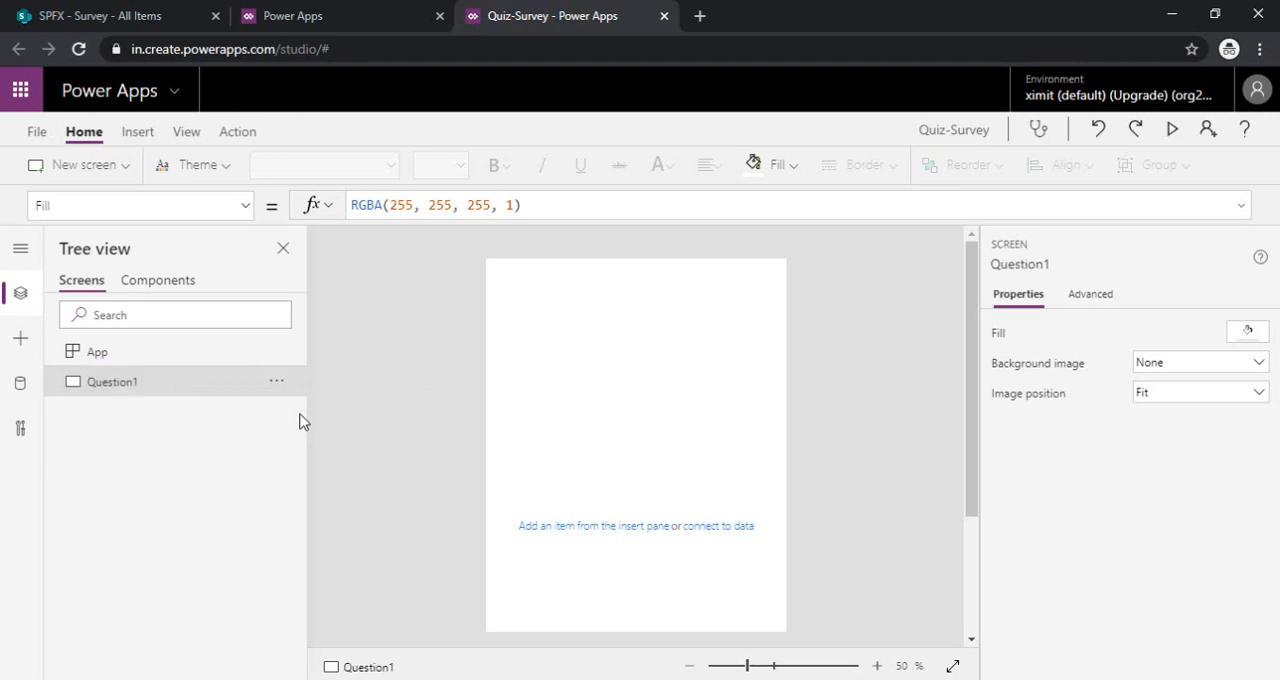
{"action": "mouse_move", "coordinate": [428, 345]}
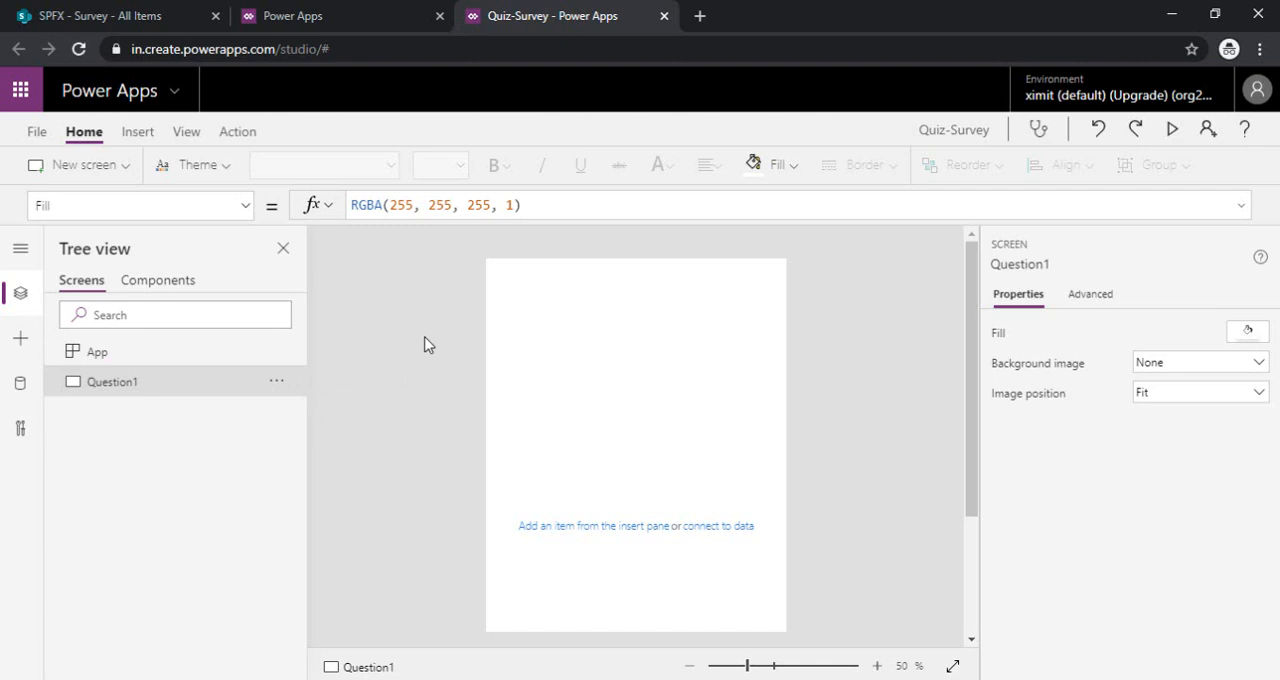
{"action": "mouse_move", "coordinate": [320, 374]}
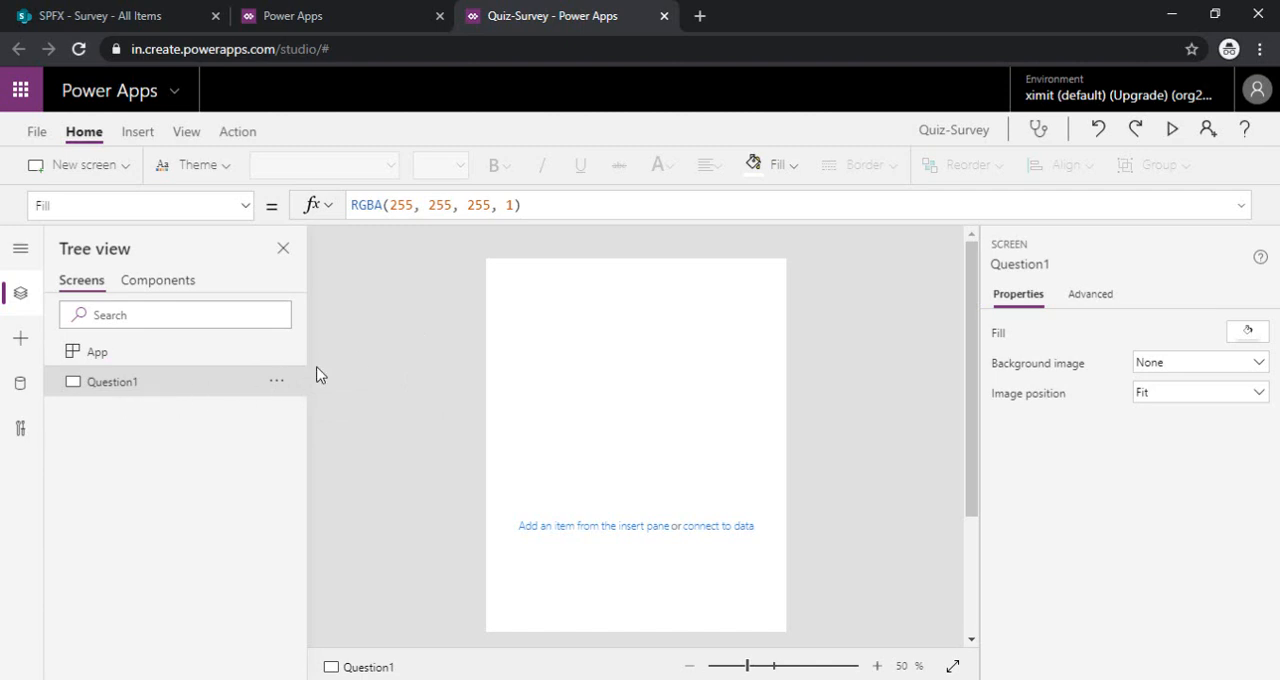
{"action": "mouse_move", "coordinate": [534, 308]}
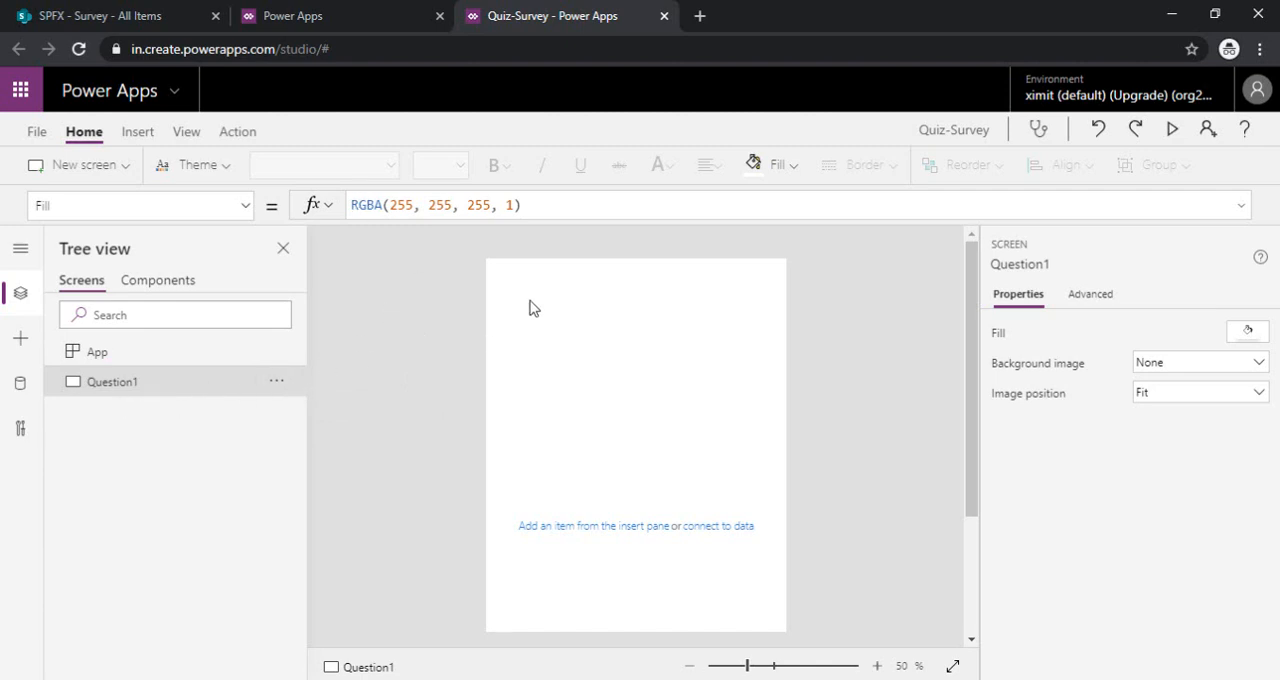
{"action": "mouse_move", "coordinate": [359, 334]}
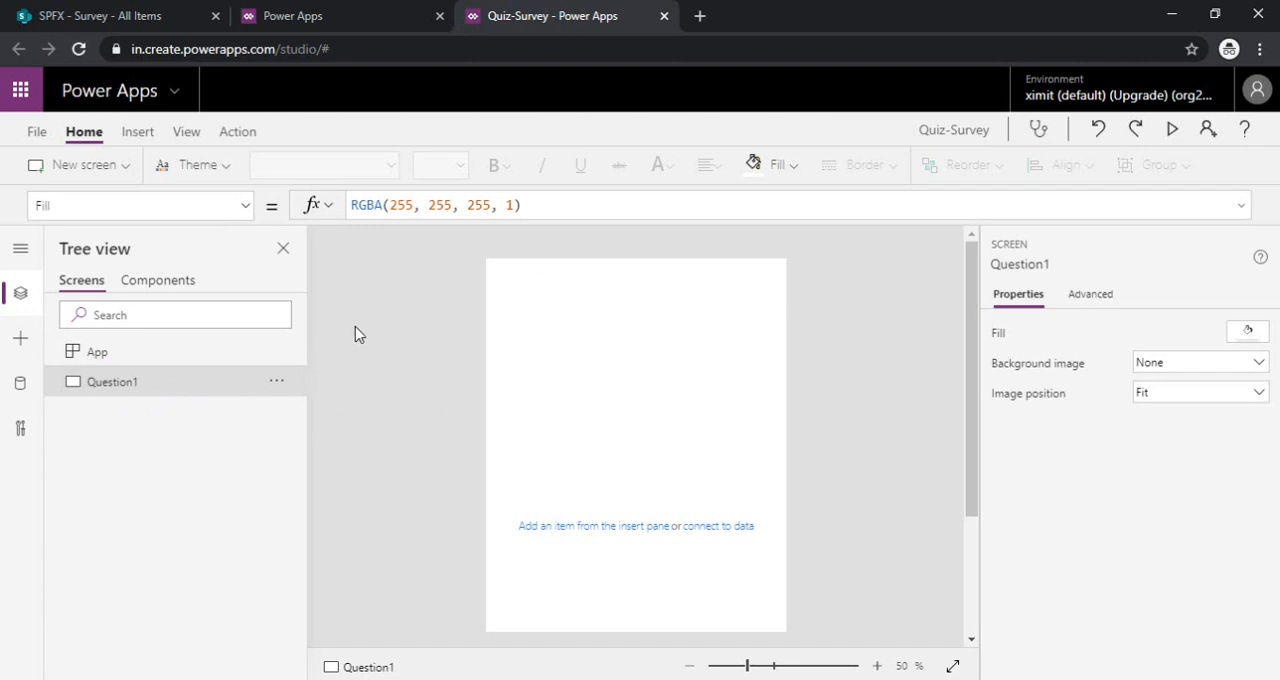
{"action": "left_click", "coordinate": [137, 131]}
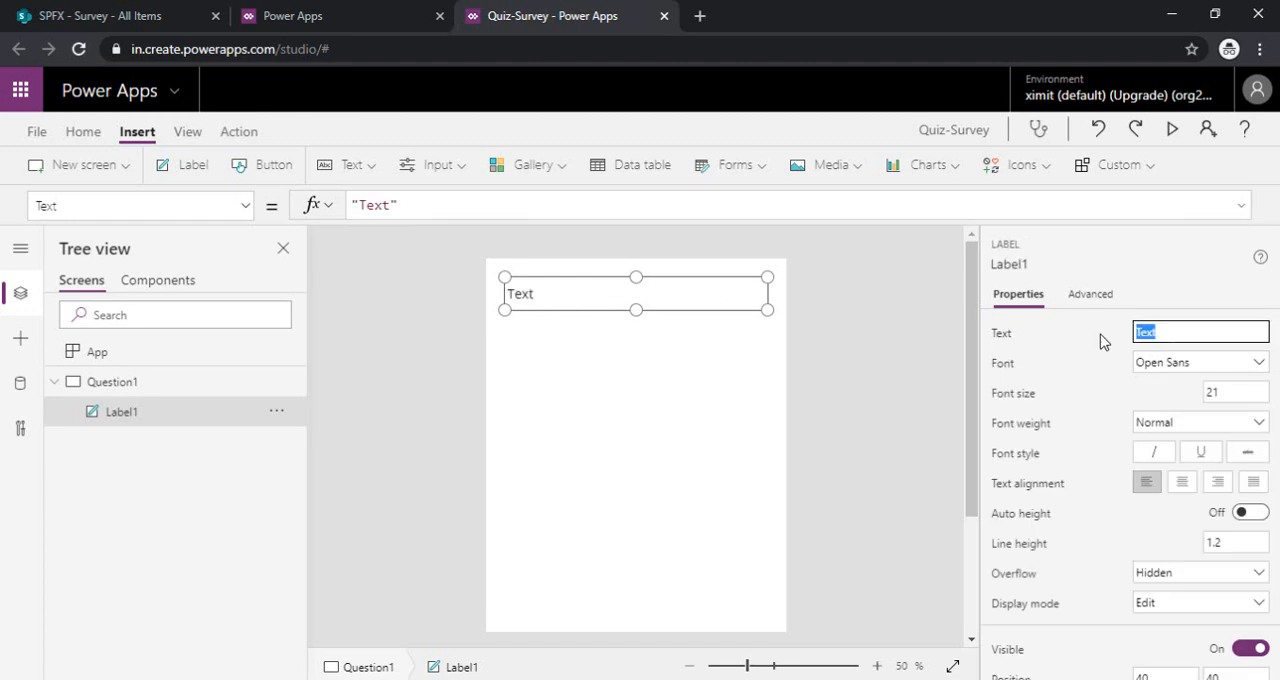
- Make Label1 read 'Survey' in bold, centred text with a blue fill
{"action": "type", "text": "Surv"}
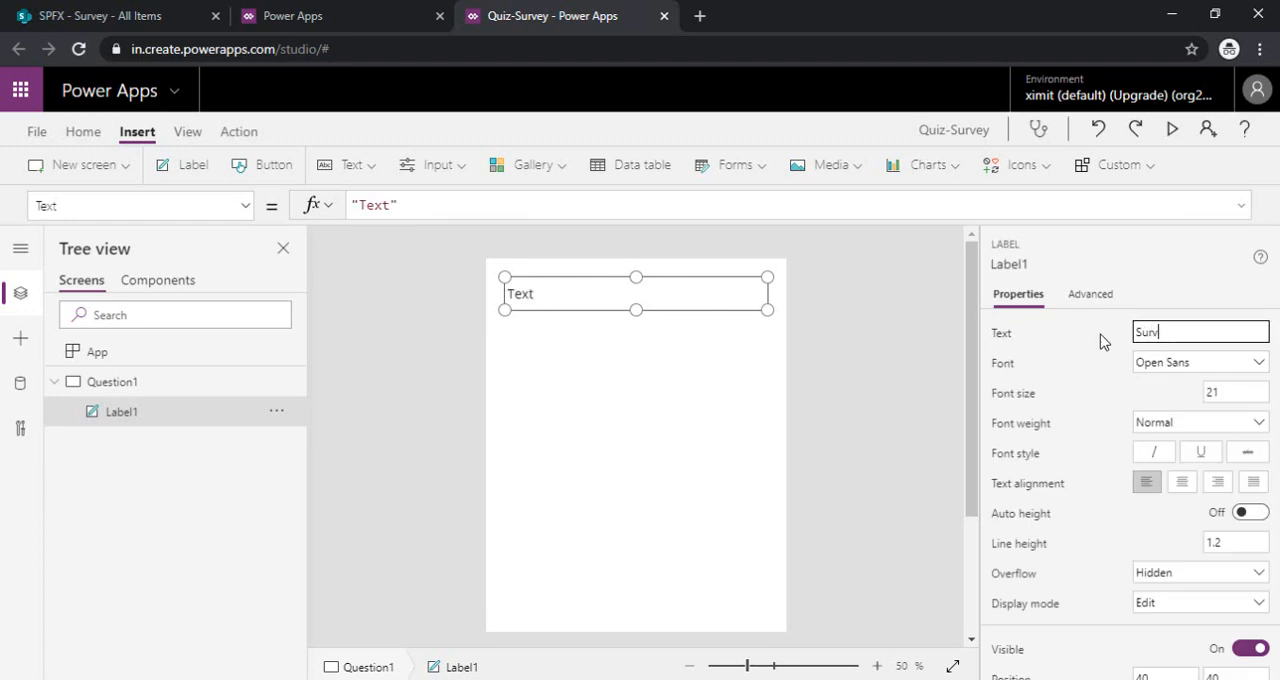
{"action": "type", "text": "ey"}
{"action": "left_click", "coordinate": [1236, 392]}
{"action": "type", "text": "30"}
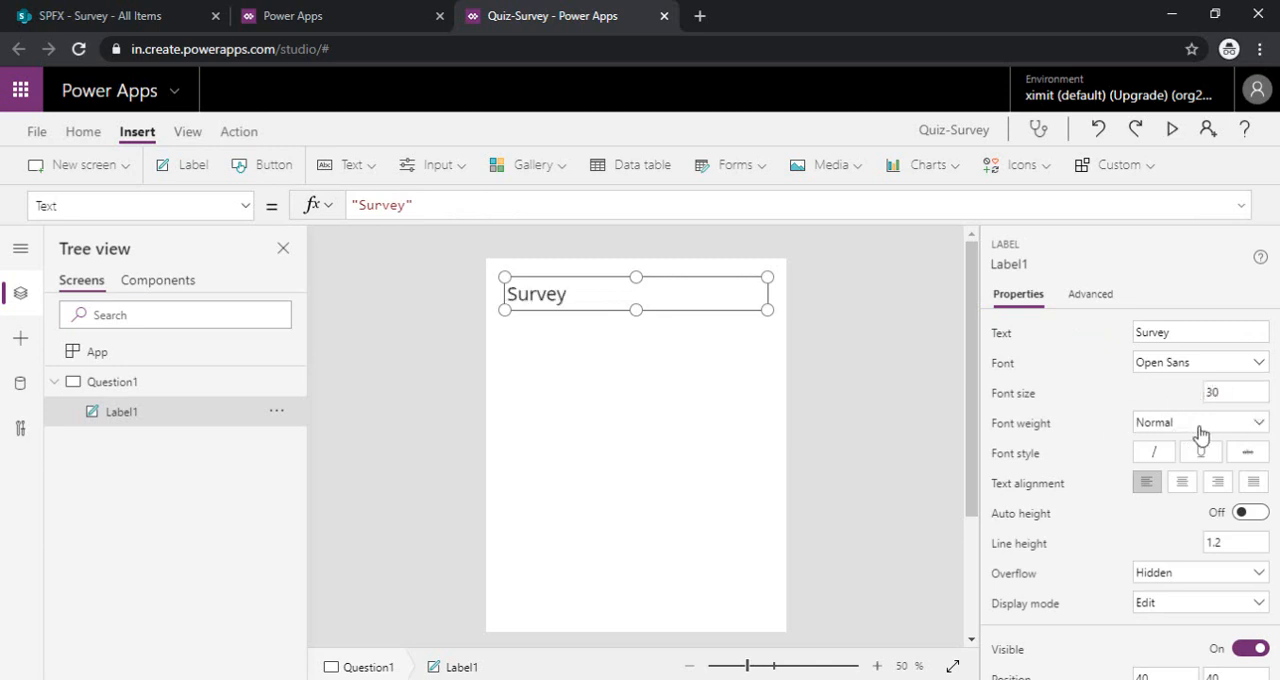
{"action": "left_click", "coordinate": [1199, 421]}
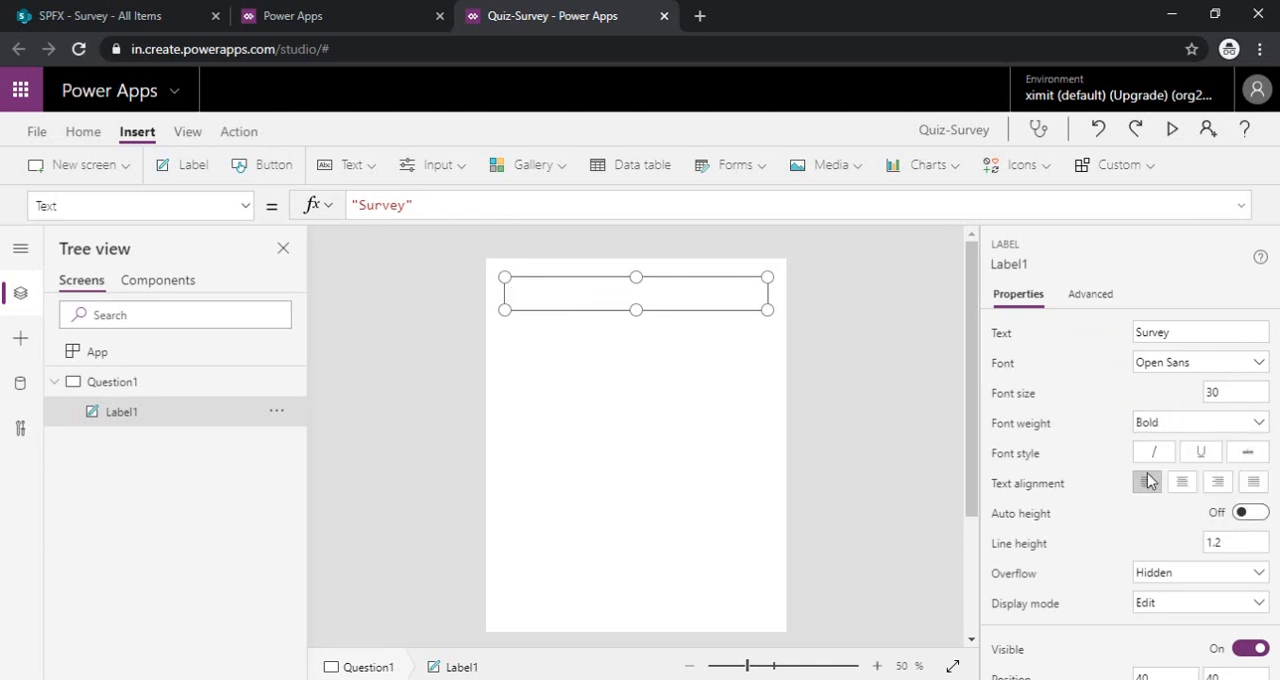
{"action": "left_click", "coordinate": [1181, 482]}
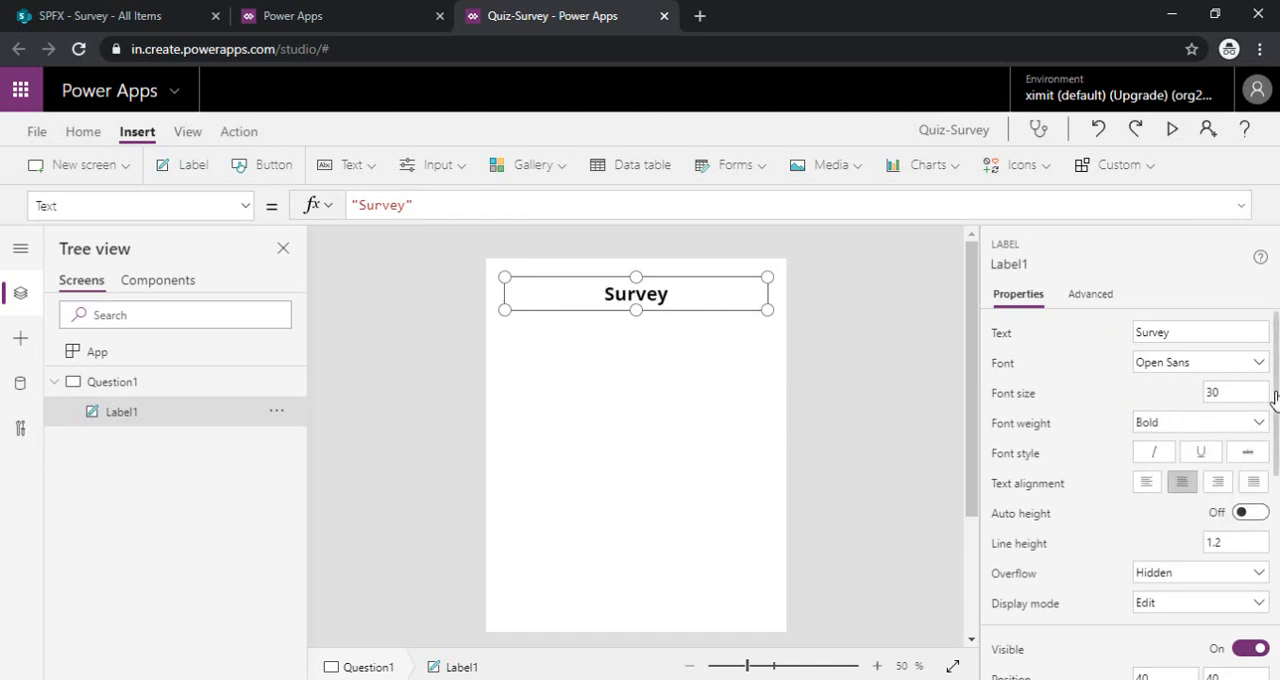
{"action": "scroll", "scroll_direction": "down", "scroll_amount": 3}
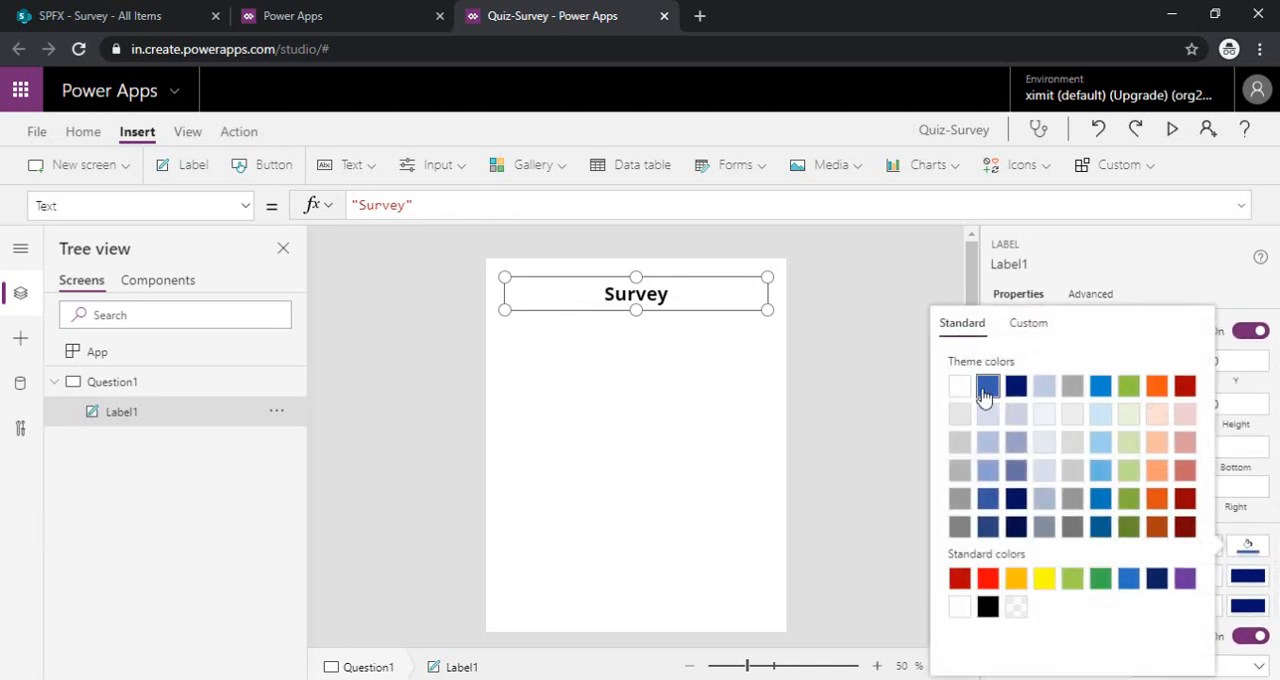
{"action": "left_click", "coordinate": [987, 386]}
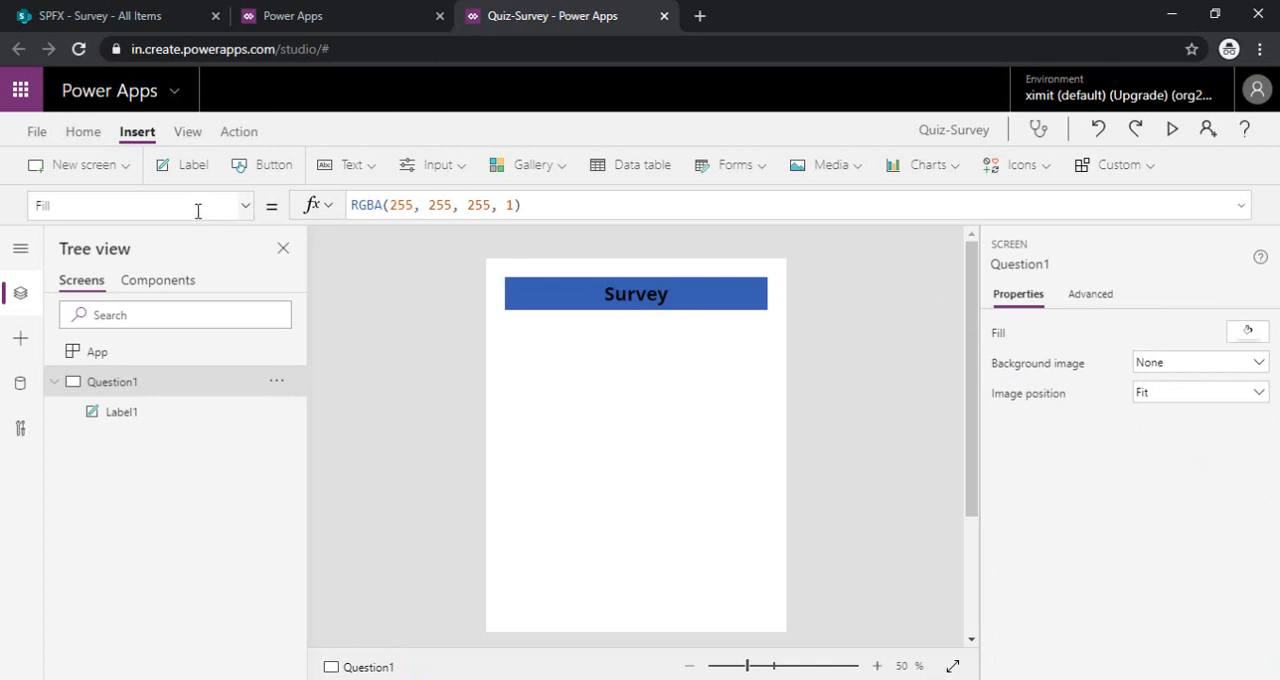
- Insert Label2 below the Survey banner reading 'What day is today?'
{"action": "left_click", "coordinate": [192, 164]}
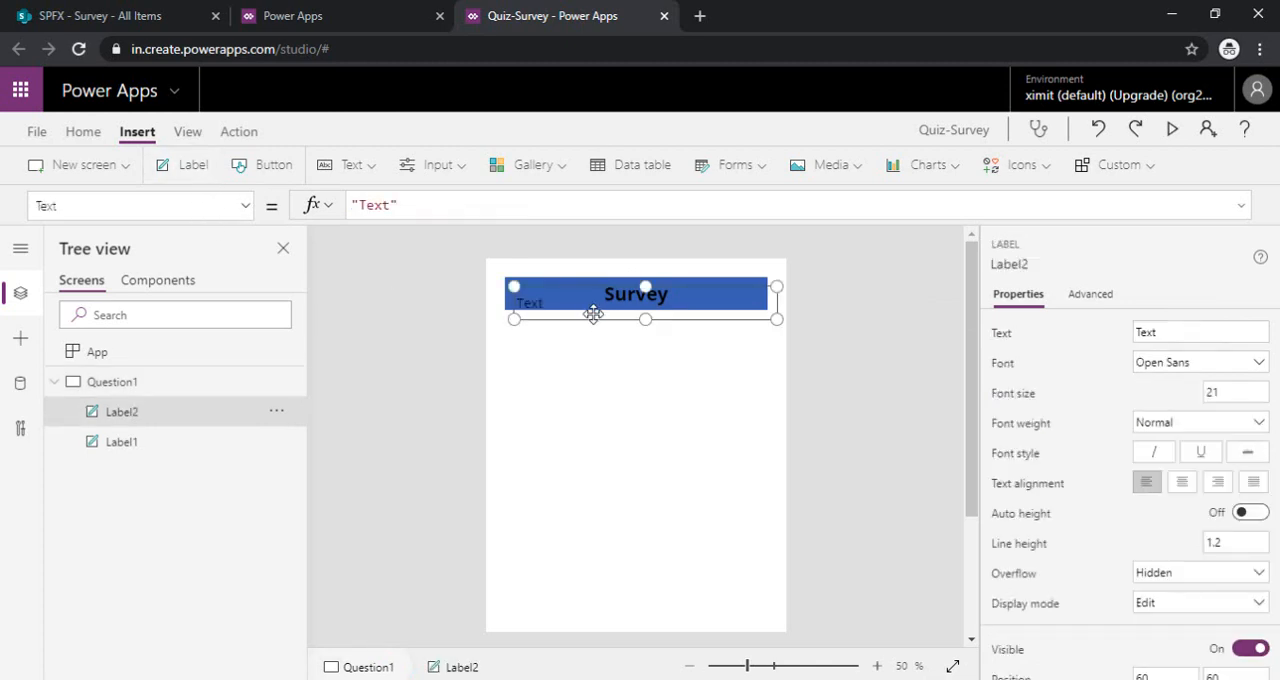
{"action": "left_click_drag", "start_coordinate": [594, 314], "coordinate": [546, 356]}
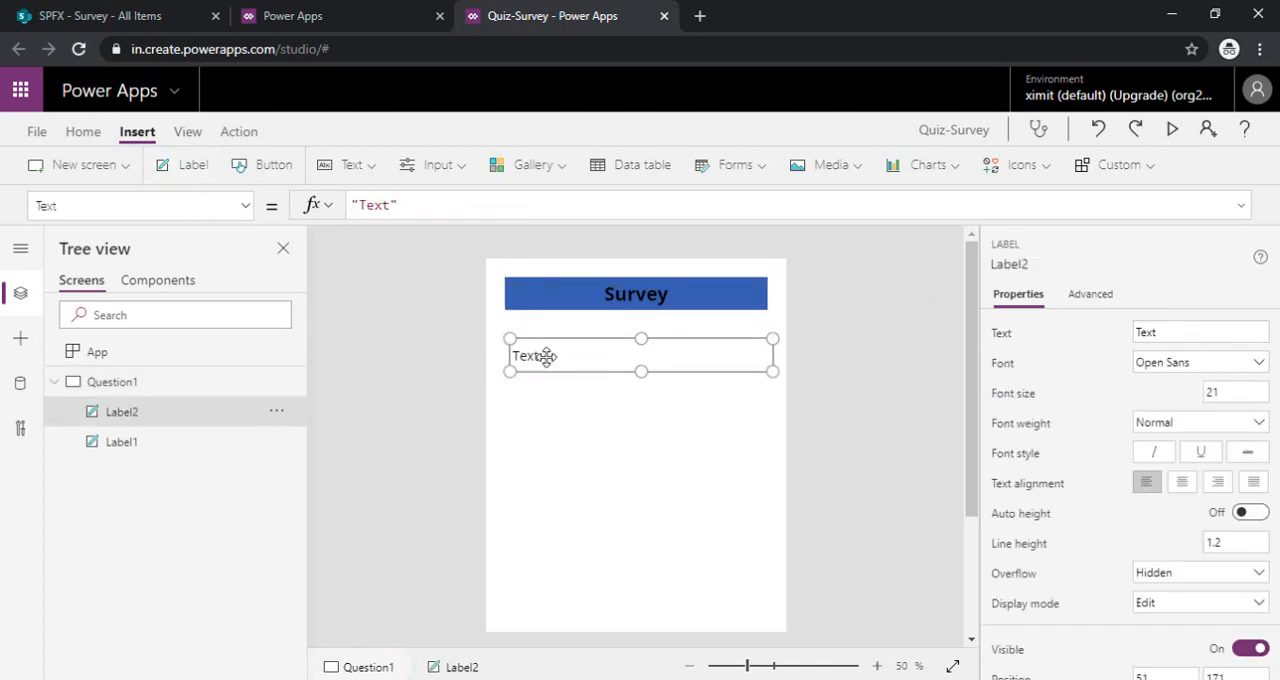
{"action": "type", "text": "What"}
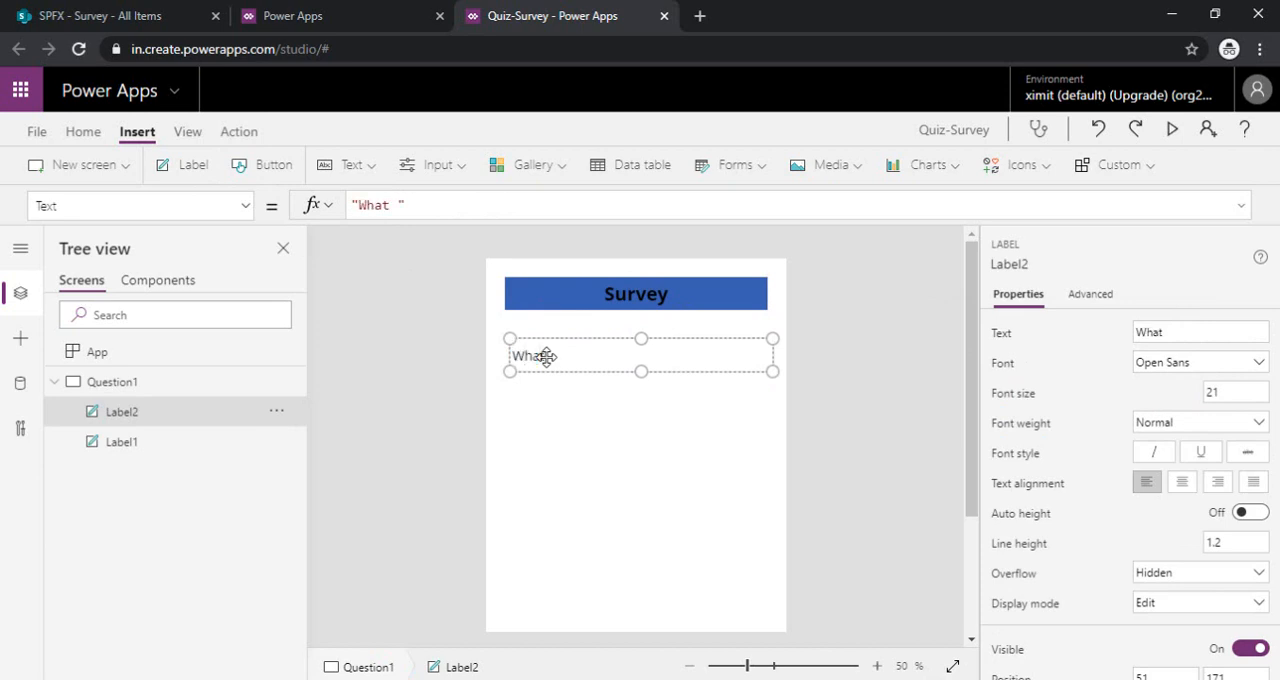
{"action": "type", "text": "day is"}
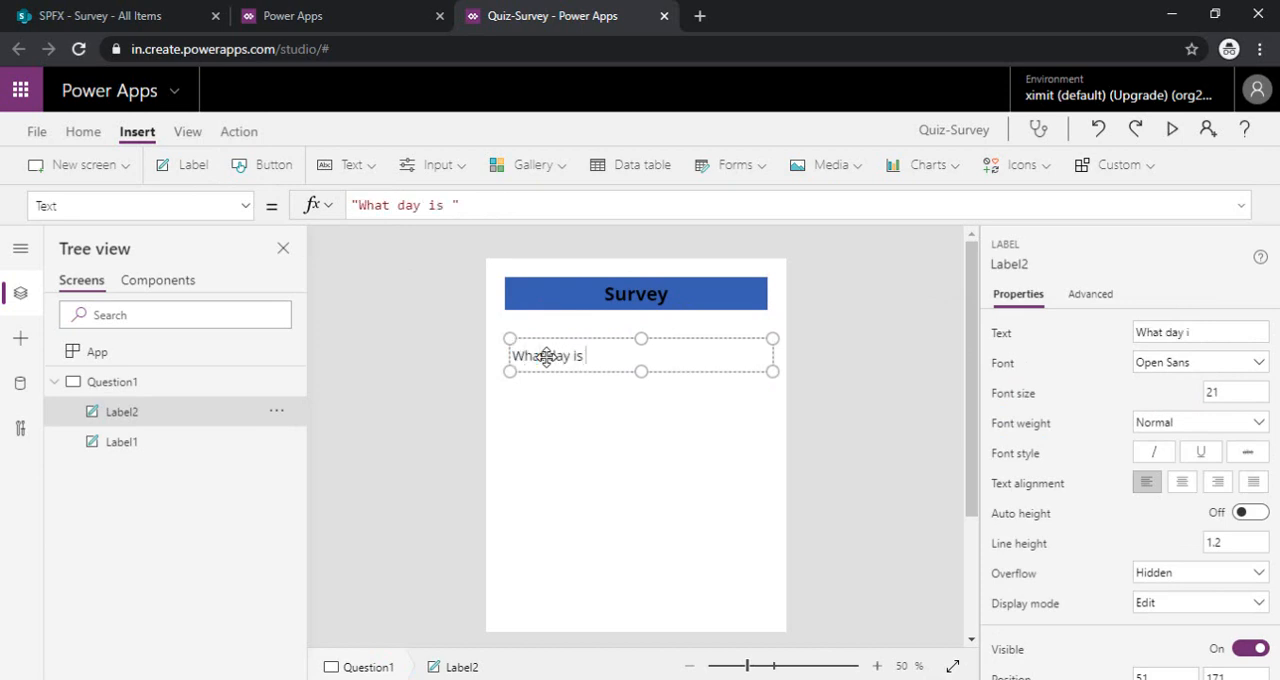
{"action": "type", "text": "today?"}
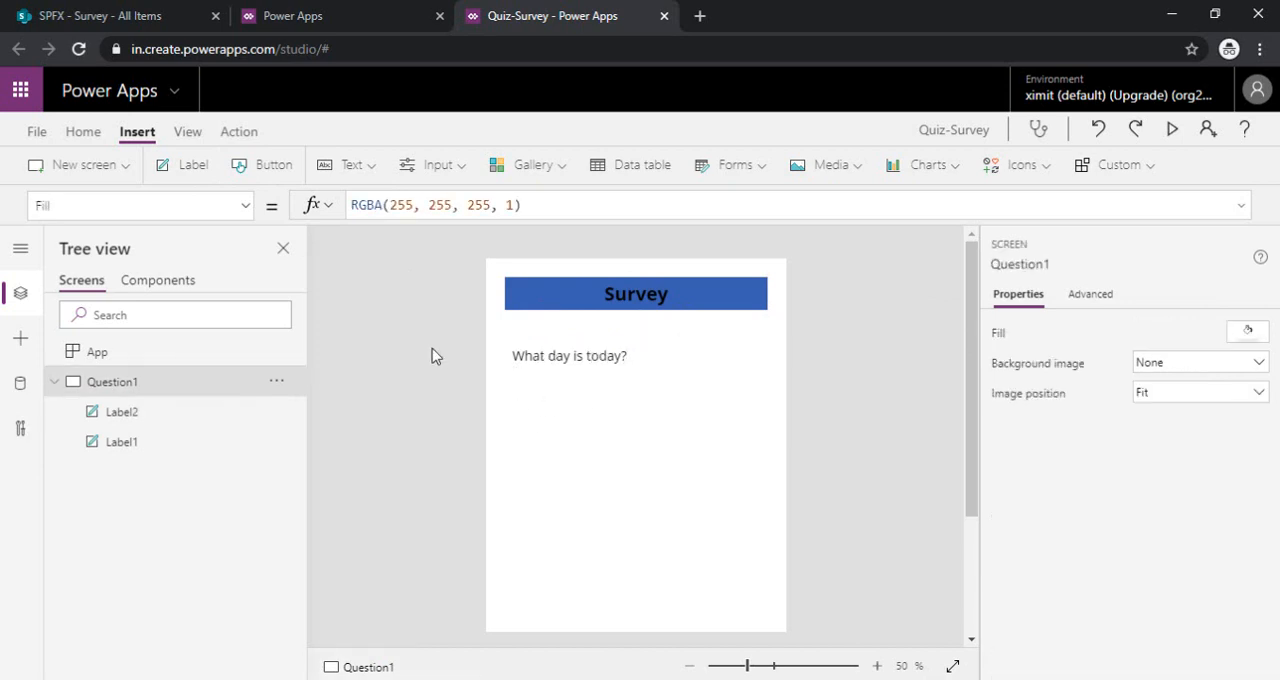
{"action": "mouse_move", "coordinate": [262, 165]}
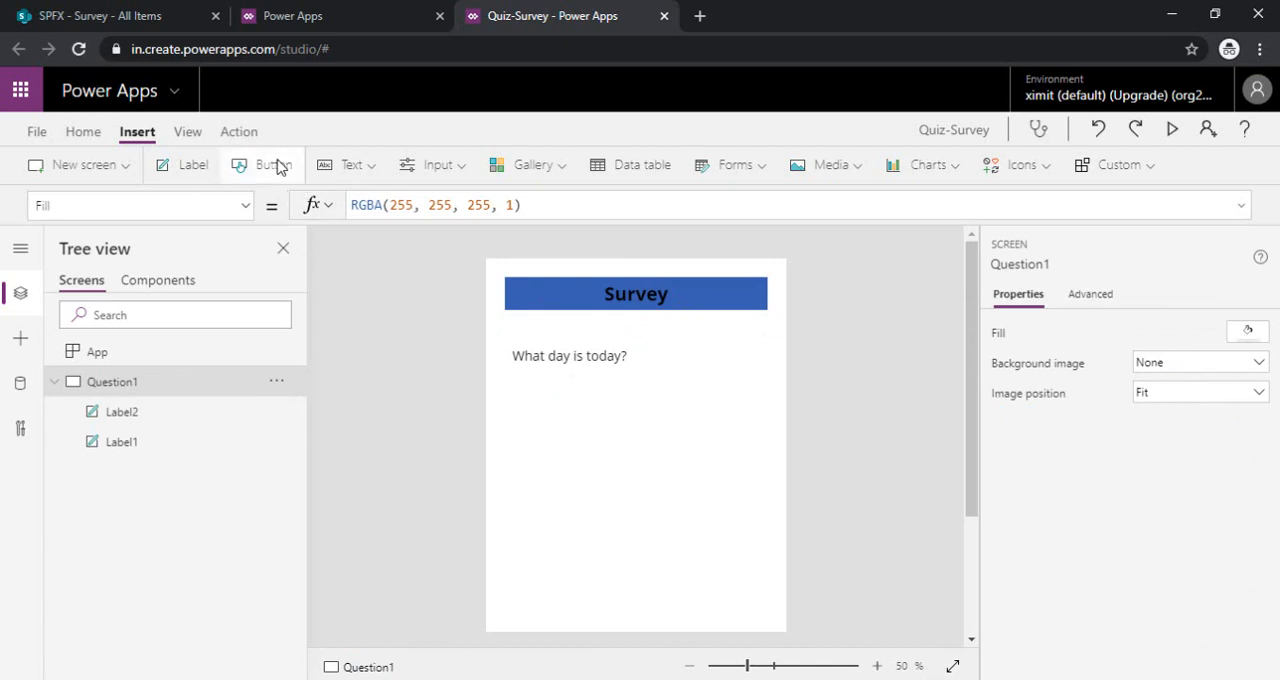
- Insert a Radio input control, Radio1, and select it
{"action": "left_click", "coordinate": [432, 164]}
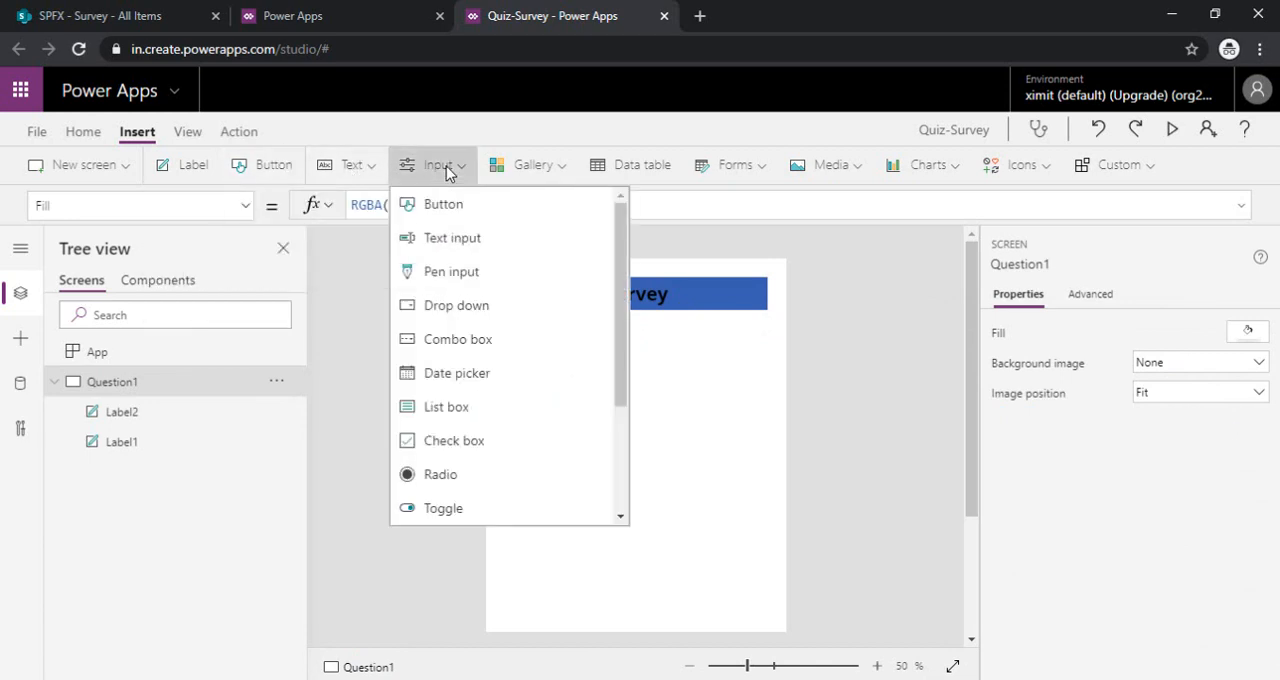
{"action": "mouse_move", "coordinate": [458, 339]}
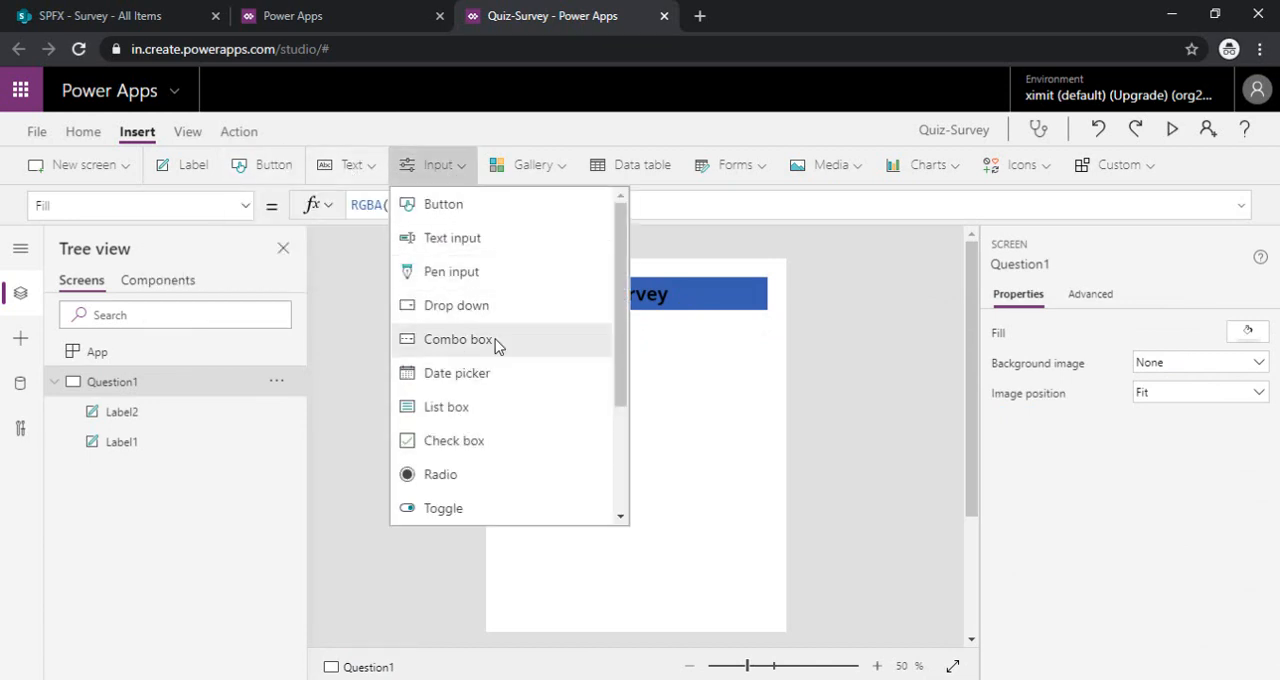
{"action": "left_click", "coordinate": [440, 474]}
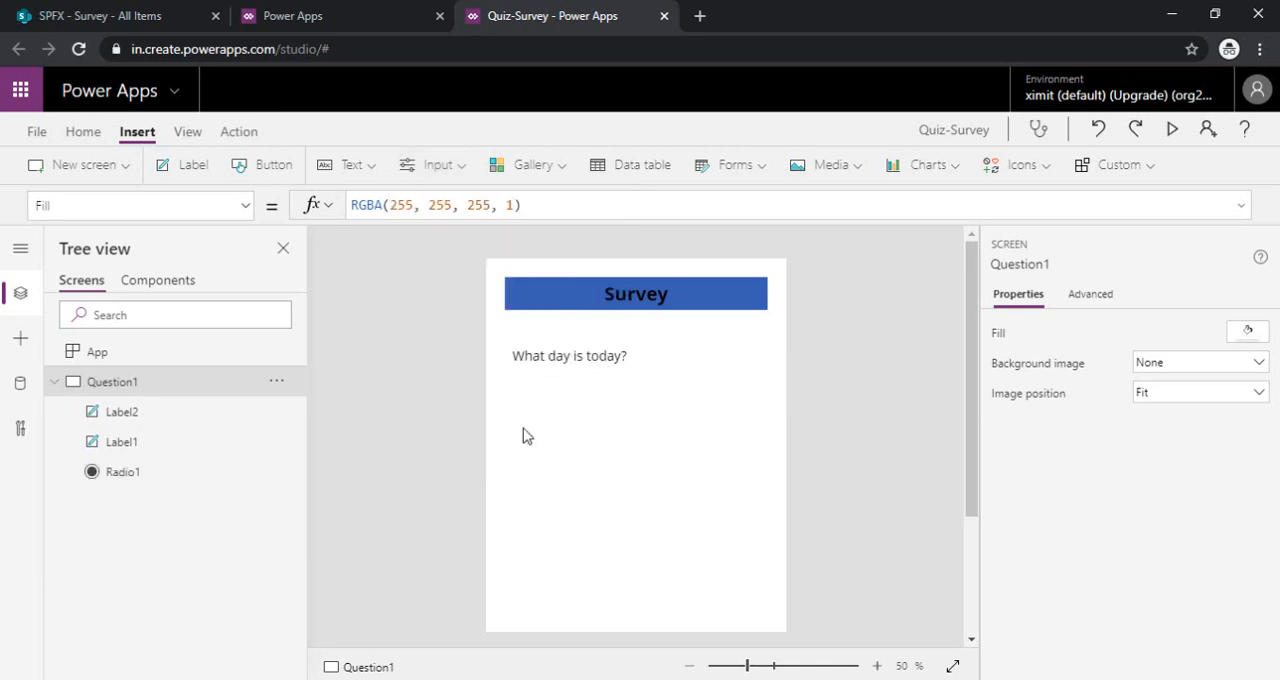
{"action": "left_click", "coordinate": [122, 471]}
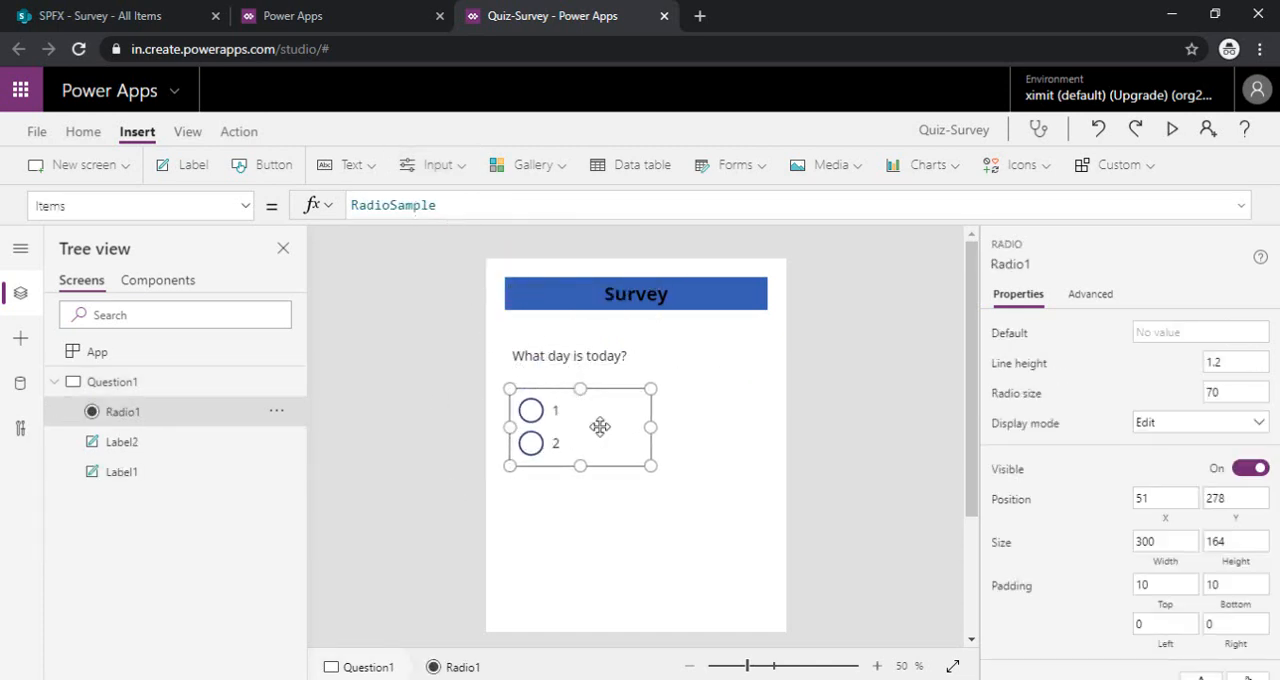
- Set Radio1's Items to Monday, Tuesday, Wednesday, Thursday, Weekend and enlarge it to show all
{"action": "left_click", "coordinate": [392, 205]}
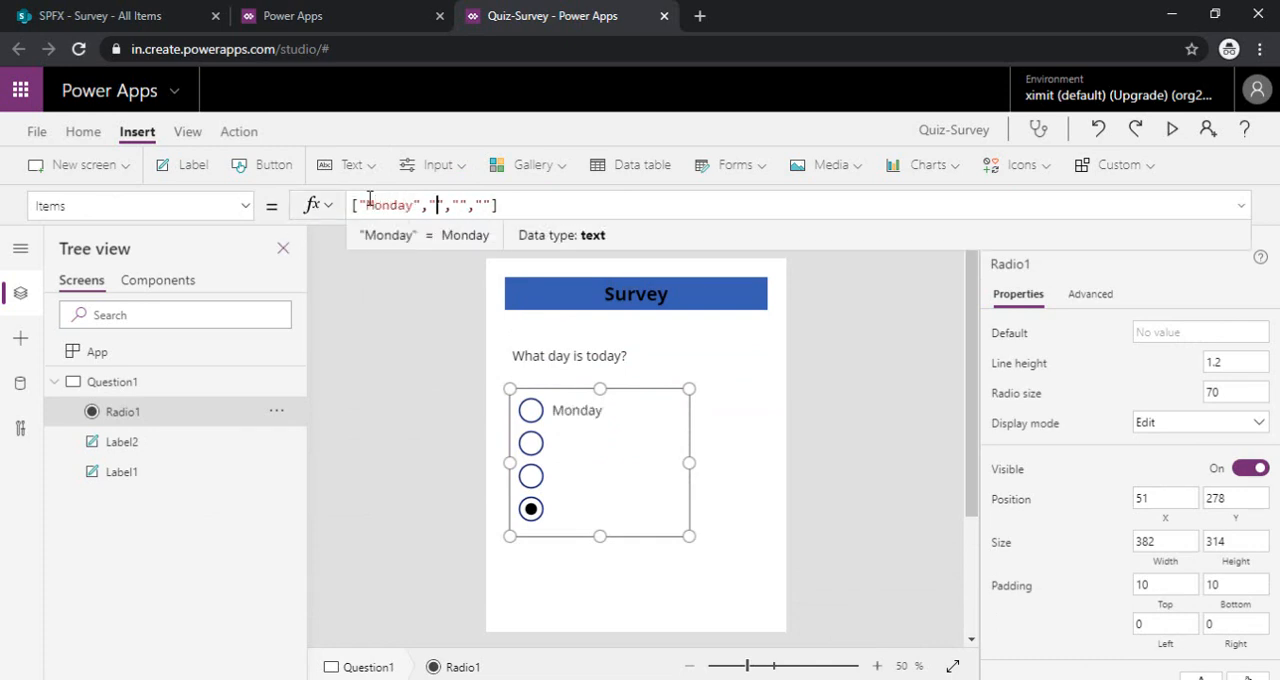
{"action": "type", "text": "Tuesday"}
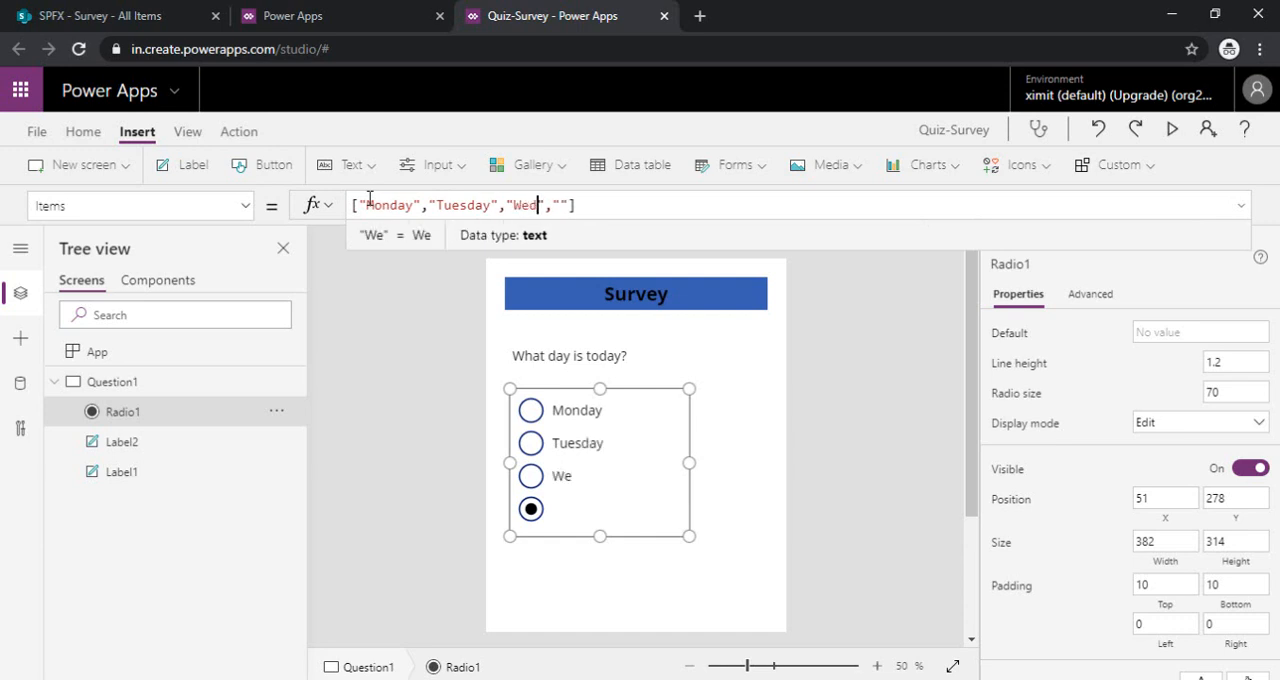
{"action": "type", "text": "dn"}
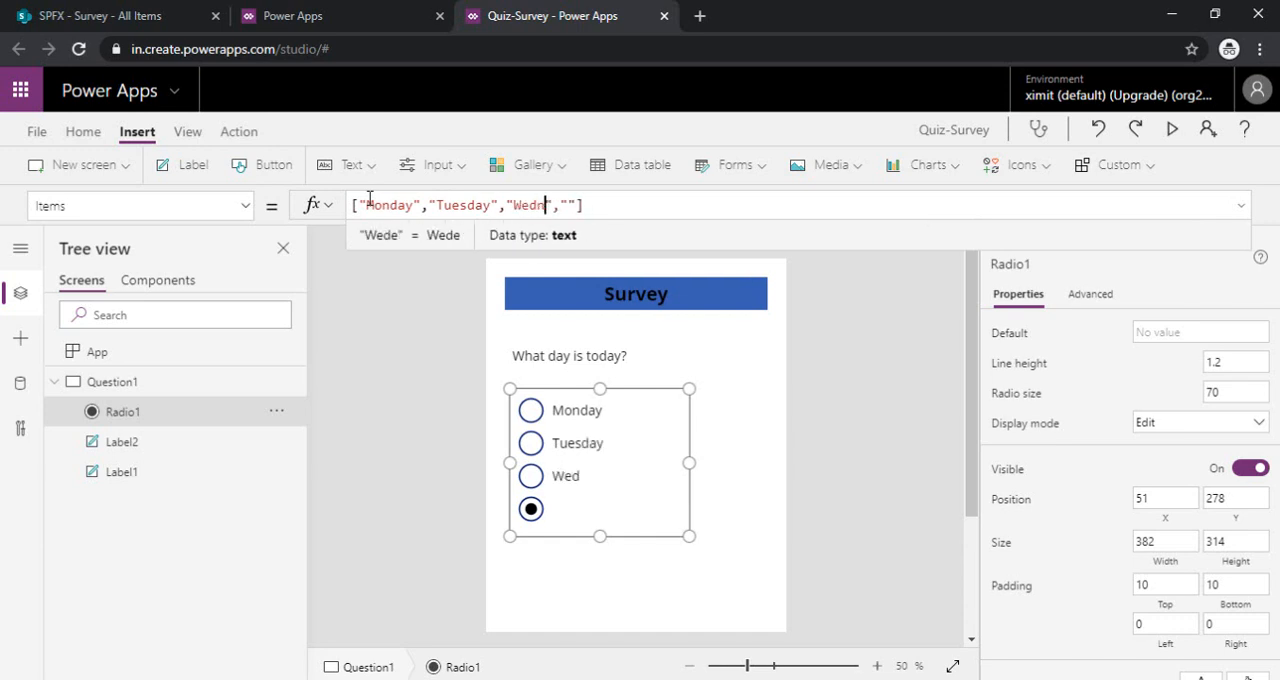
{"action": "type", "text": "nesday"}
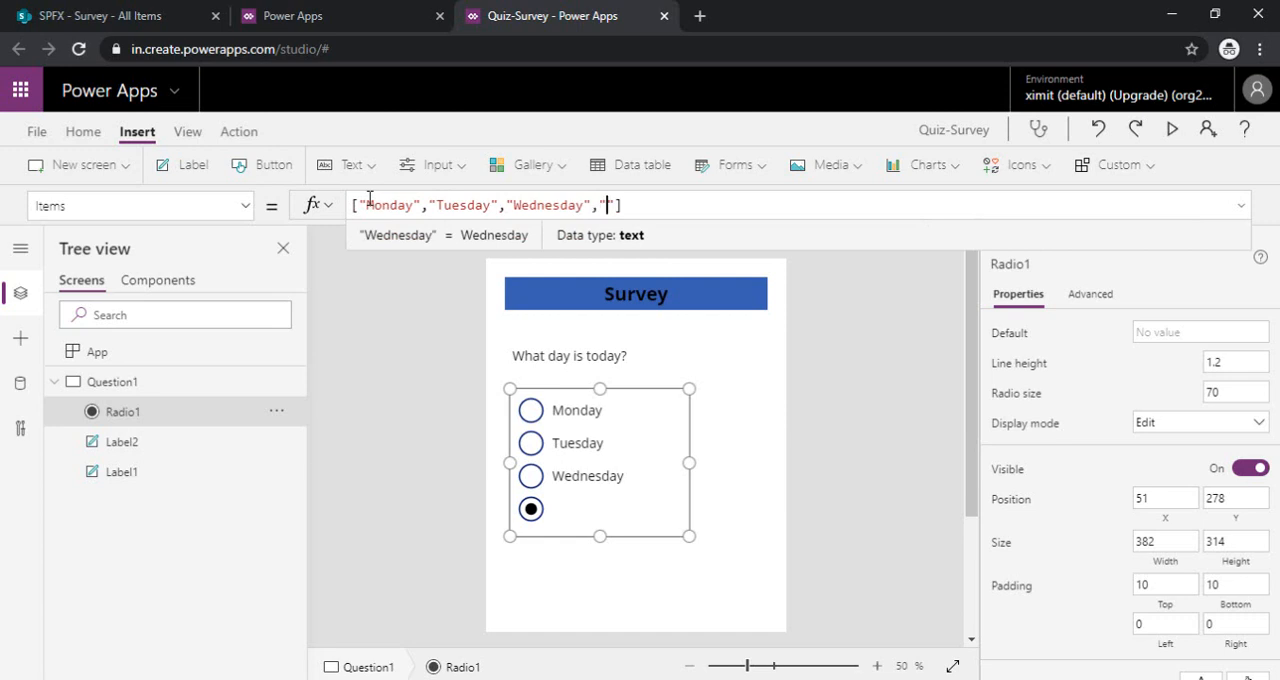
{"action": "type", "text": "Thursday\",\"W"}
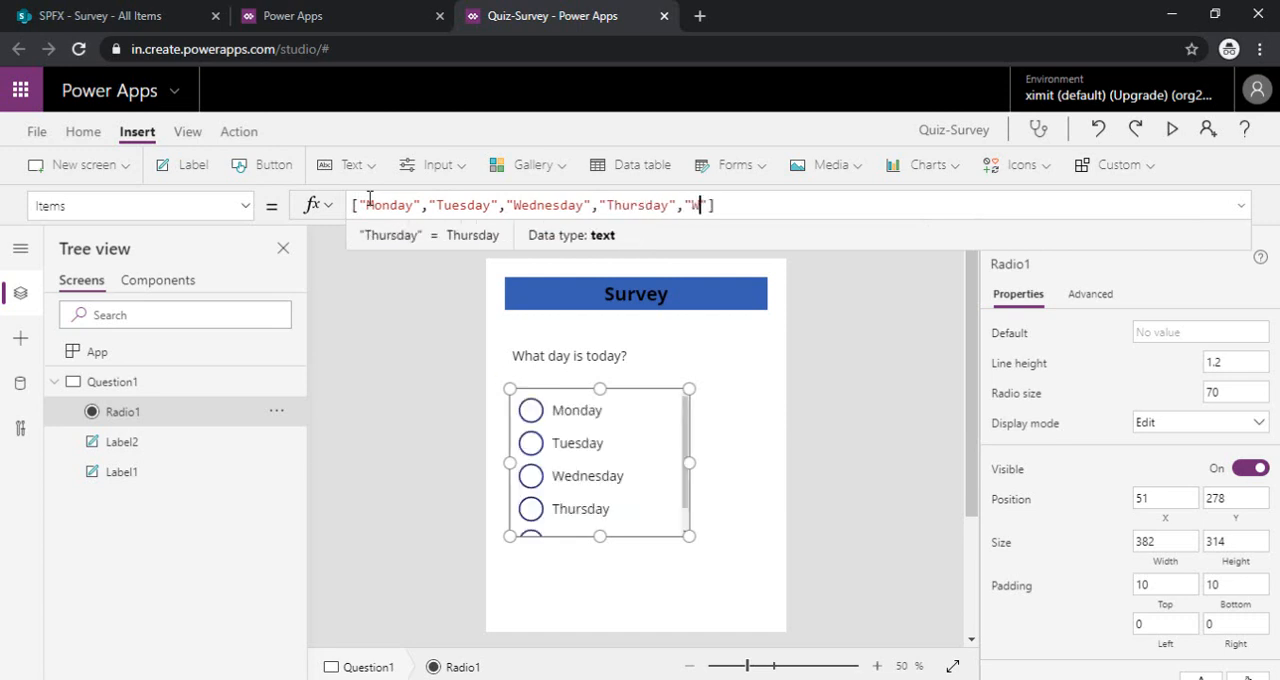
{"action": "type", "text": "eek"}
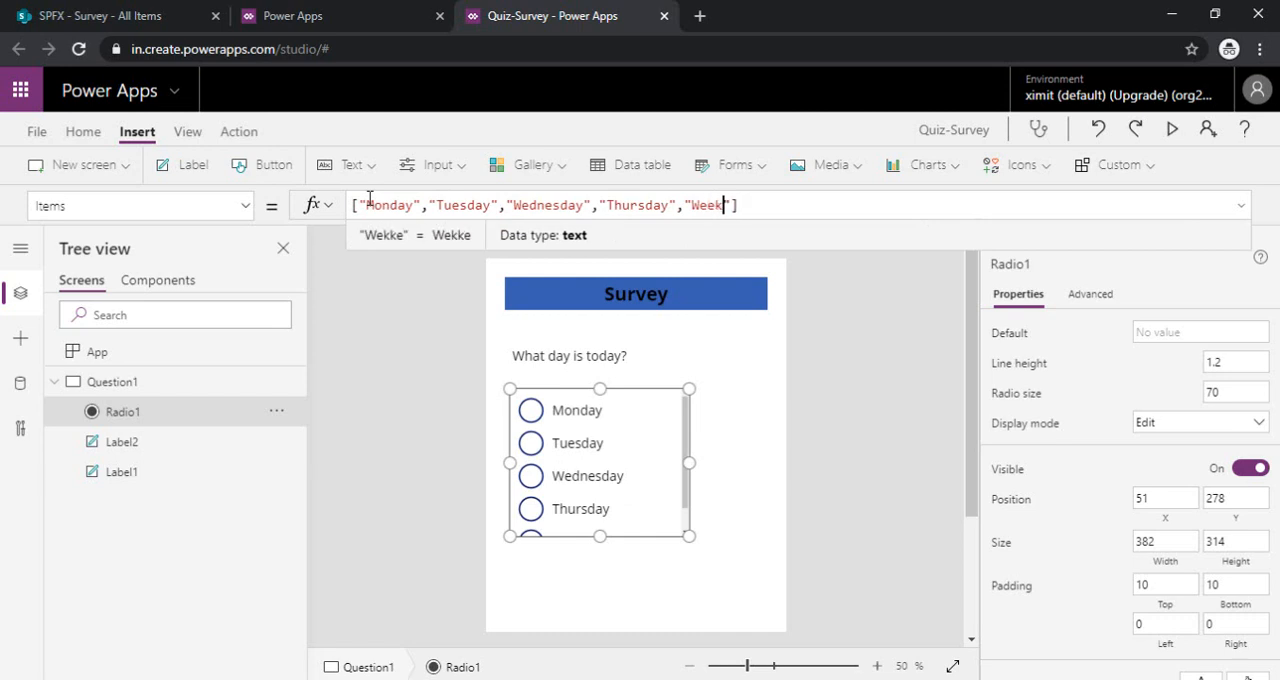
{"action": "type", "text": "end"}
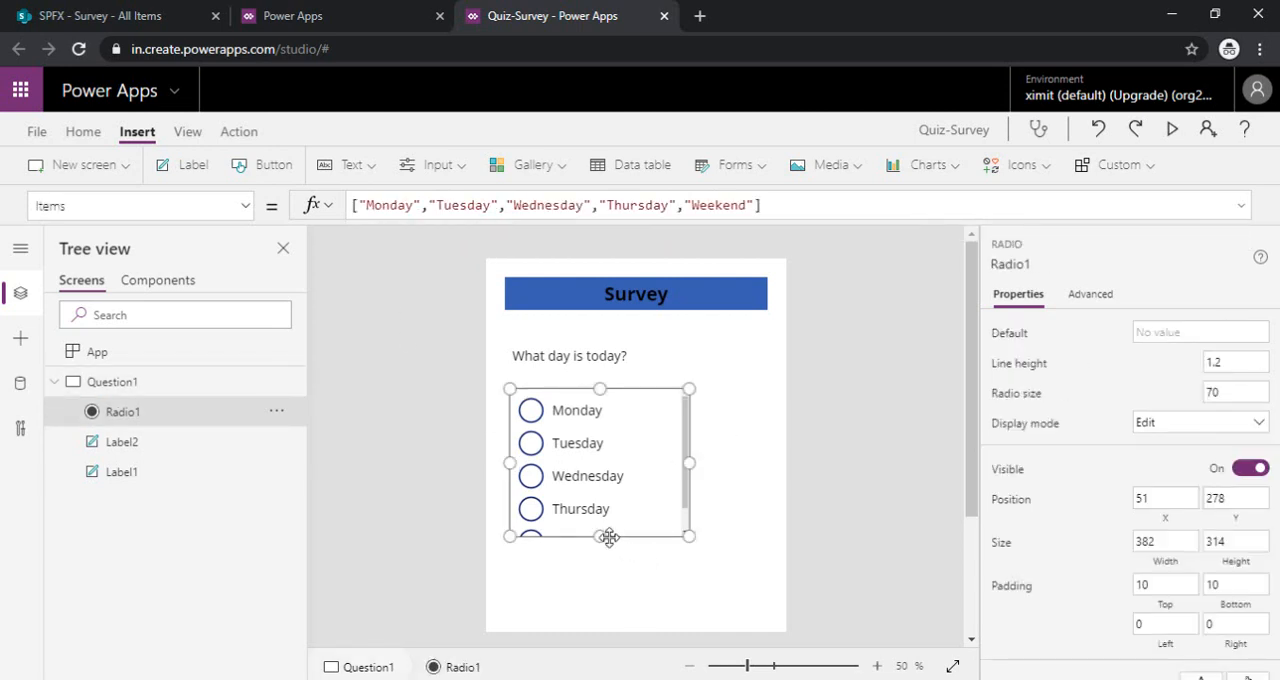
{"action": "left_click_drag", "start_coordinate": [599, 535], "coordinate": [599, 558]}
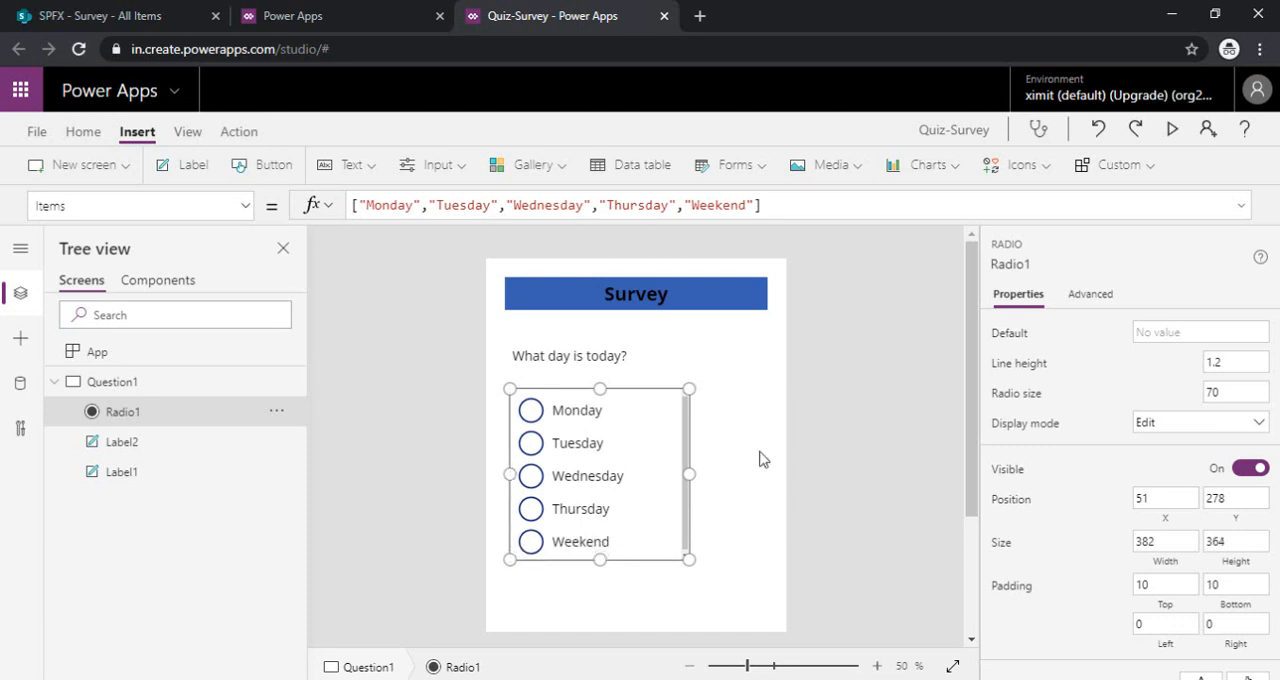
{"action": "scroll", "scroll_direction": "up", "scroll_amount": 3}
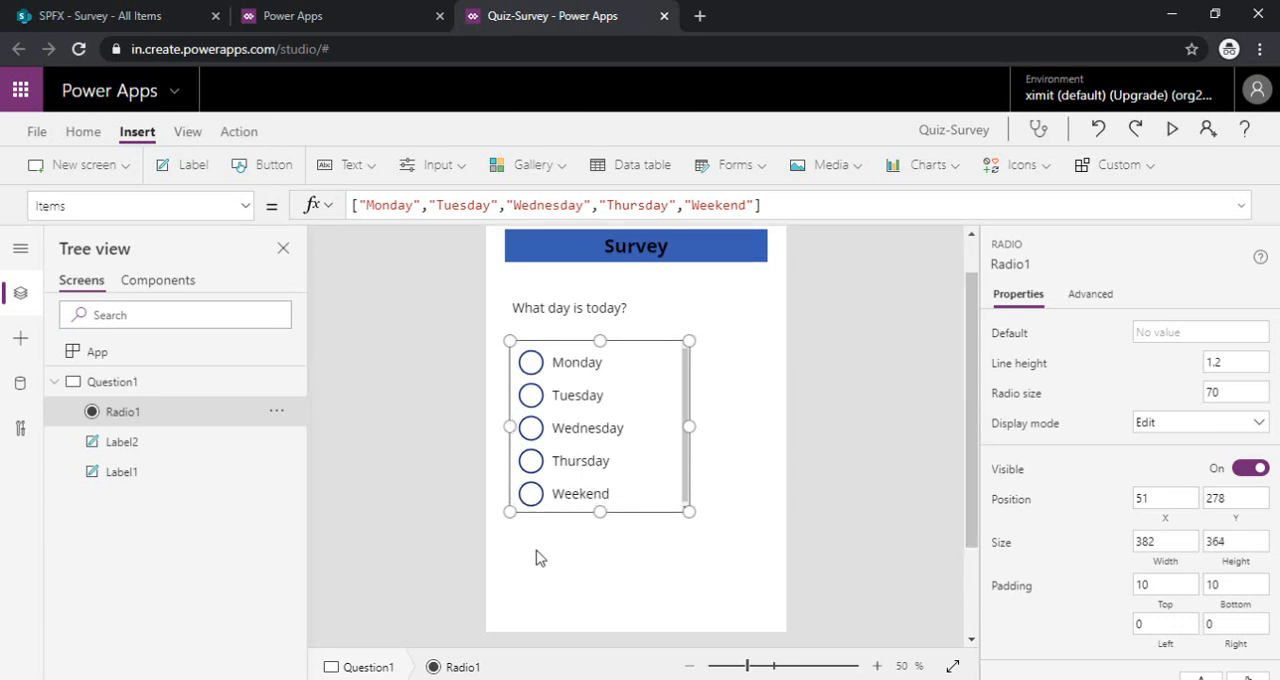
- Insert Button1 below the radio list, adjust the radio, and caption the button 'Next'
{"action": "left_click", "coordinate": [262, 164]}
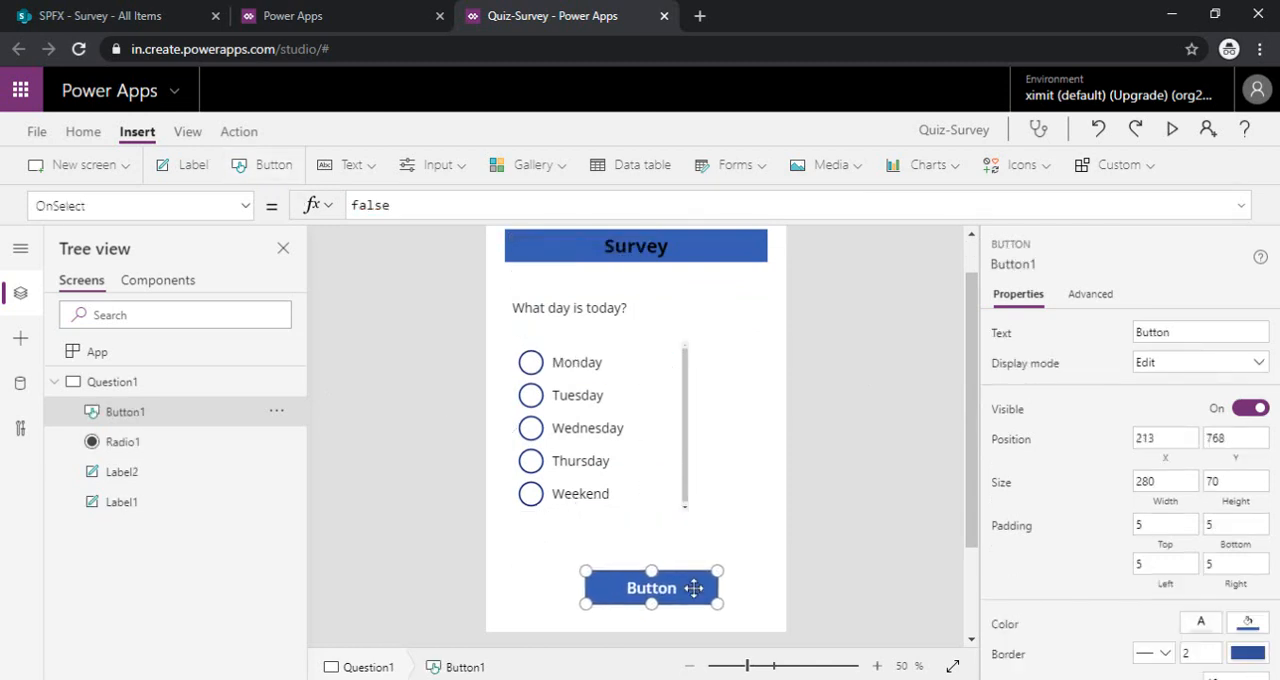
{"action": "left_click", "coordinate": [122, 441]}
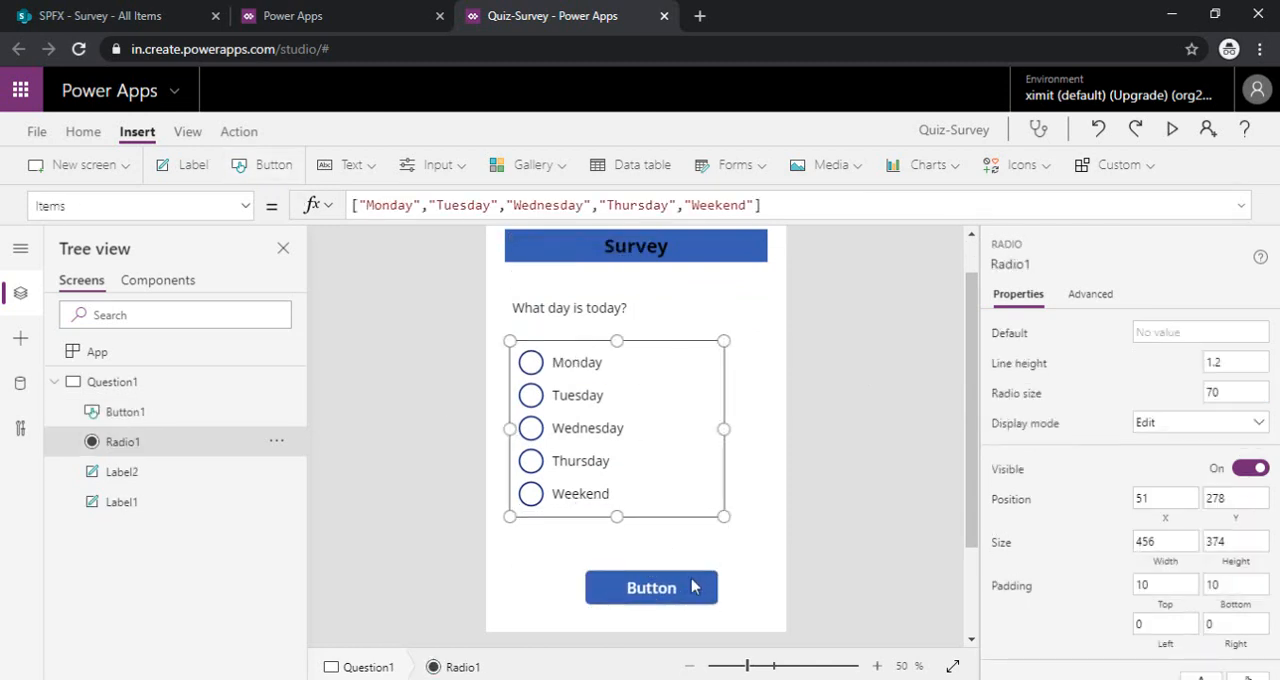
{"action": "left_click", "coordinate": [651, 587]}
{"action": "type", "text": "Next"}
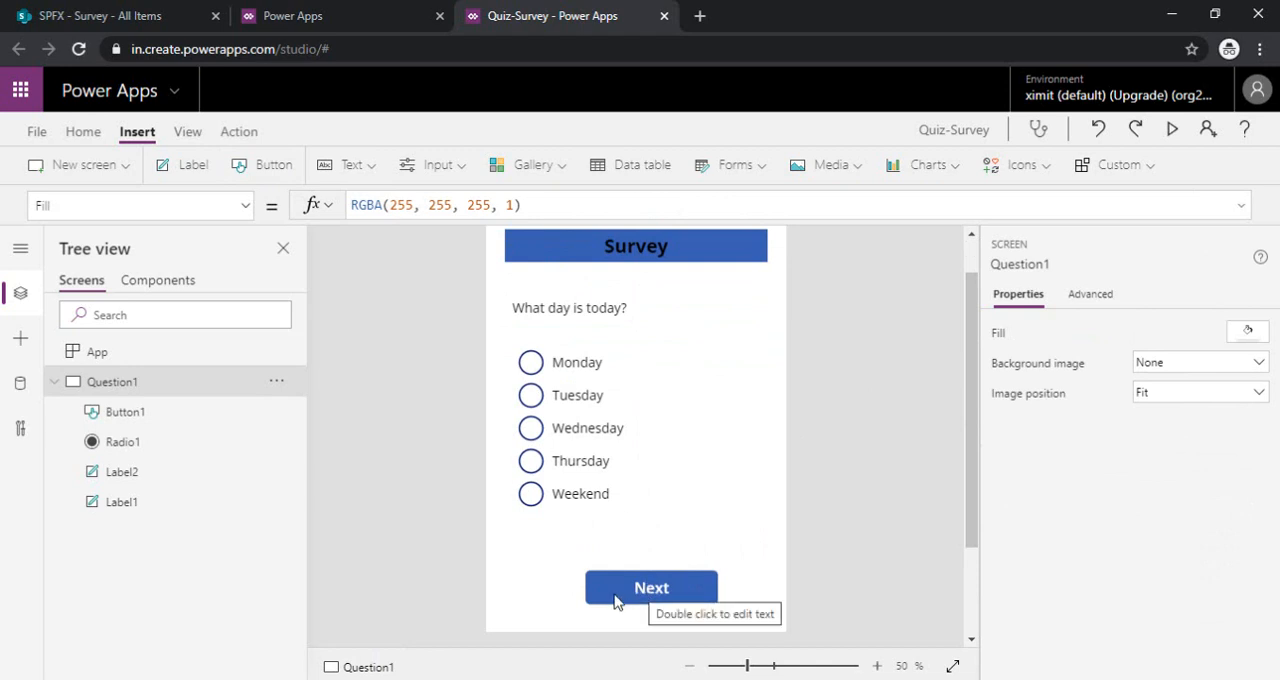
{"action": "mouse_move", "coordinate": [172, 373]}
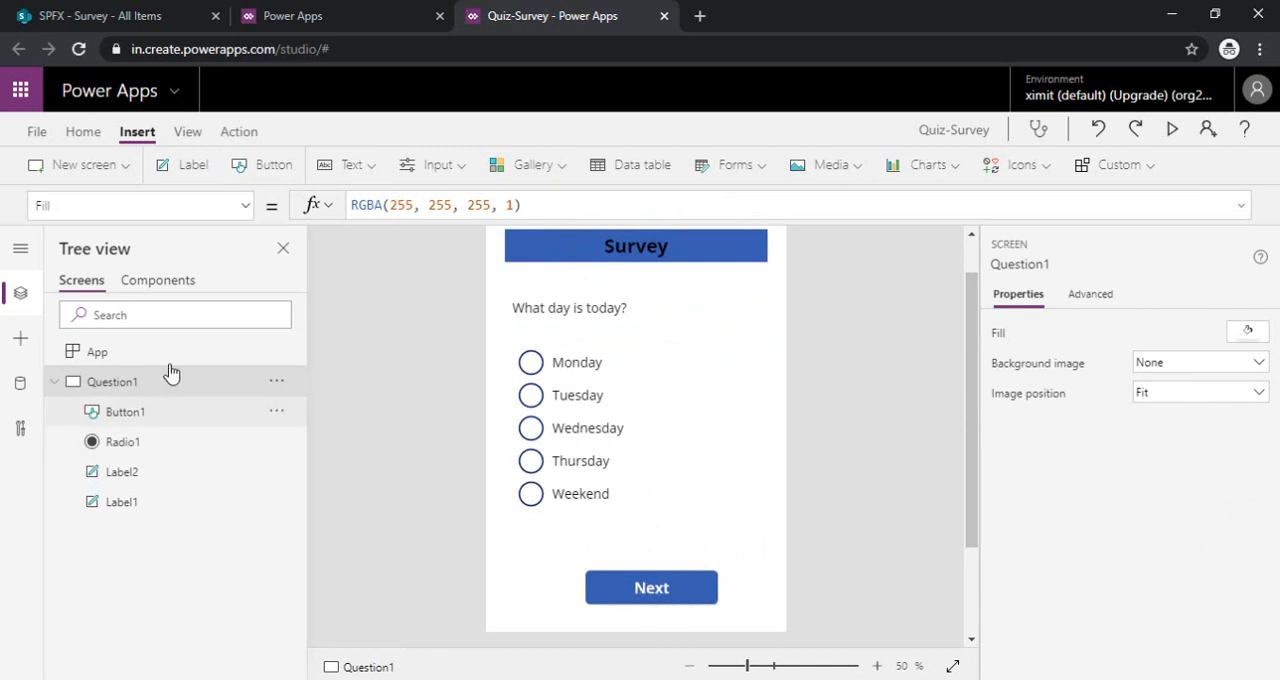
{"action": "left_click", "coordinate": [78, 164]}
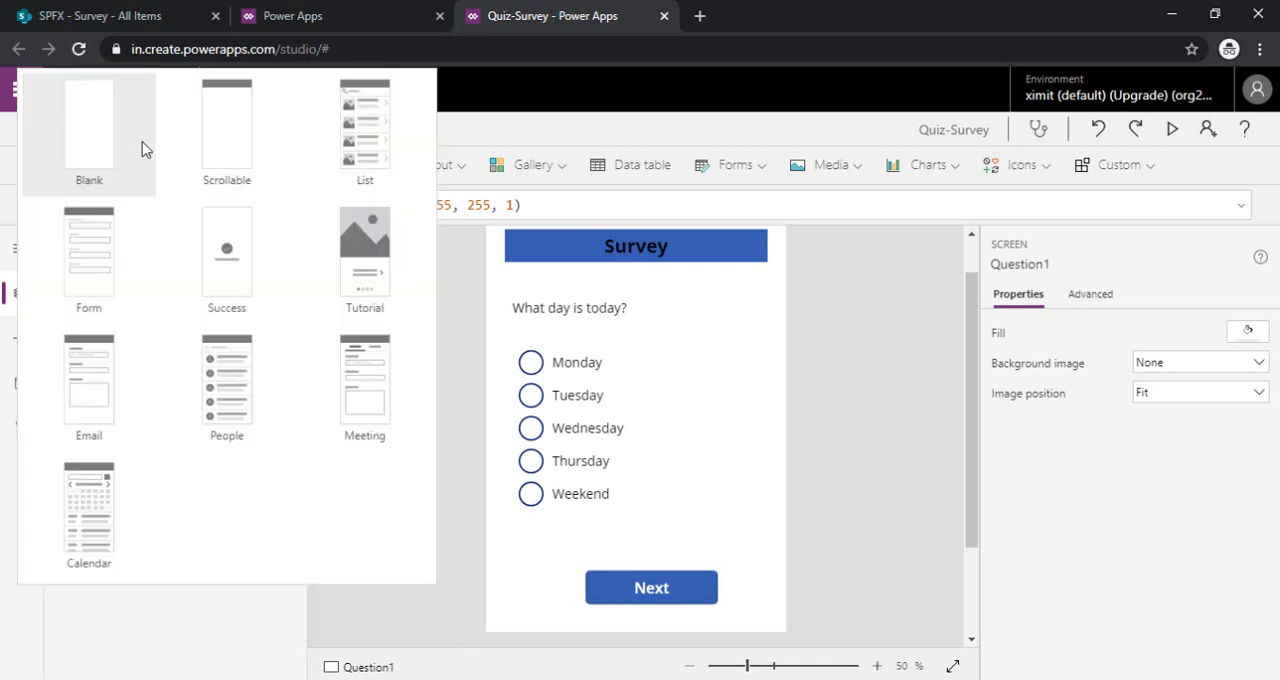
{"action": "left_click", "coordinate": [89, 130]}
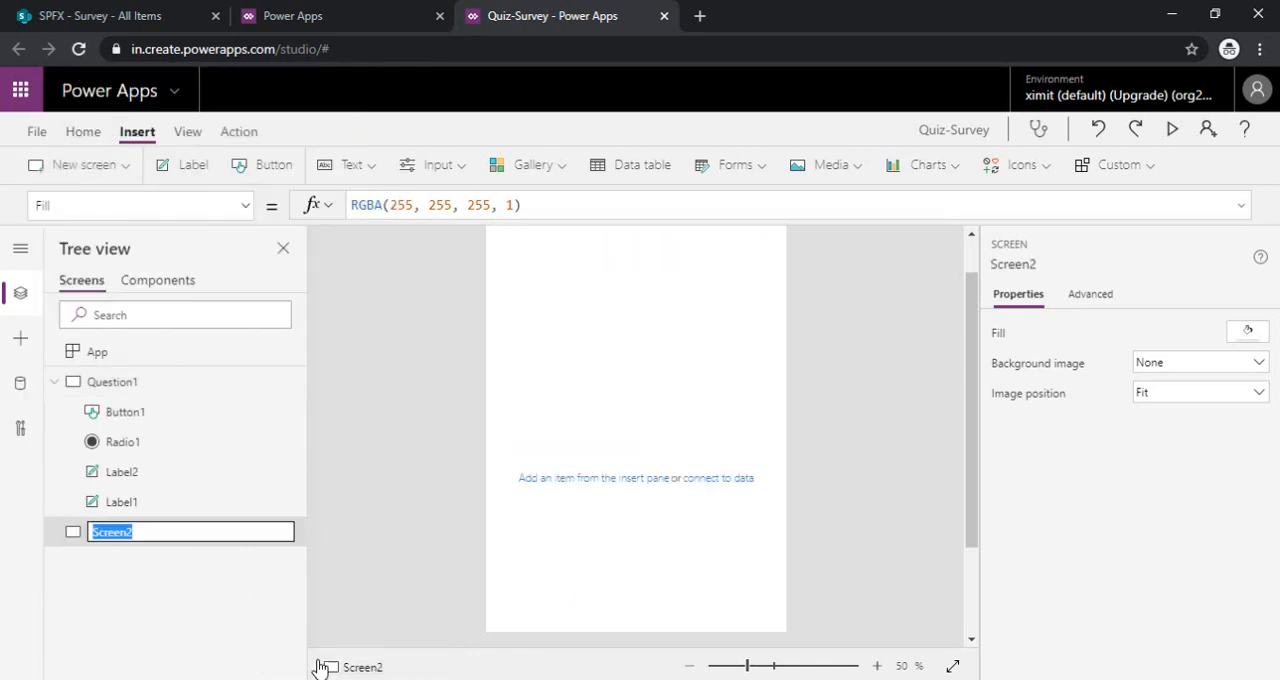
{"action": "type", "text": "Question"}
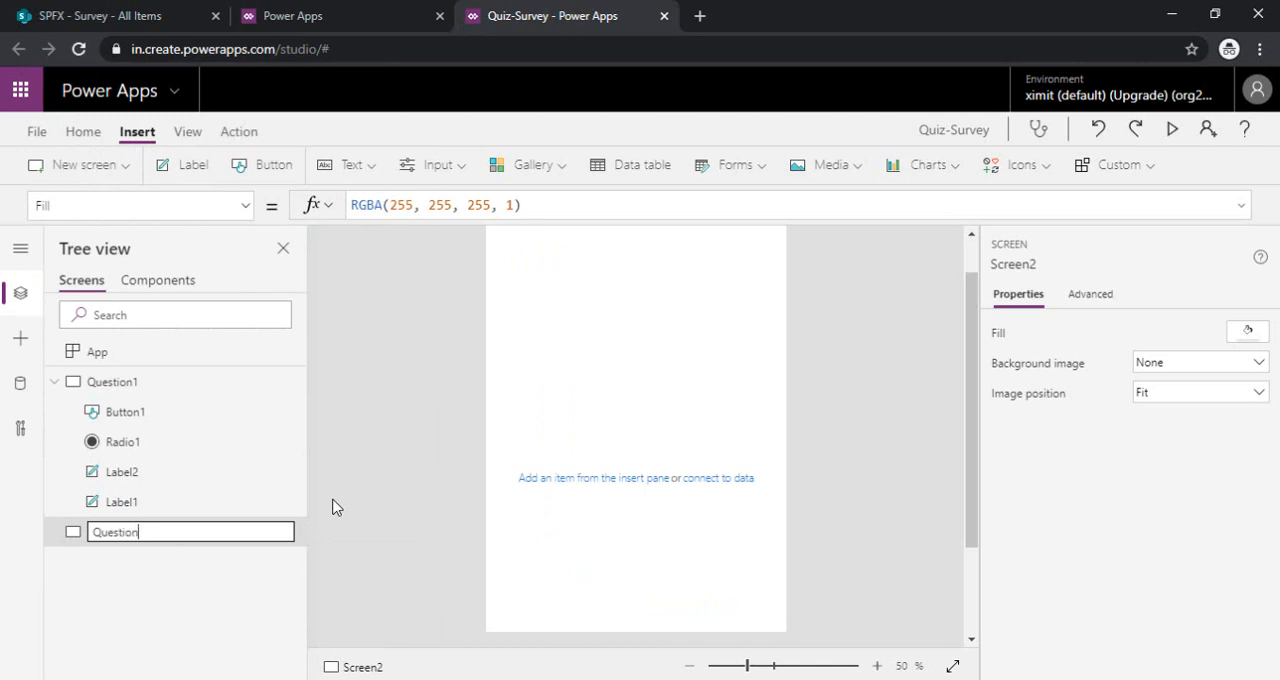
{"action": "key", "text": "Return"}
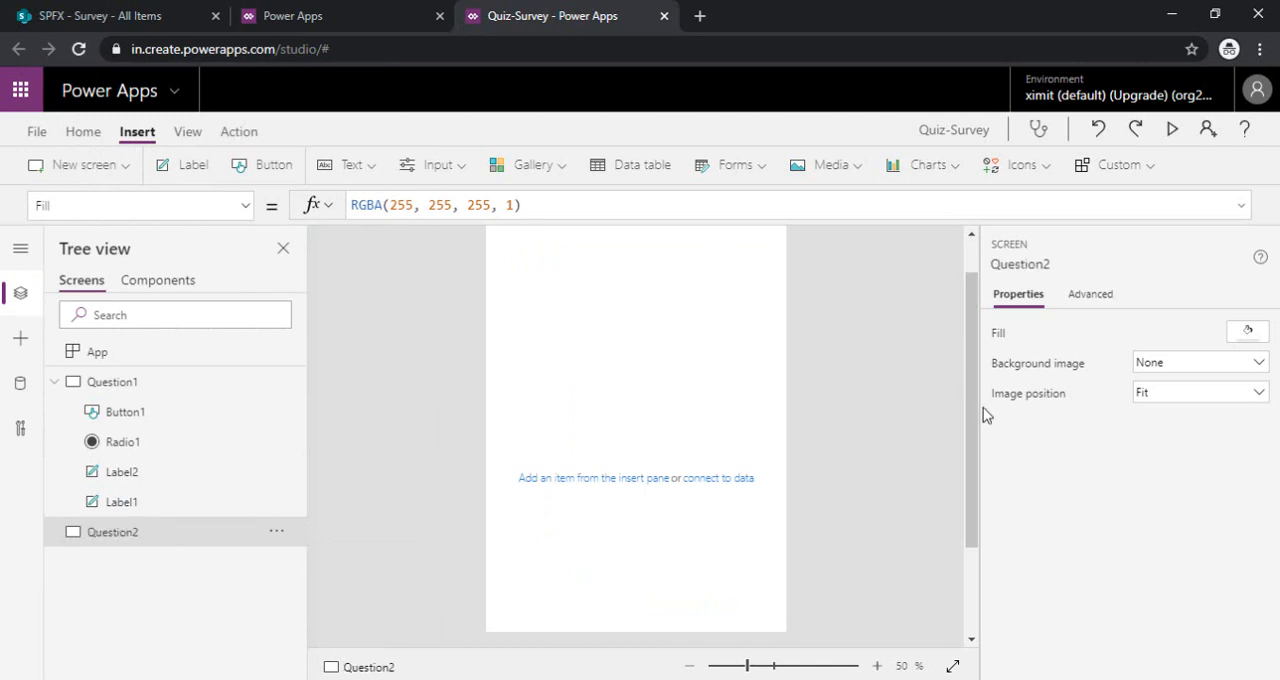
{"action": "left_click", "coordinate": [276, 531]}
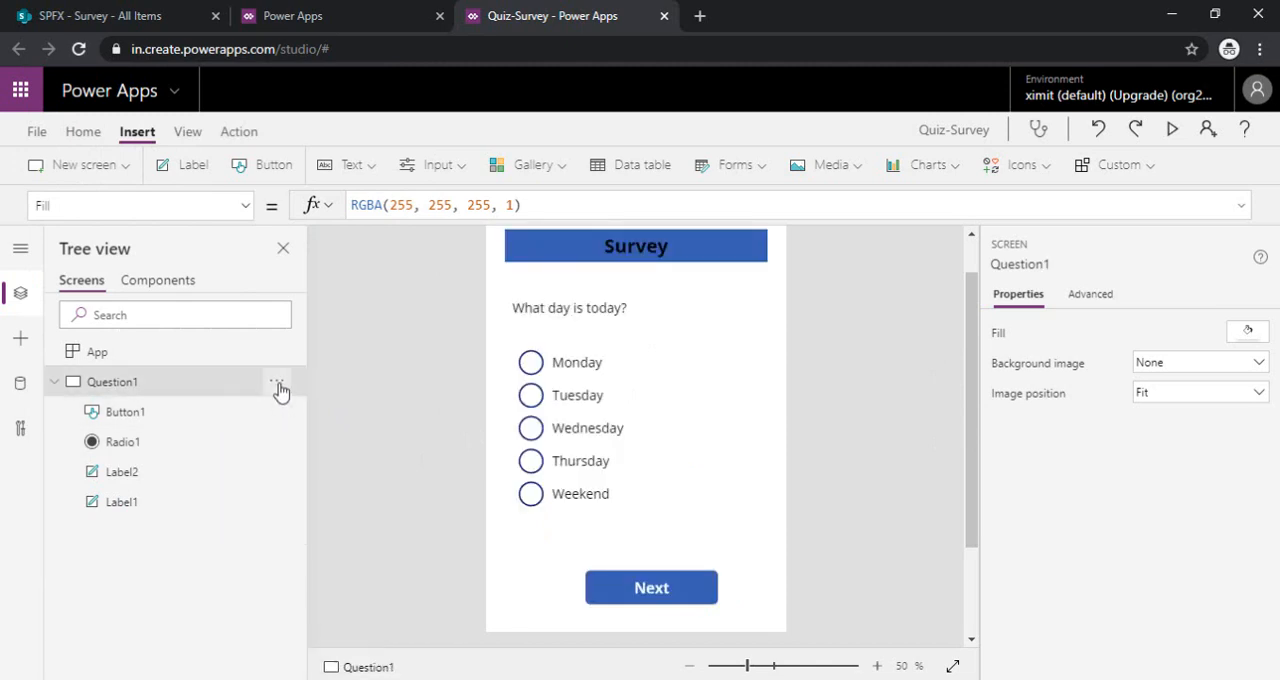
{"action": "mouse_move", "coordinate": [319, 417]}
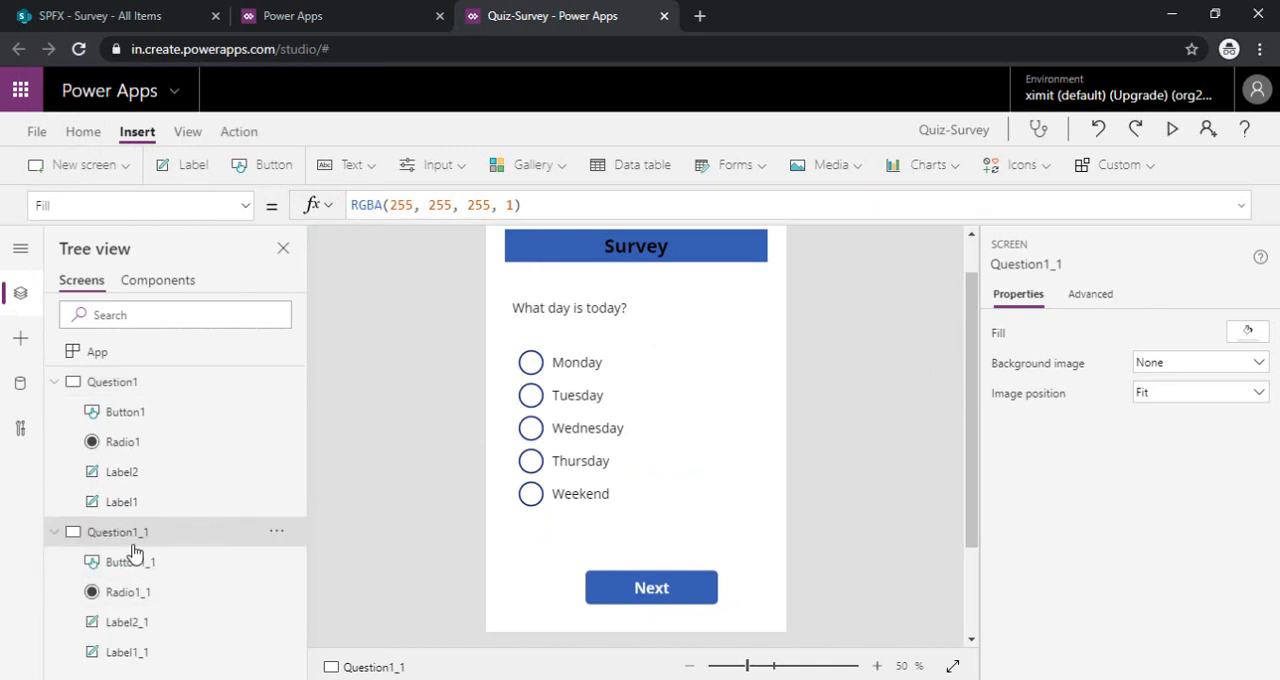
{"action": "mouse_move", "coordinate": [267, 546]}
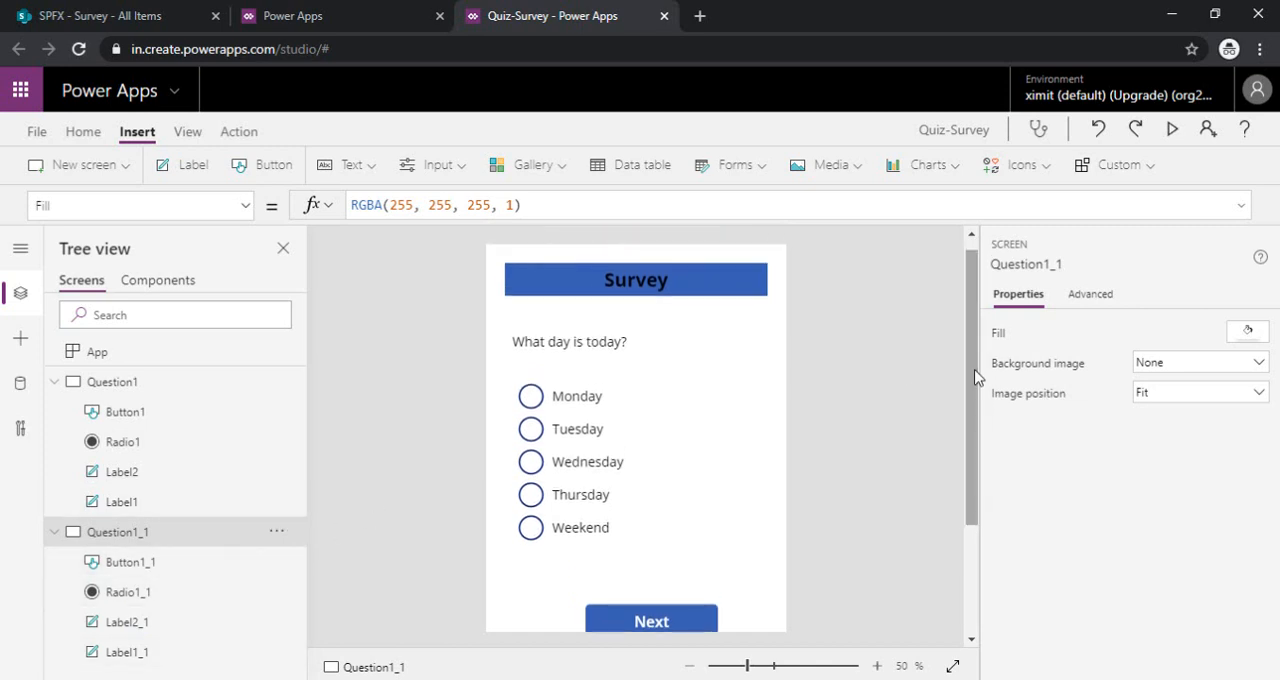
- Edit Label2_1 on Question1_1 to read 'When Summer starts?'
{"action": "left_click", "coordinate": [569, 341]}
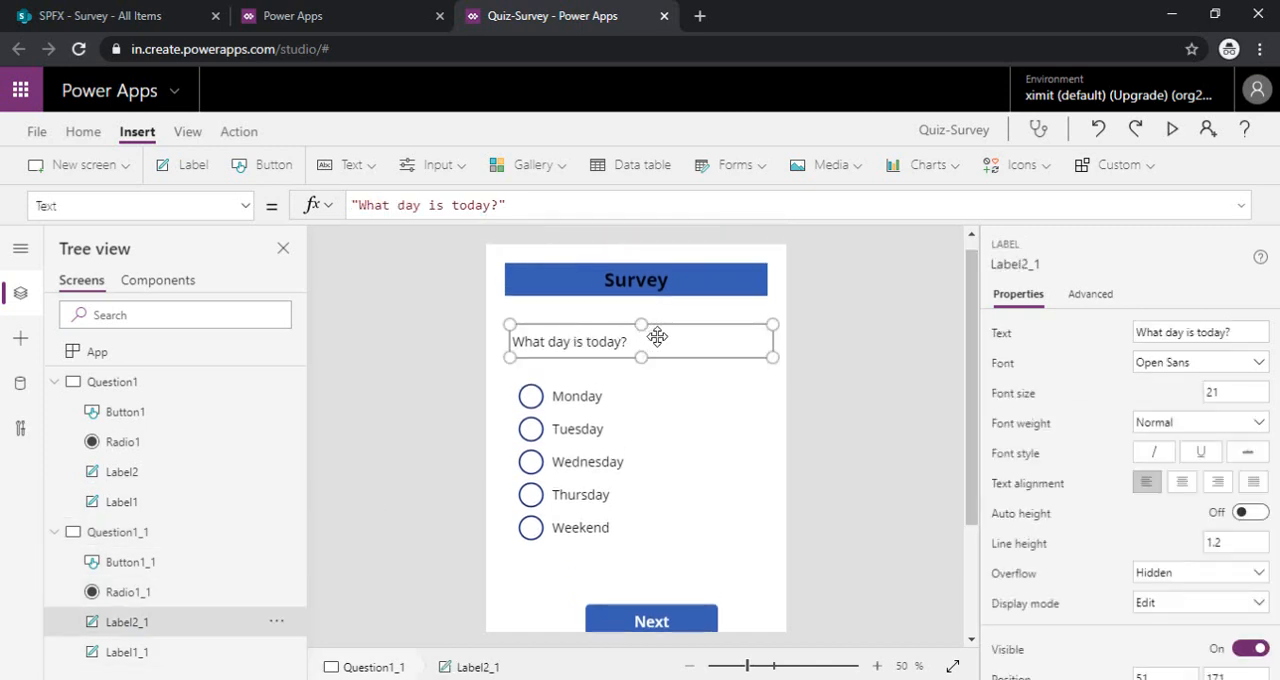
{"action": "double_click", "coordinate": [569, 341]}
{"action": "type", "text": "When Summer st"}
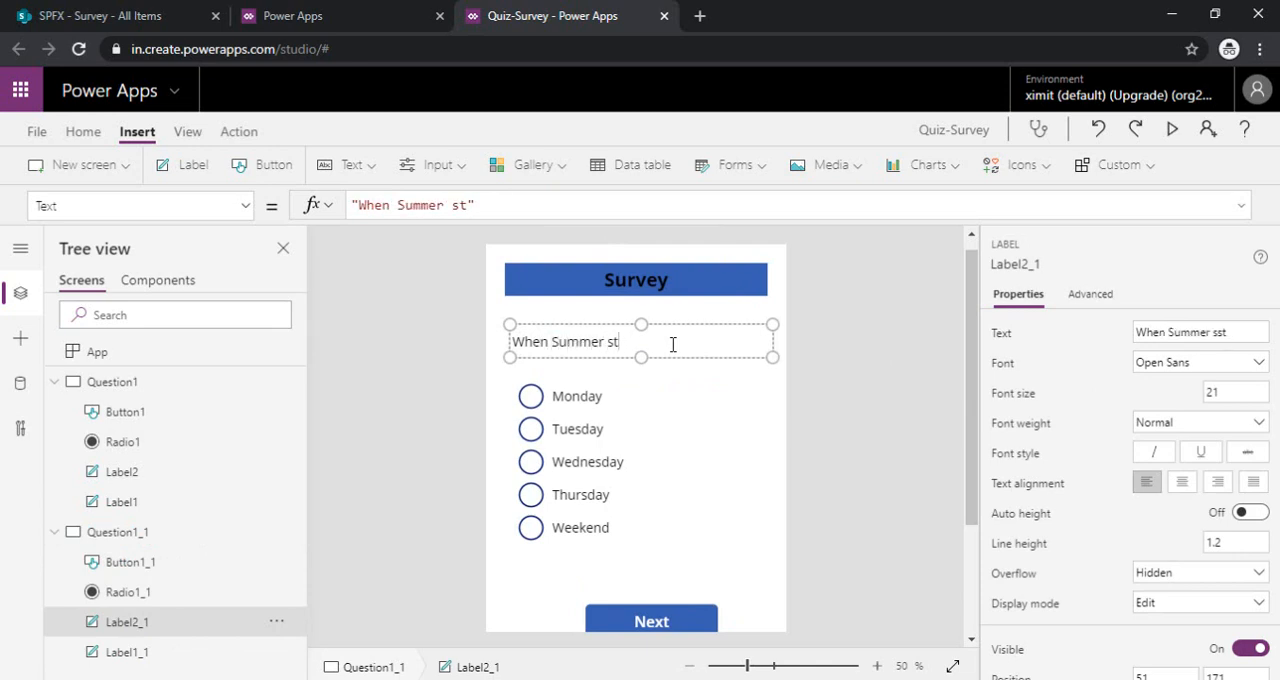
{"action": "type", "text": "arts?"}
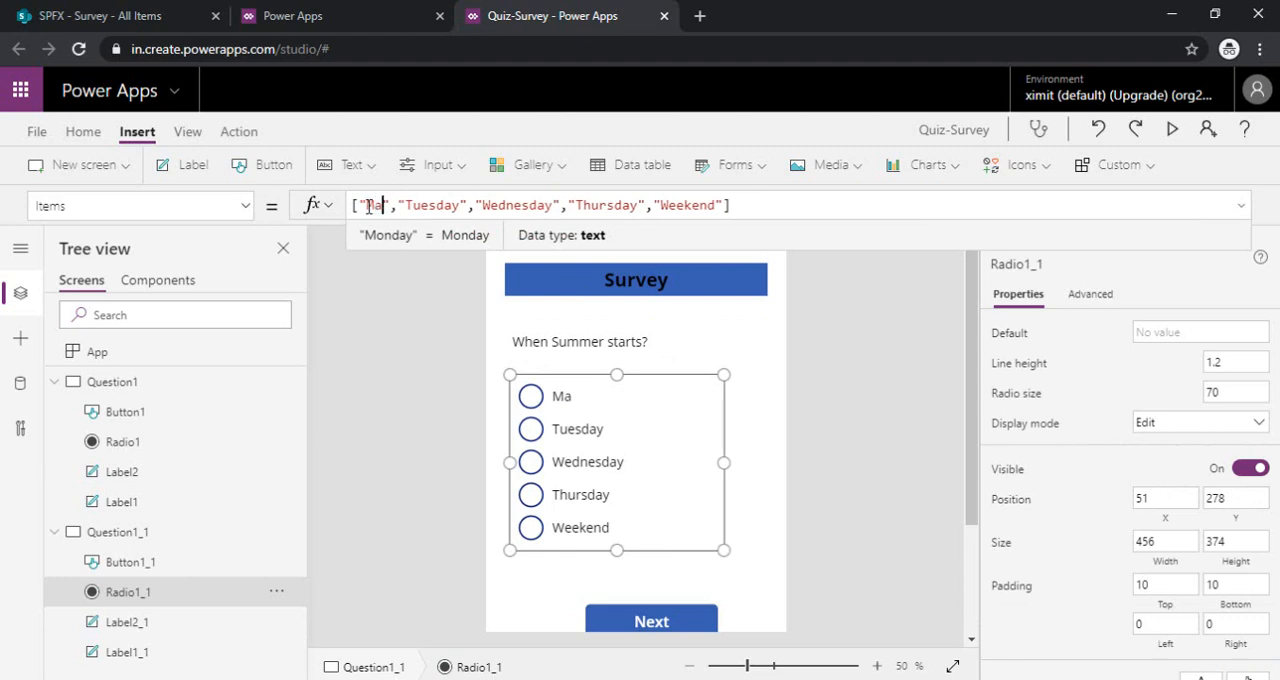
- Replace Radio1_1's day items with May, January, August, March and October
{"action": "double_click", "coordinate": [437, 205]}
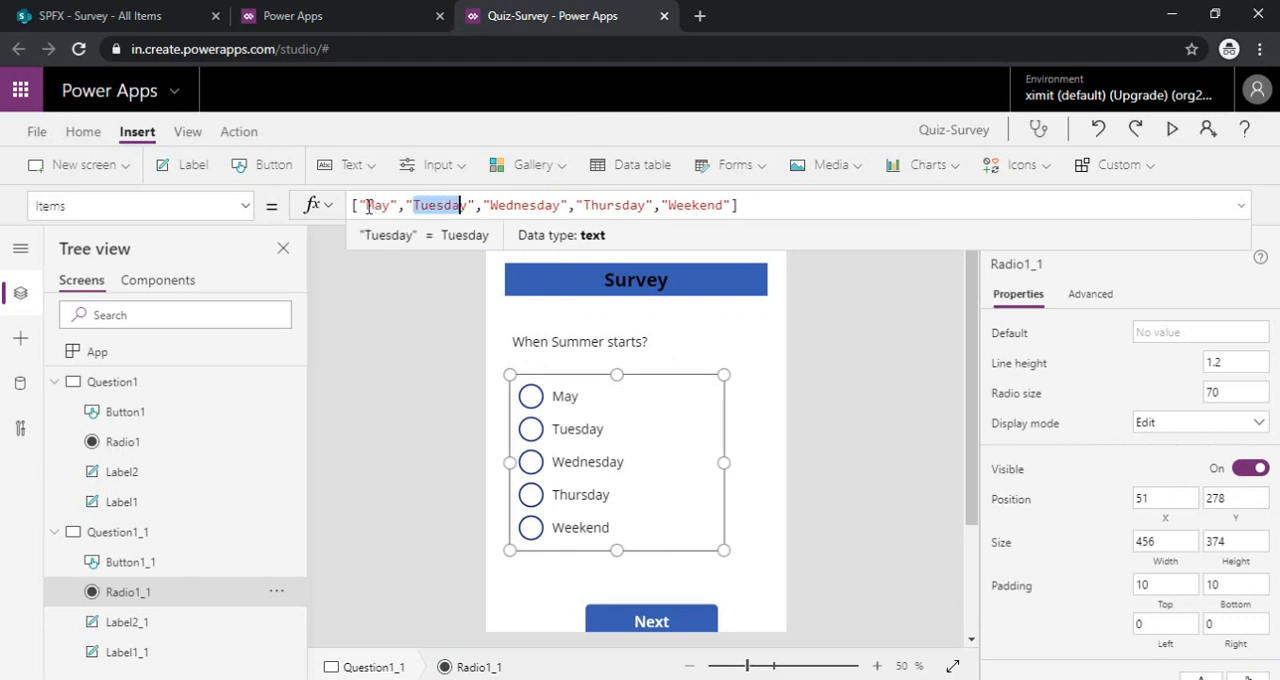
{"action": "type", "text": "Janyar"}
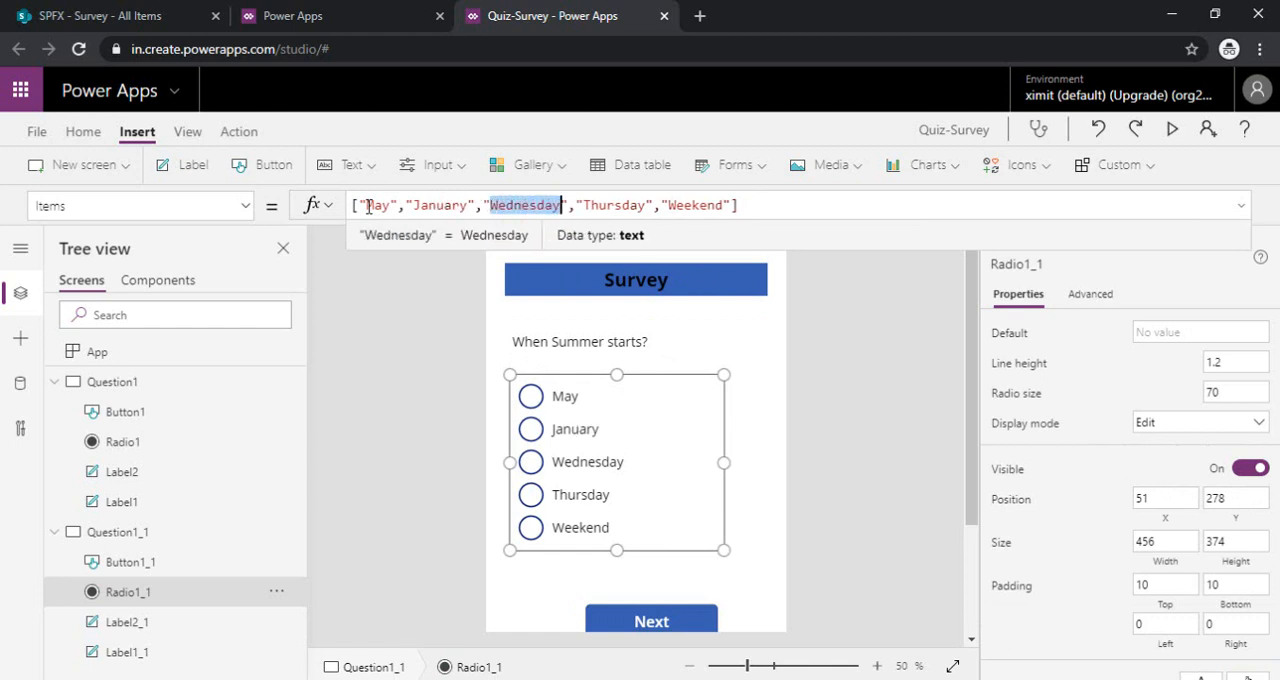
{"action": "type", "text": "August"}
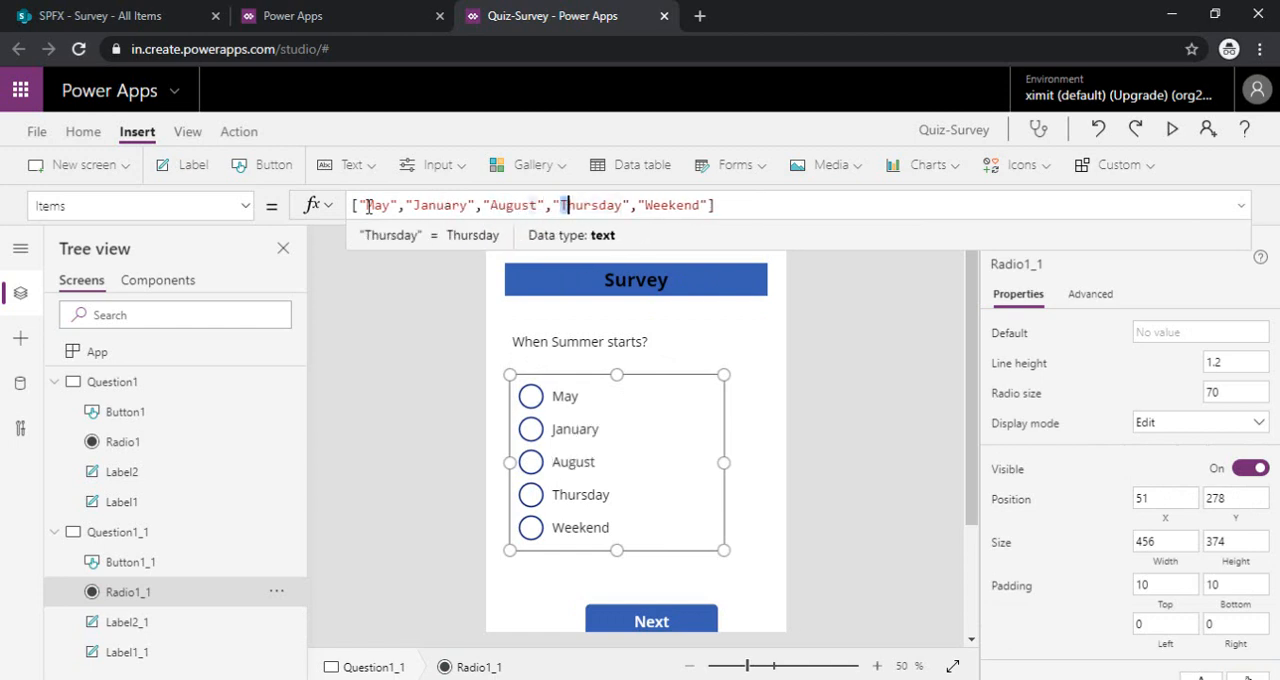
{"action": "double_click", "coordinate": [592, 205]}
{"action": "type", "text": "Marc"}
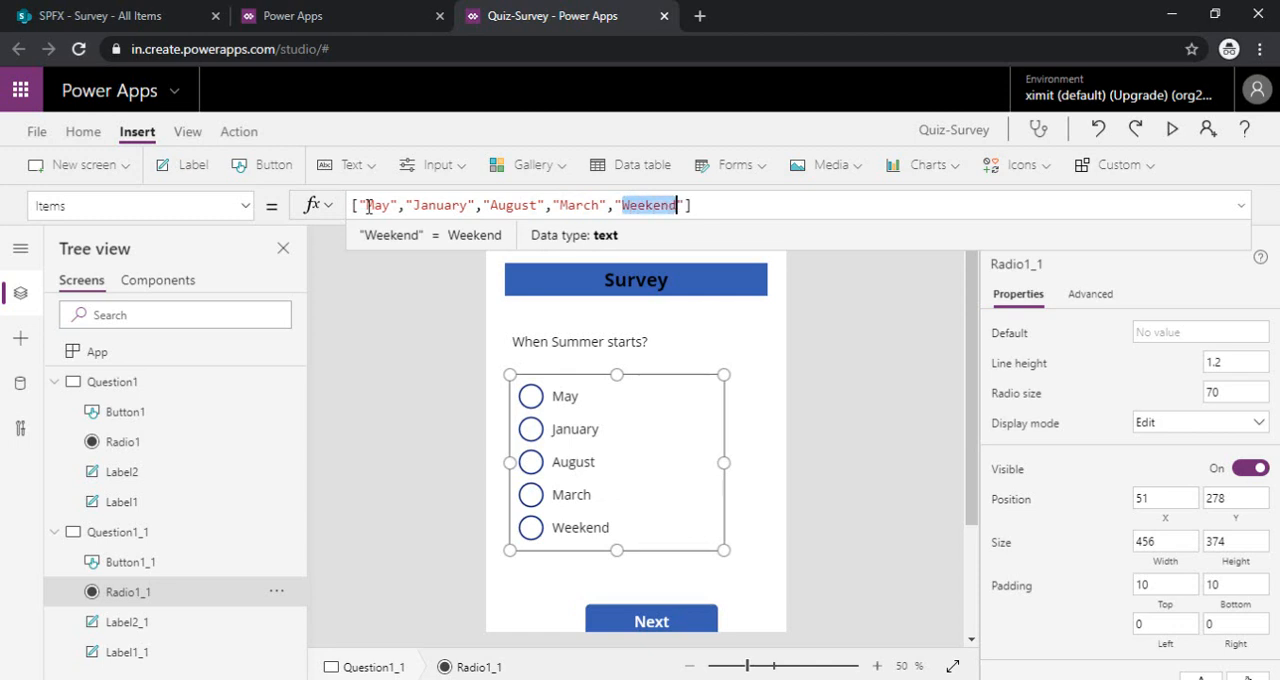
{"action": "type", "text": "October"}
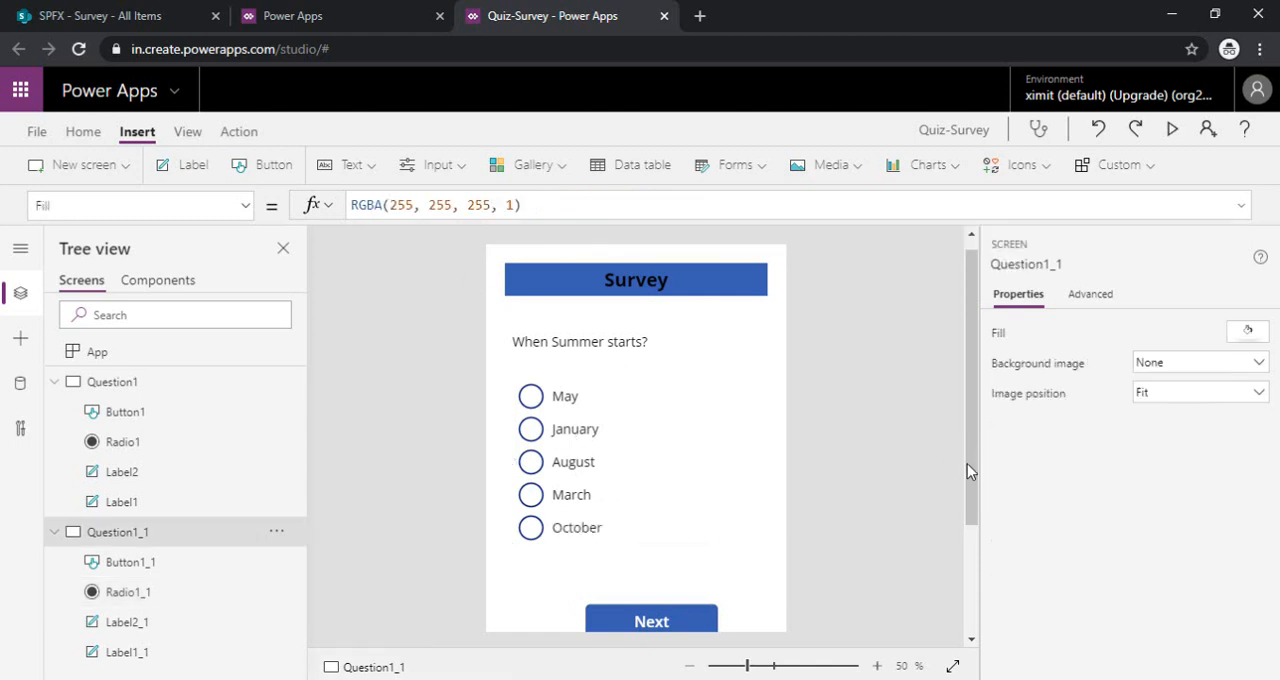
- Nudge Button1_1 slightly up and change its text to 'Finish'
{"action": "left_click", "coordinate": [651, 620]}
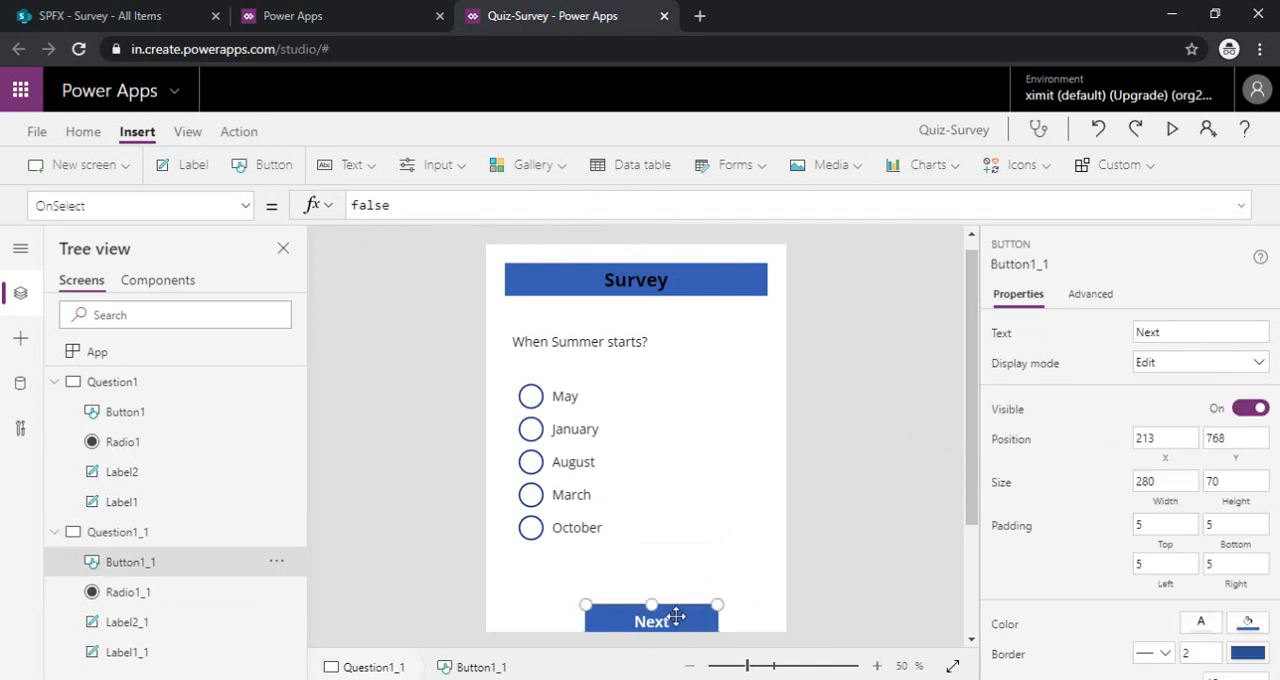
{"action": "left_click_drag", "start_coordinate": [651, 618], "coordinate": [658, 607]}
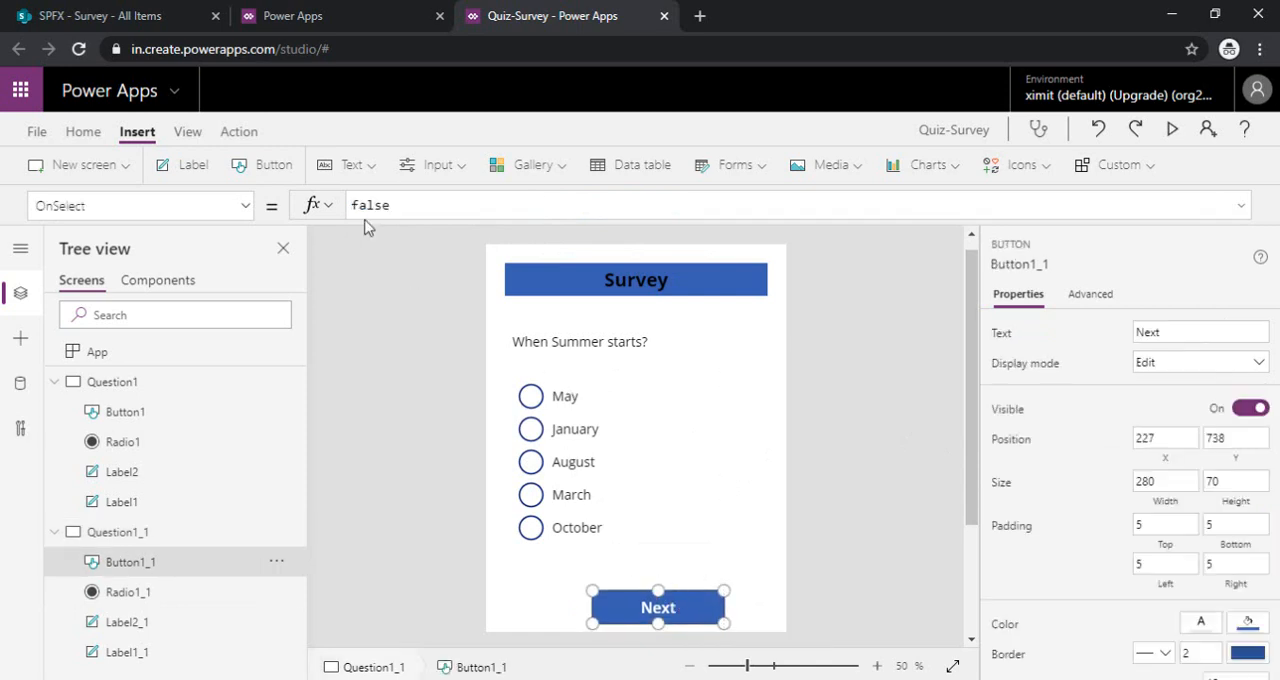
{"action": "mouse_move", "coordinate": [658, 607]}
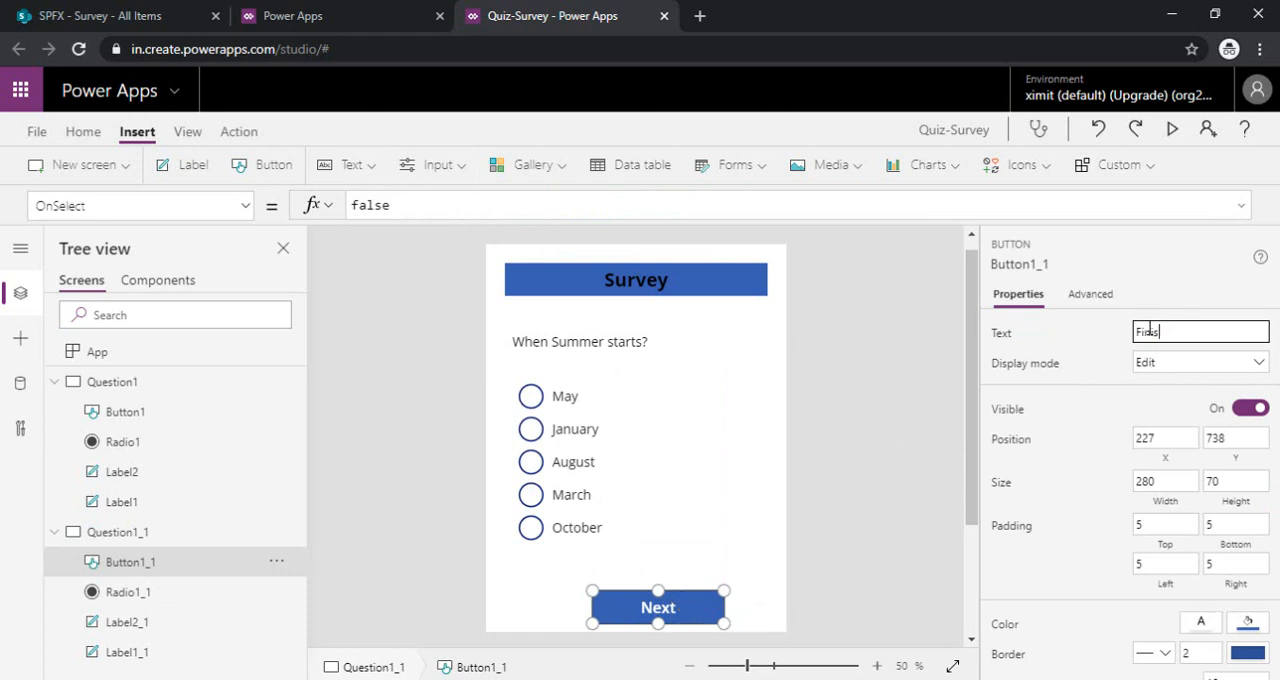
{"action": "type", "text": "Finish"}
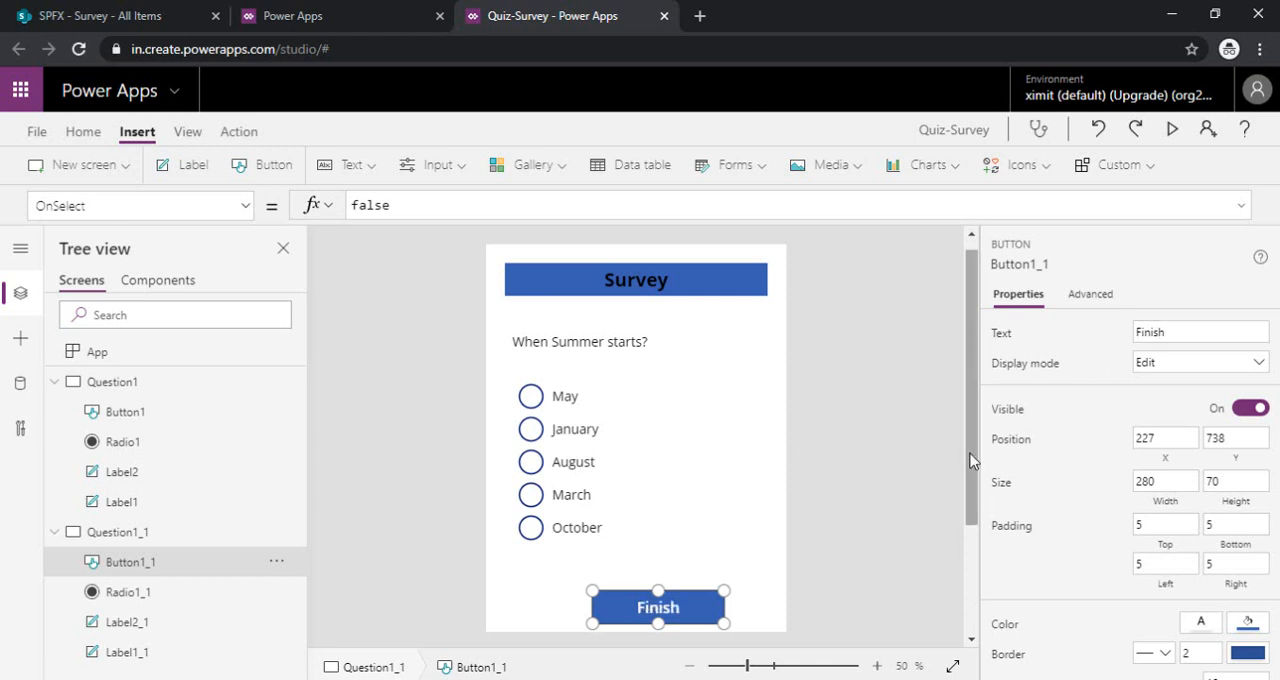
{"action": "mouse_move", "coordinate": [465, 168]}
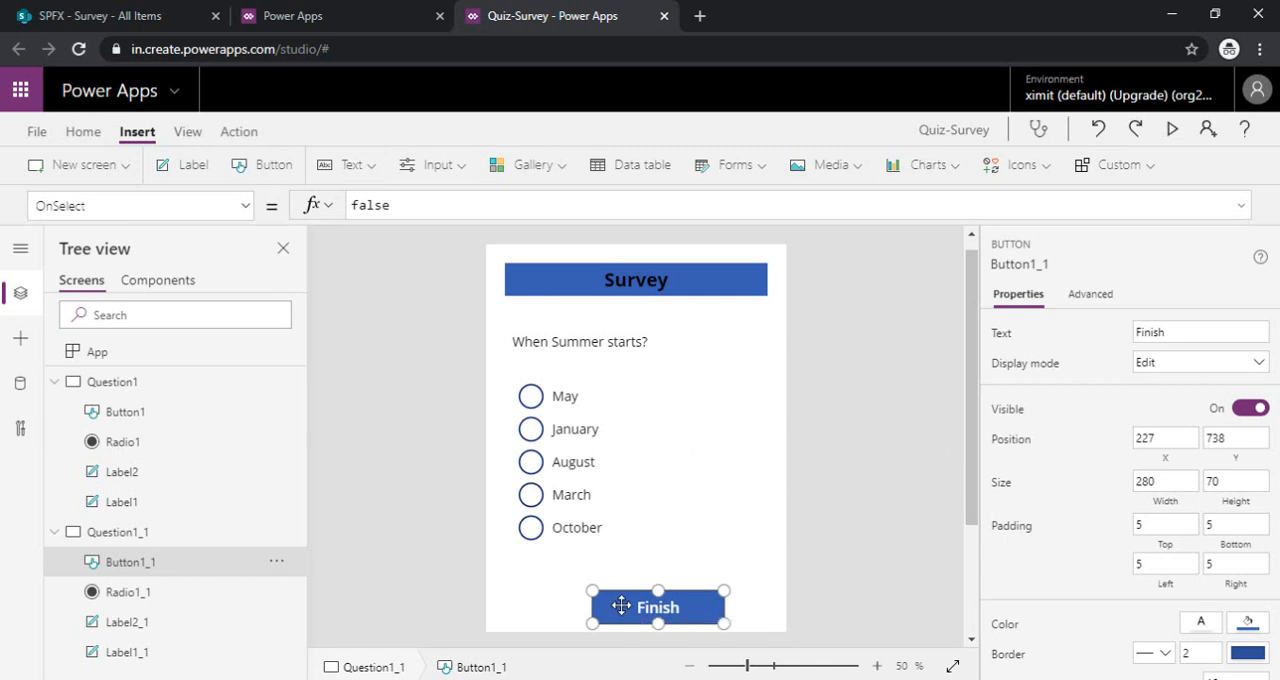
{"action": "mouse_move", "coordinate": [268, 190]}
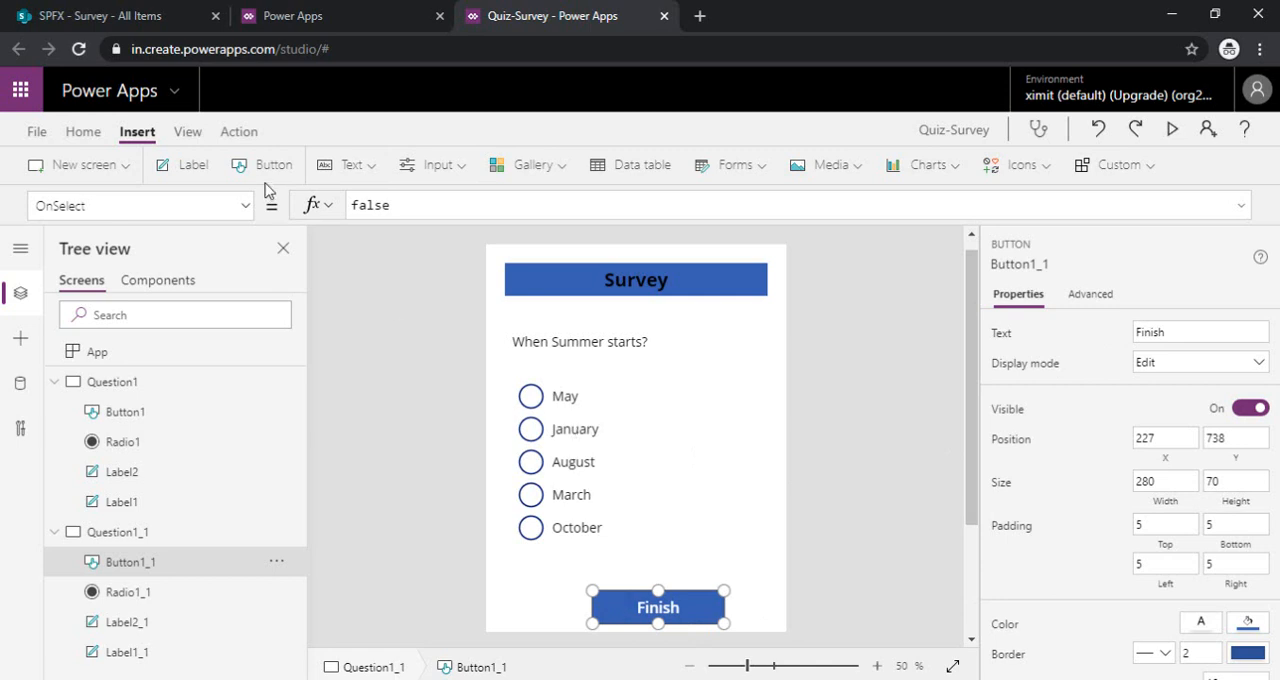
- Switch the ribbon to the Action tab, briefly checking Home, to edit Button1_1's actions
{"action": "left_click", "coordinate": [237, 131]}
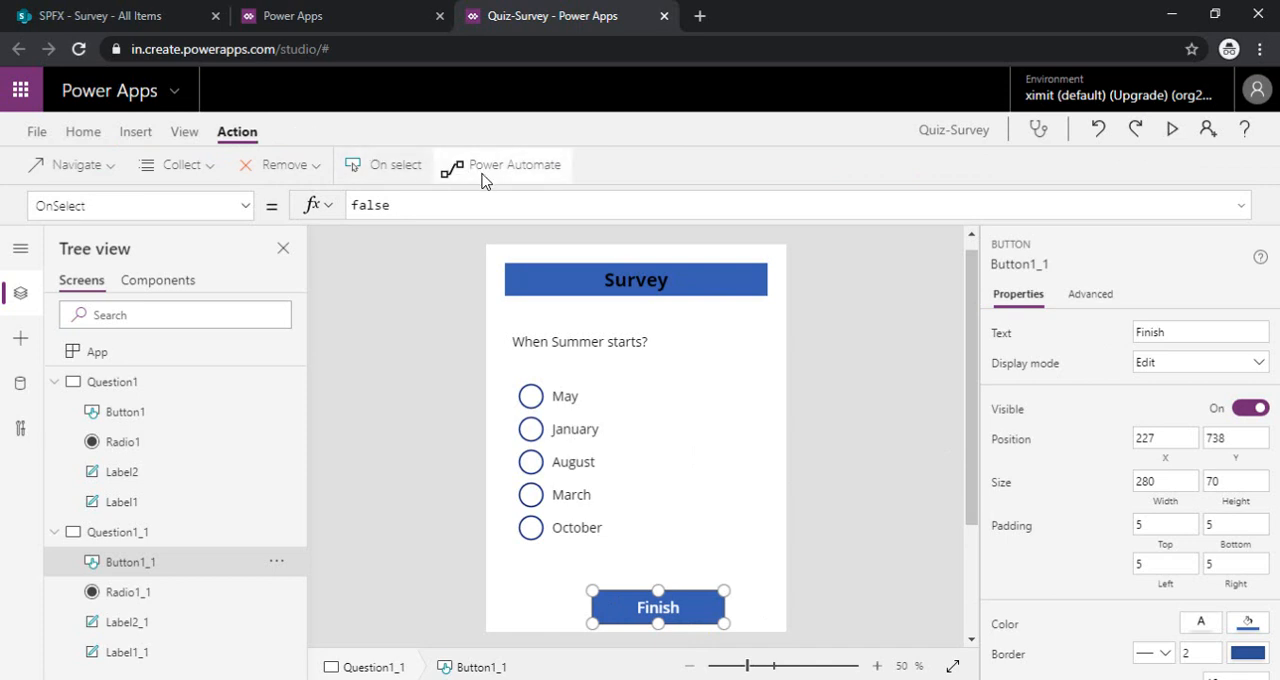
{"action": "mouse_move", "coordinate": [515, 164]}
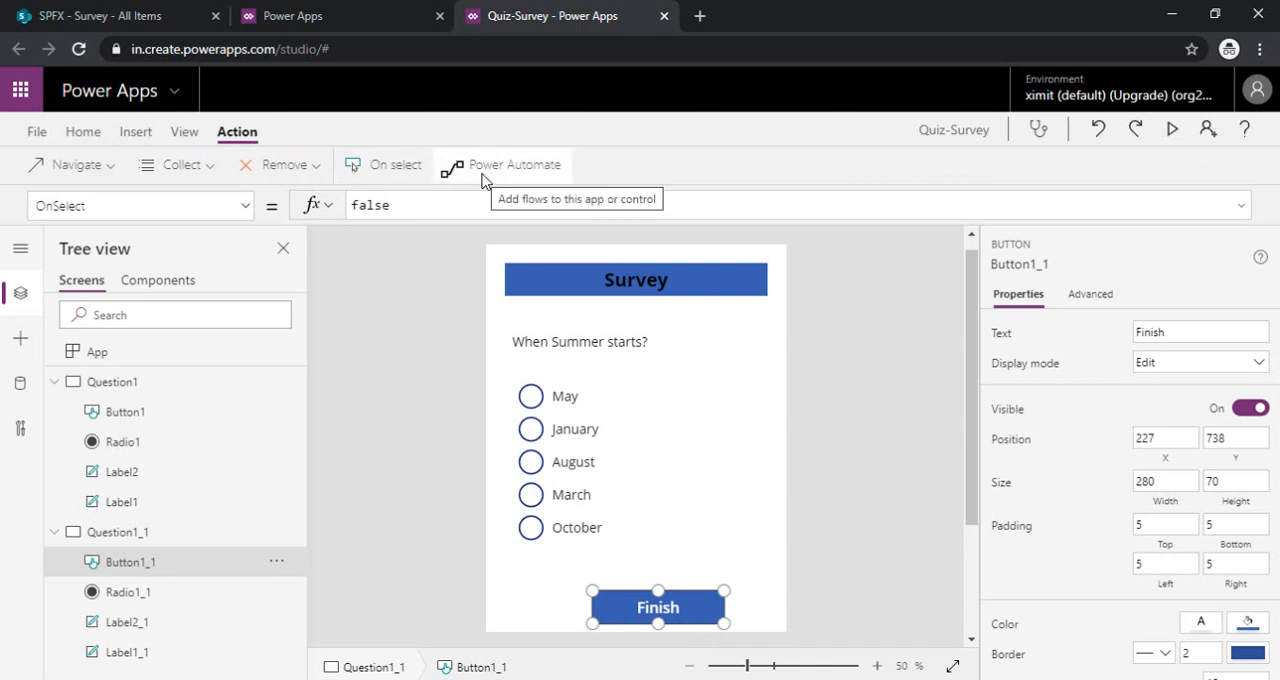
{"action": "mouse_move", "coordinate": [407, 386]}
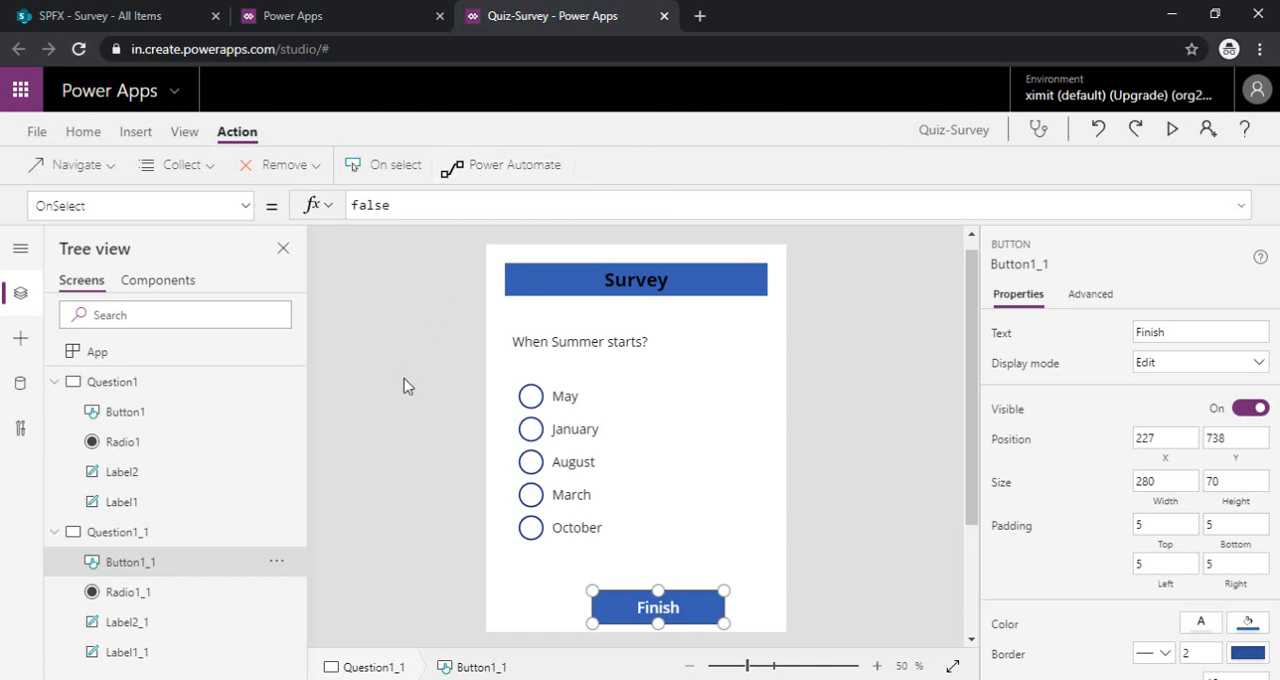
{"action": "mouse_move", "coordinate": [381, 381]}
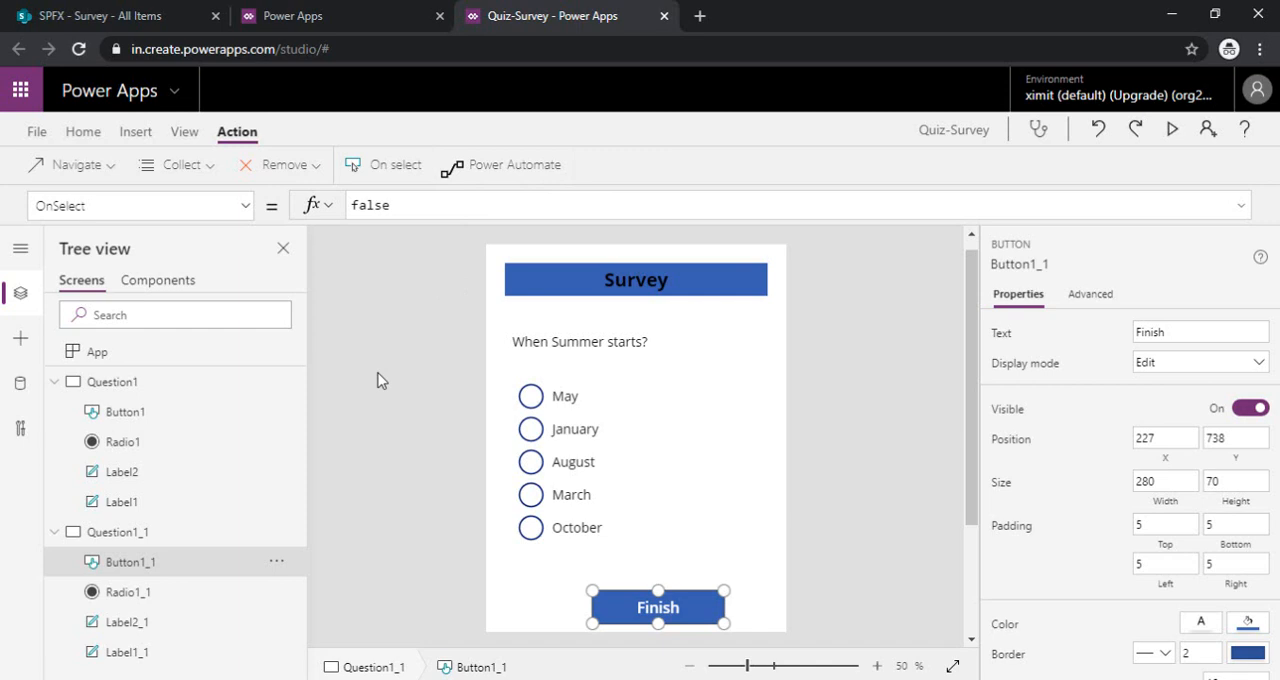
{"action": "mouse_move", "coordinate": [960, 362]}
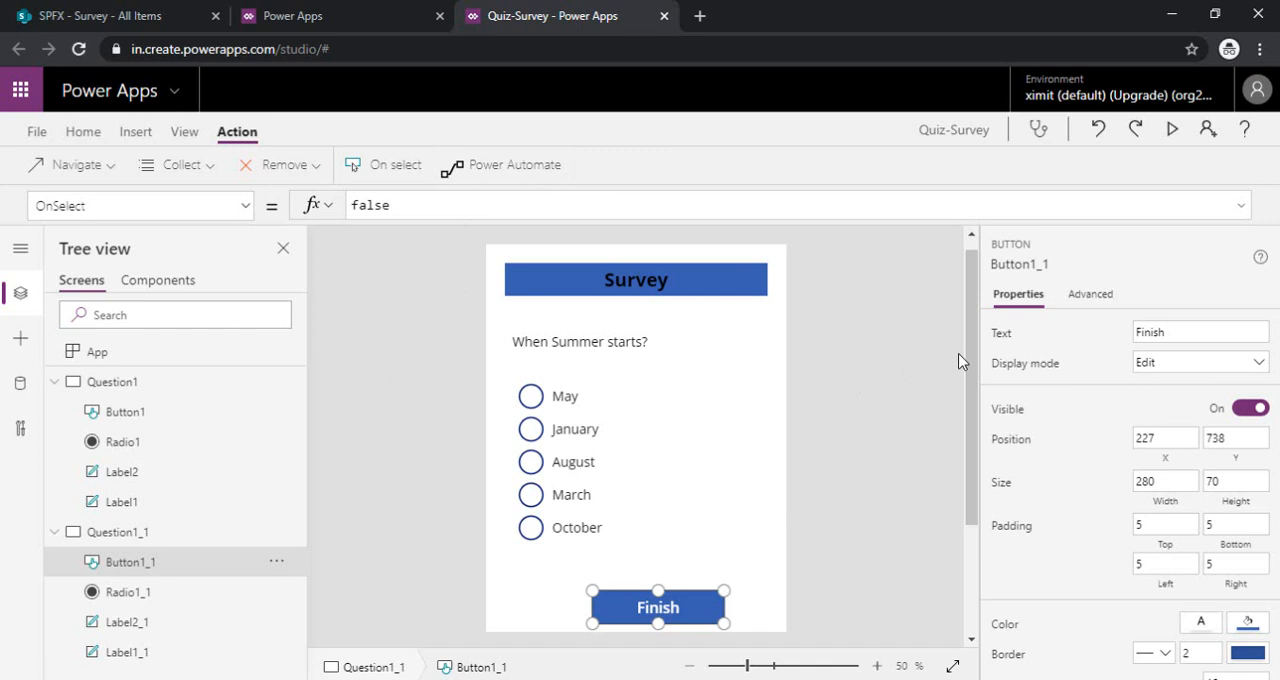
{"action": "mouse_move", "coordinate": [562, 251]}
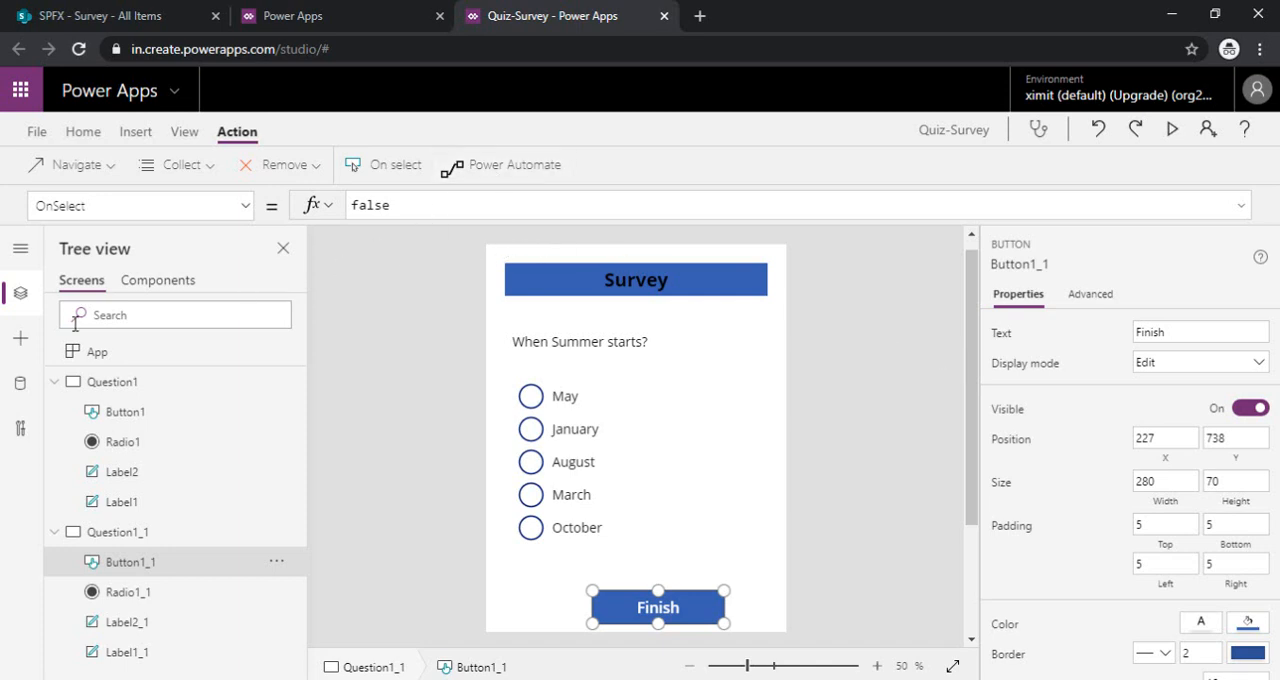
{"action": "mouse_move", "coordinate": [180, 164]}
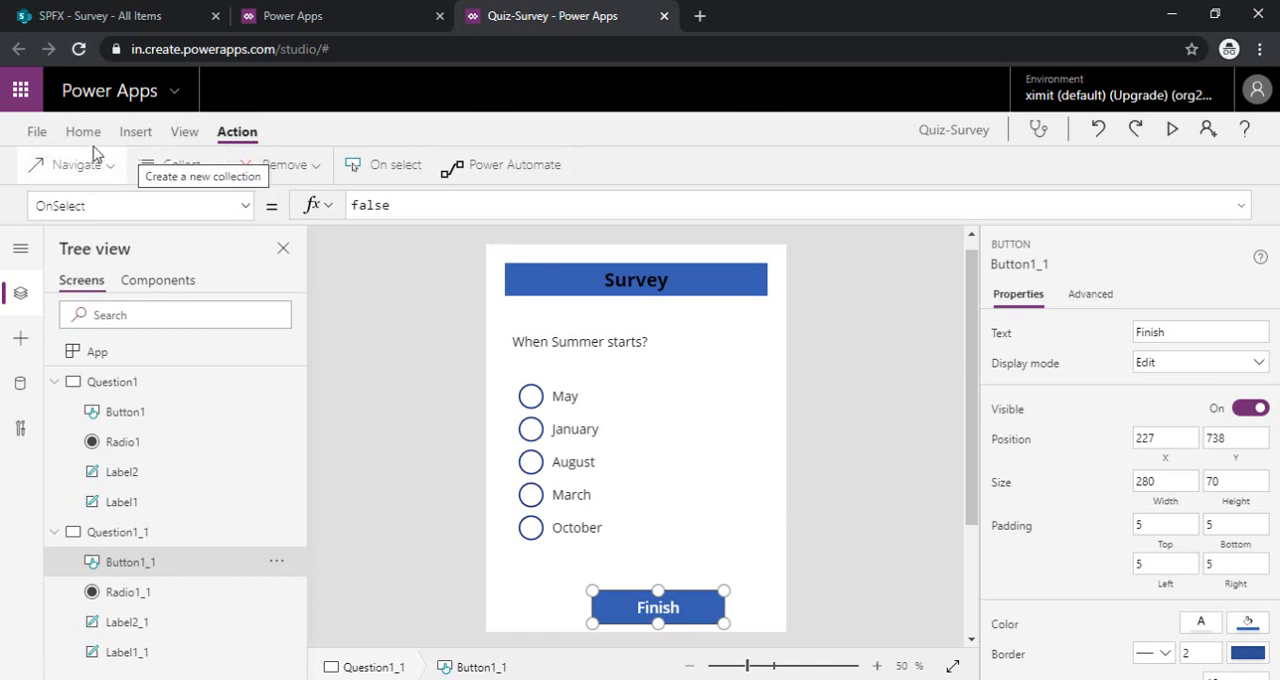
{"action": "left_click", "coordinate": [83, 131]}
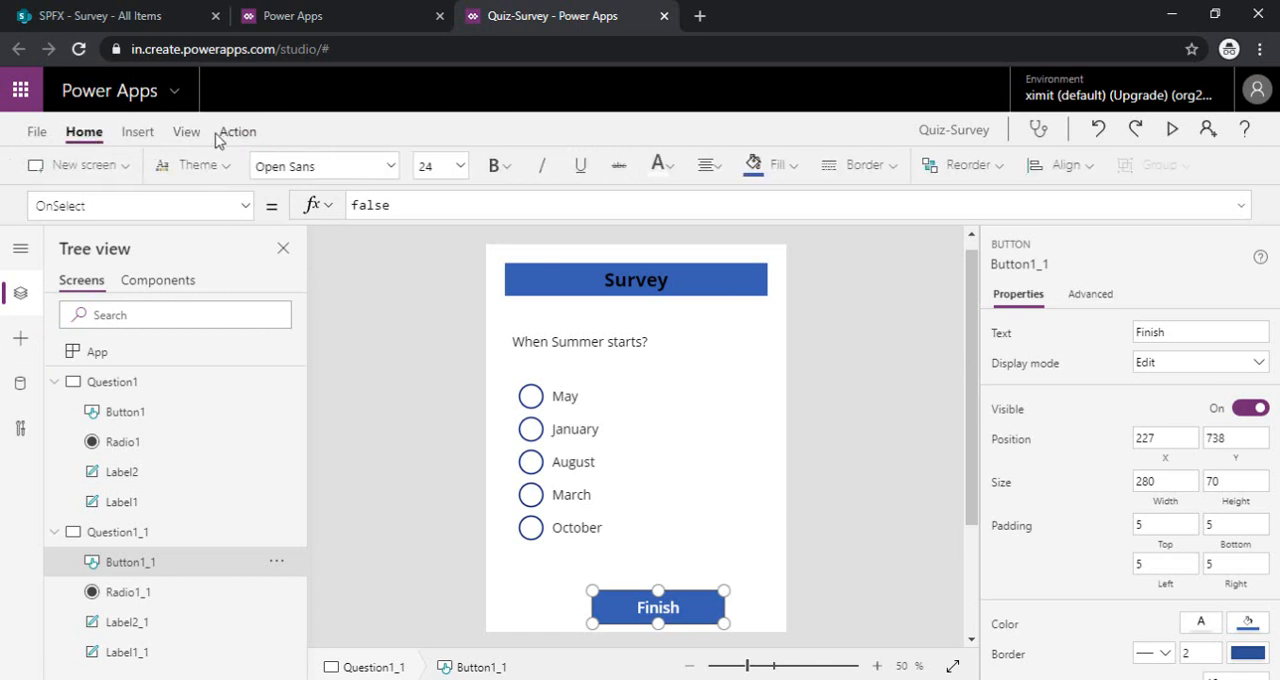
{"action": "left_click", "coordinate": [236, 131]}
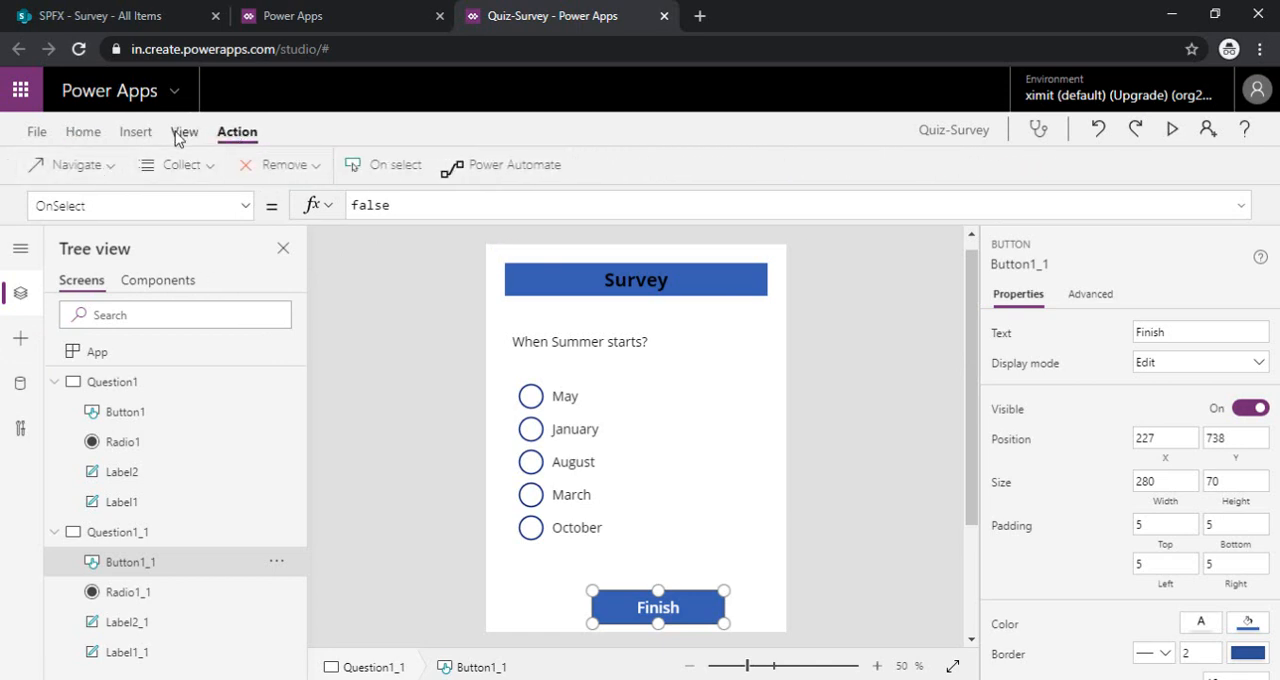
- Add the Survey list from the SPFX SharePoint site via the existing SharePoint connection
{"action": "left_click", "coordinate": [184, 131]}
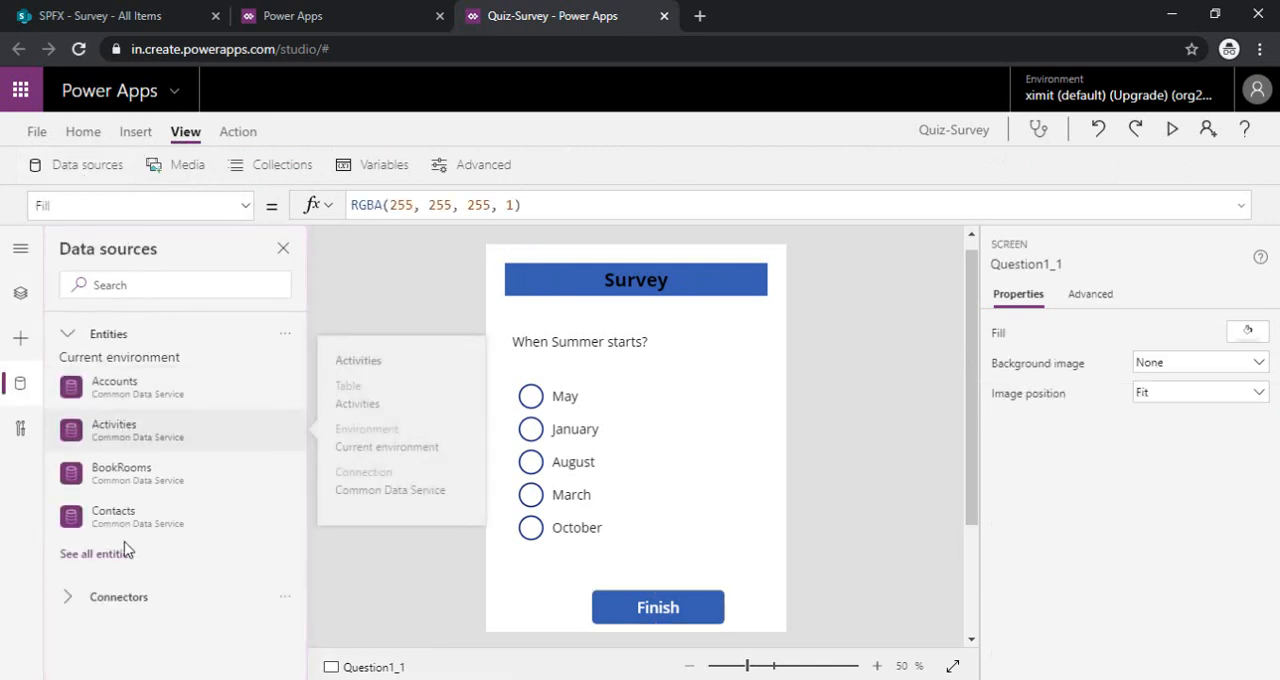
{"action": "type", "text": "sharepo"}
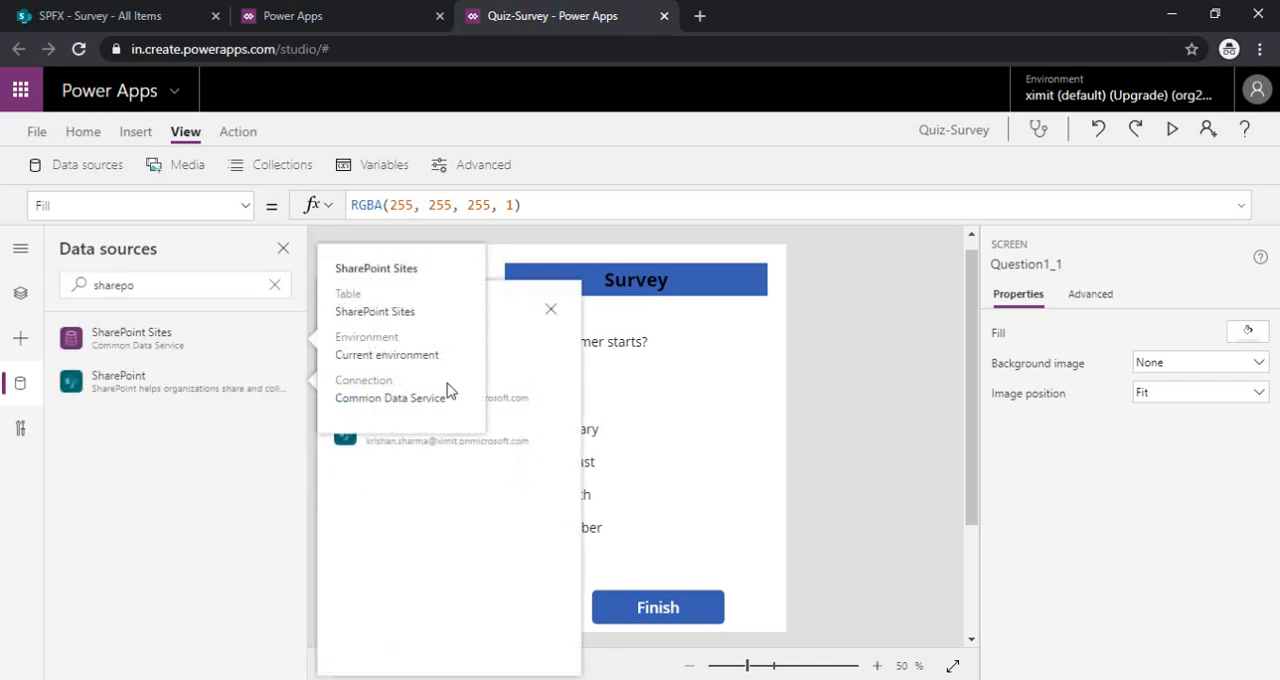
{"action": "left_click", "coordinate": [118, 380]}
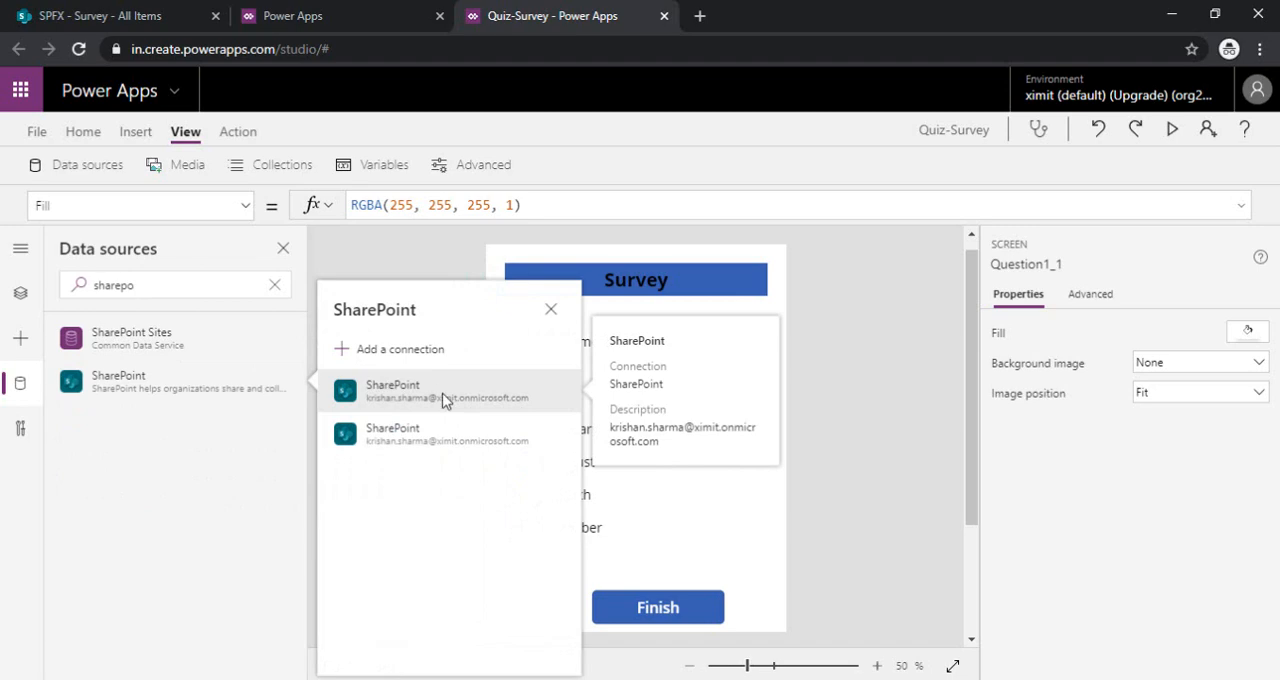
{"action": "mouse_move", "coordinate": [397, 379]}
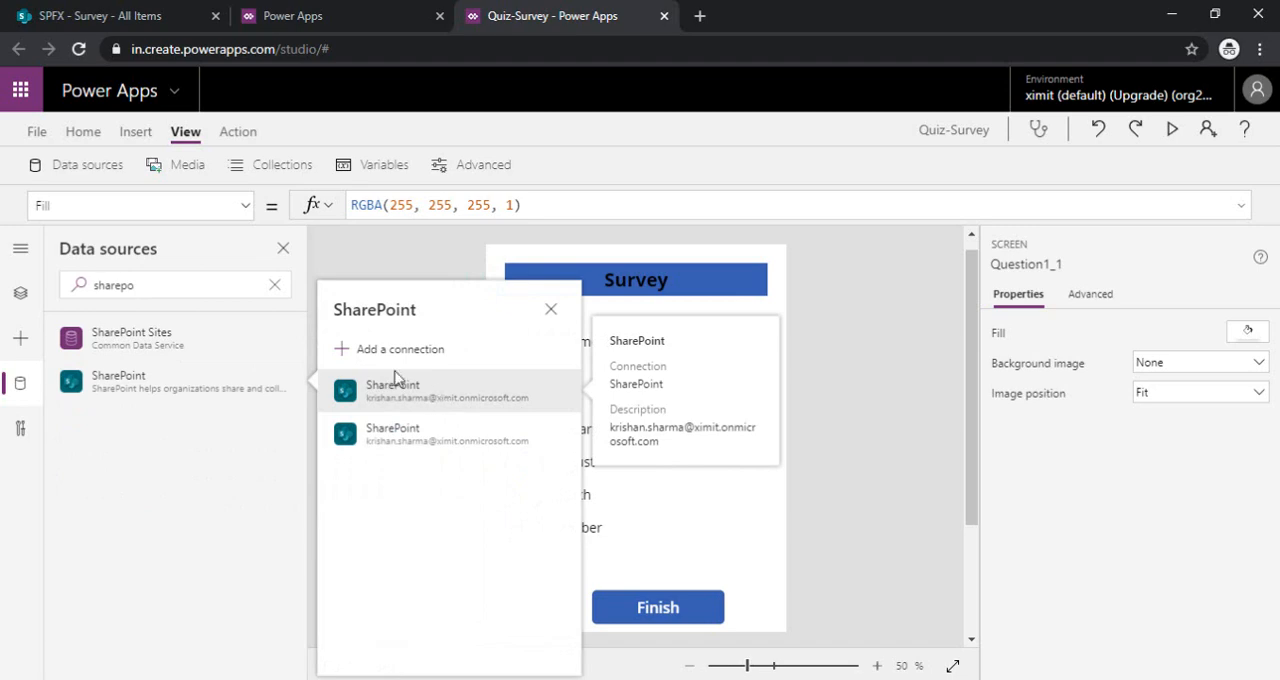
{"action": "mouse_move", "coordinate": [420, 397]}
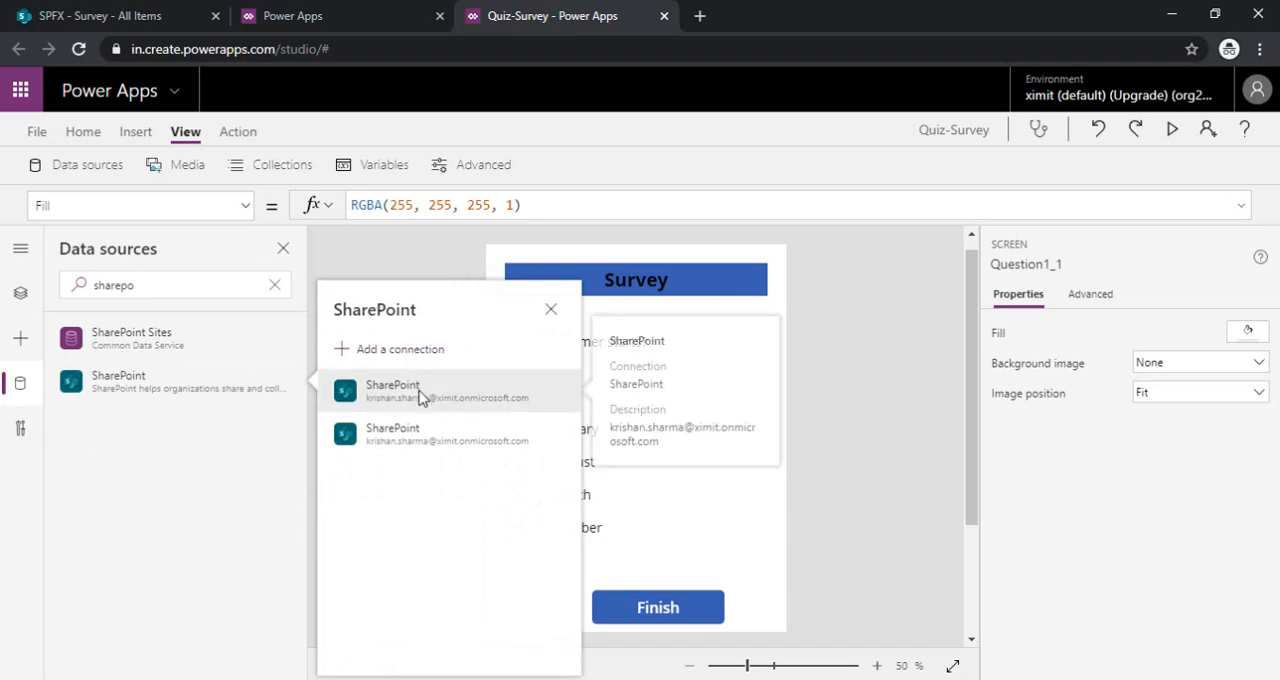
{"action": "left_click", "coordinate": [392, 390]}
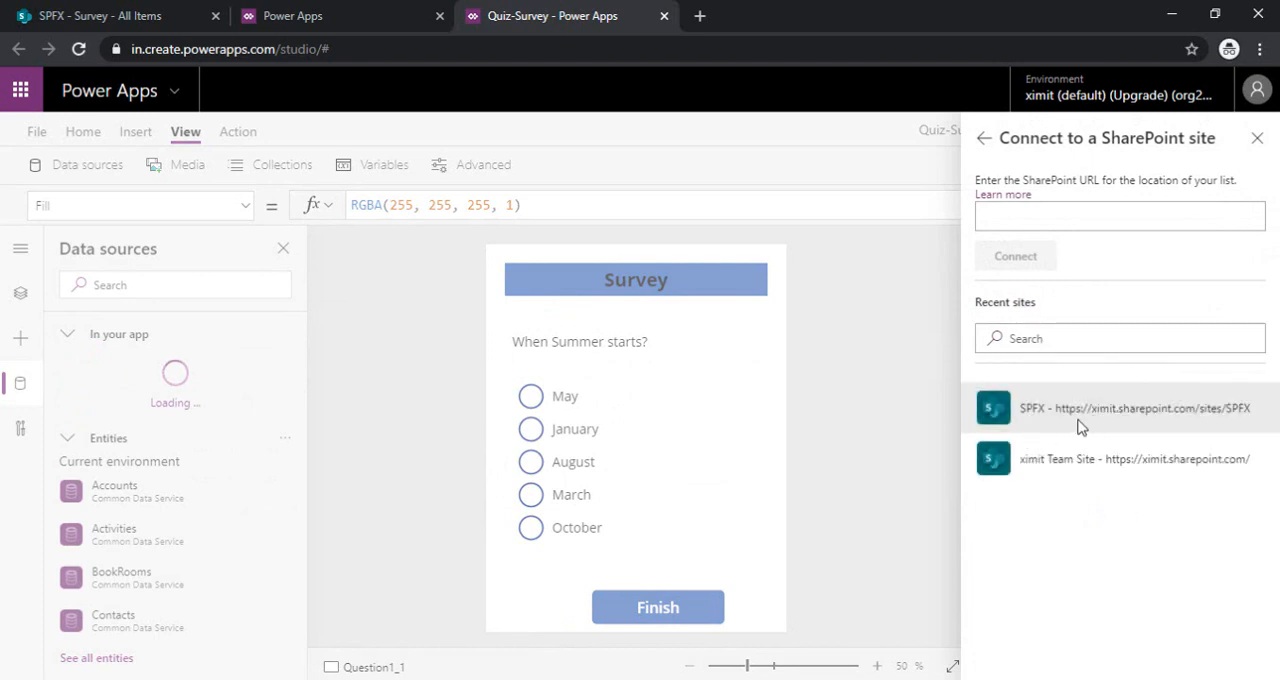
{"action": "left_click", "coordinate": [1135, 408]}
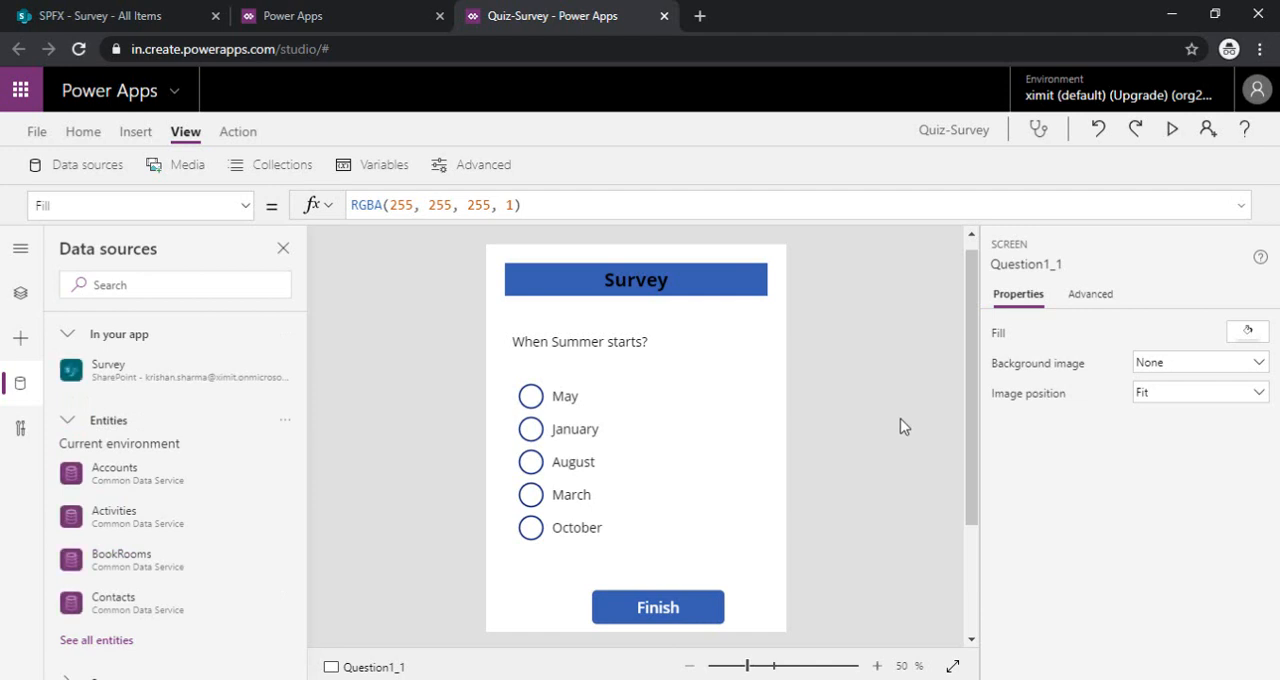
{"action": "mouse_move", "coordinate": [455, 421]}
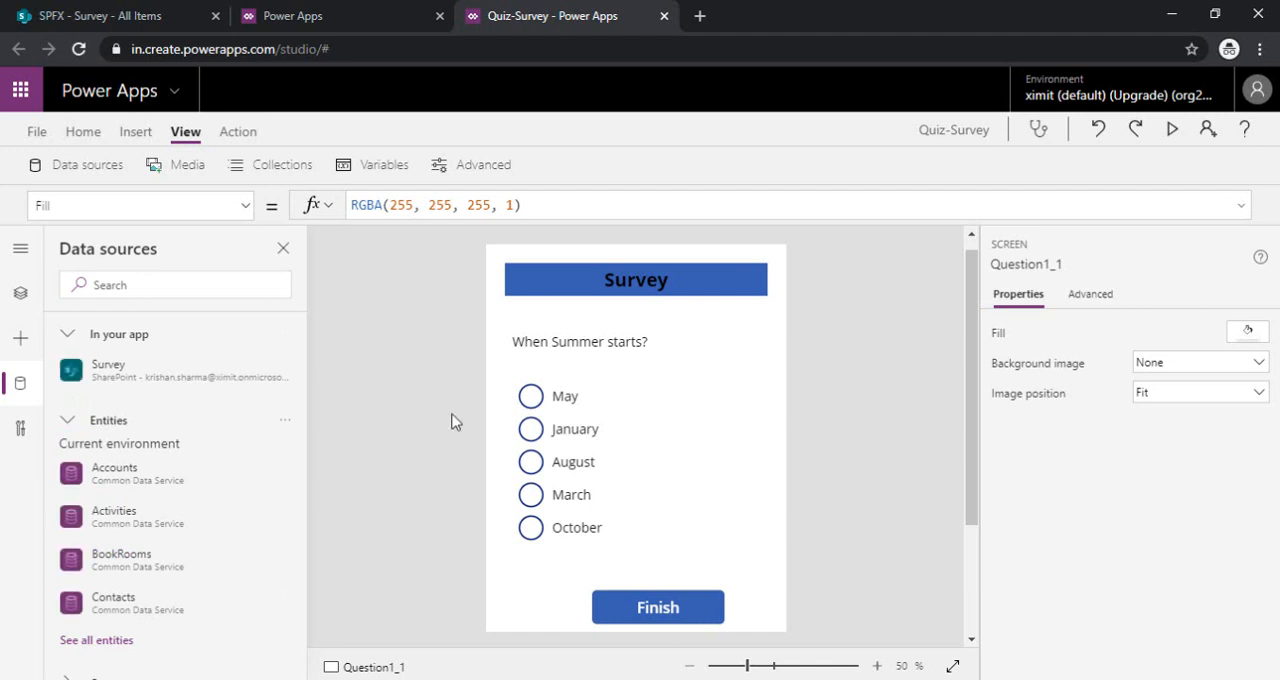
- Begin the Finish button's OnSelect formula as Patch(Survey, Defaults(Survey), {Title:
{"action": "left_click", "coordinate": [658, 607]}
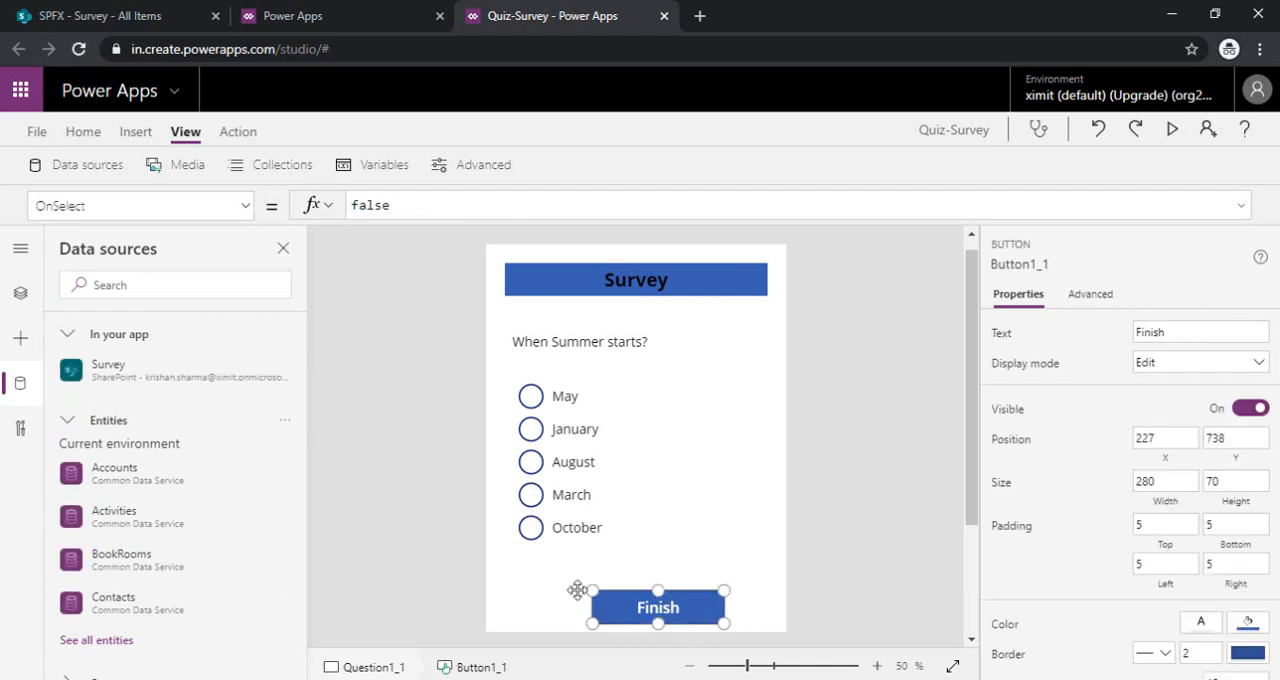
{"action": "left_click", "coordinate": [21, 248]}
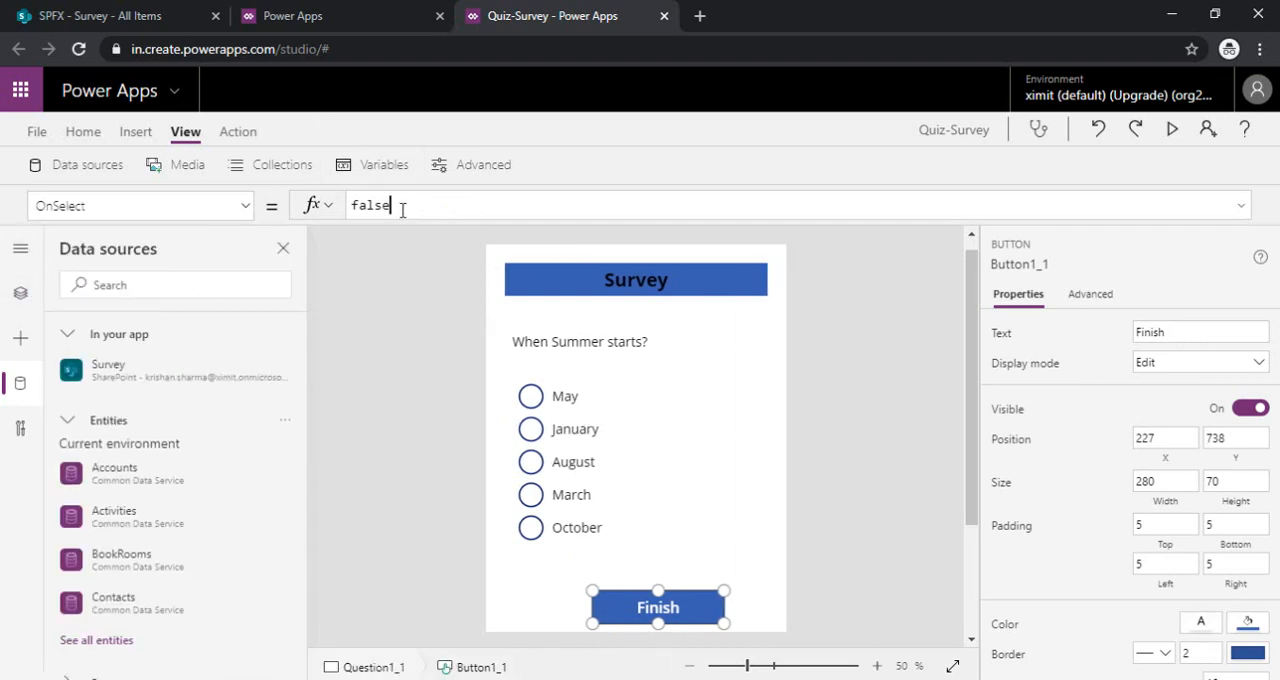
{"action": "type", "text": "Re"}
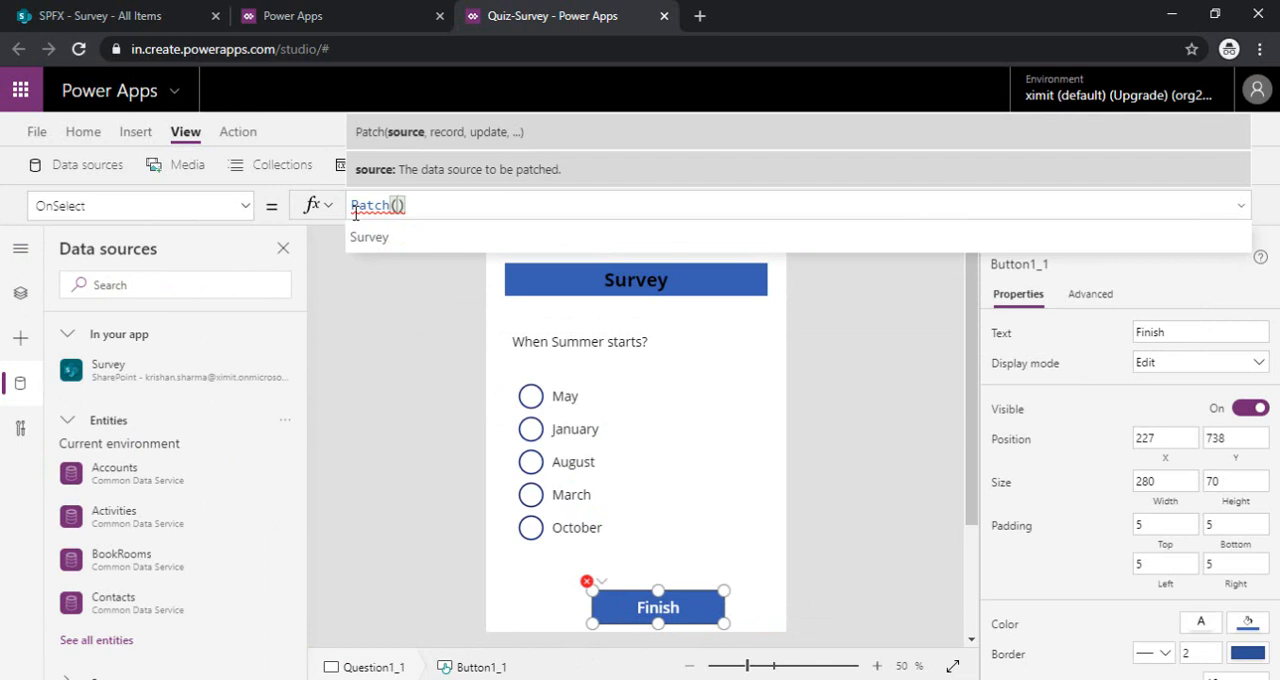
{"action": "type", "text": "Survey,"}
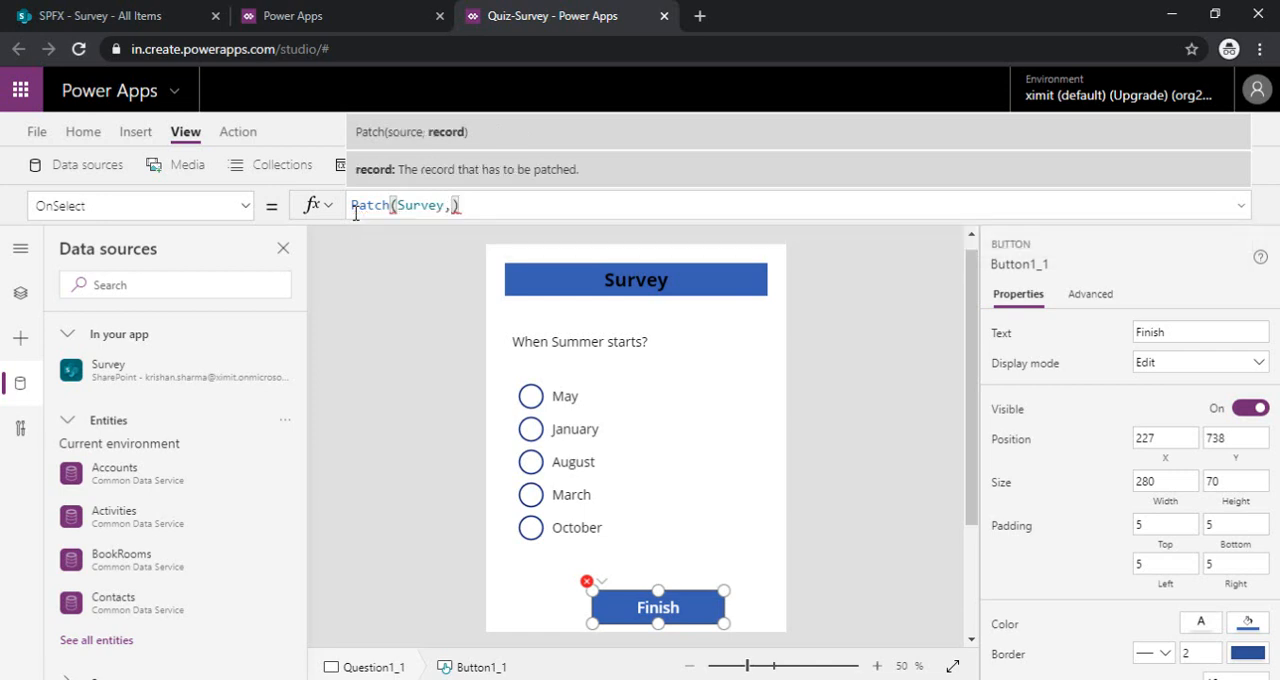
{"action": "type", "text": "Defaults(S"}
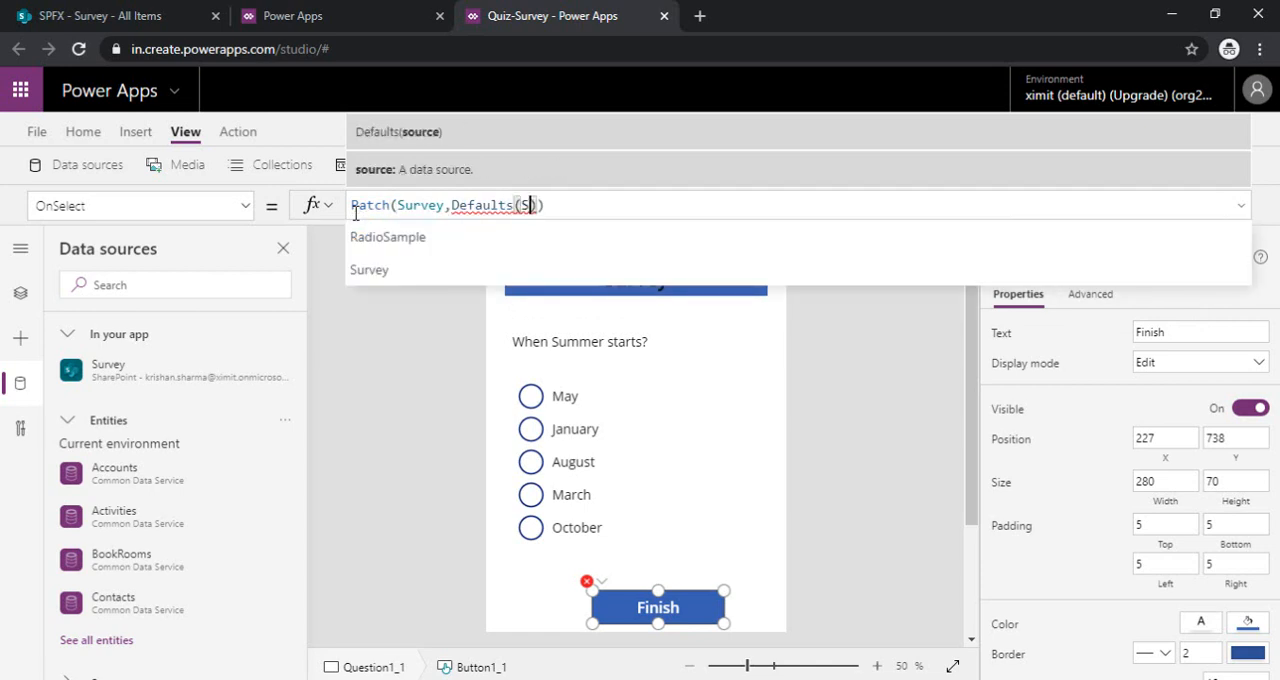
{"action": "left_click", "coordinate": [369, 269]}
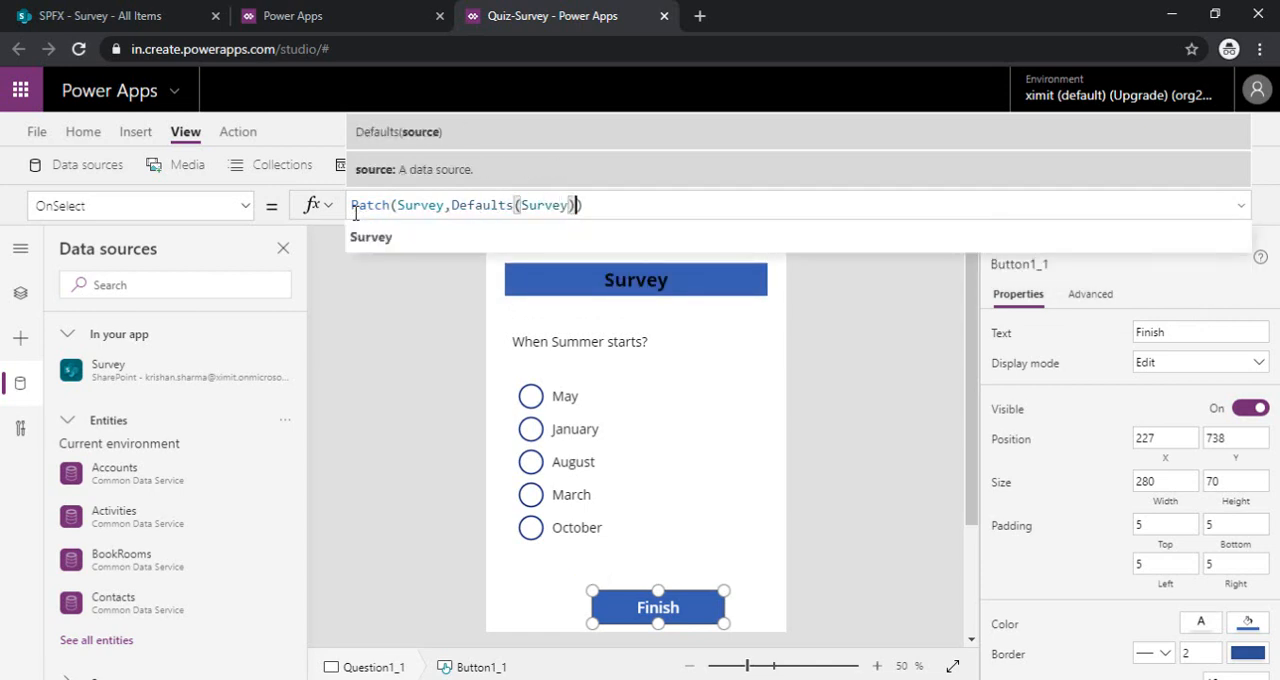
{"action": "type", "text": ","}
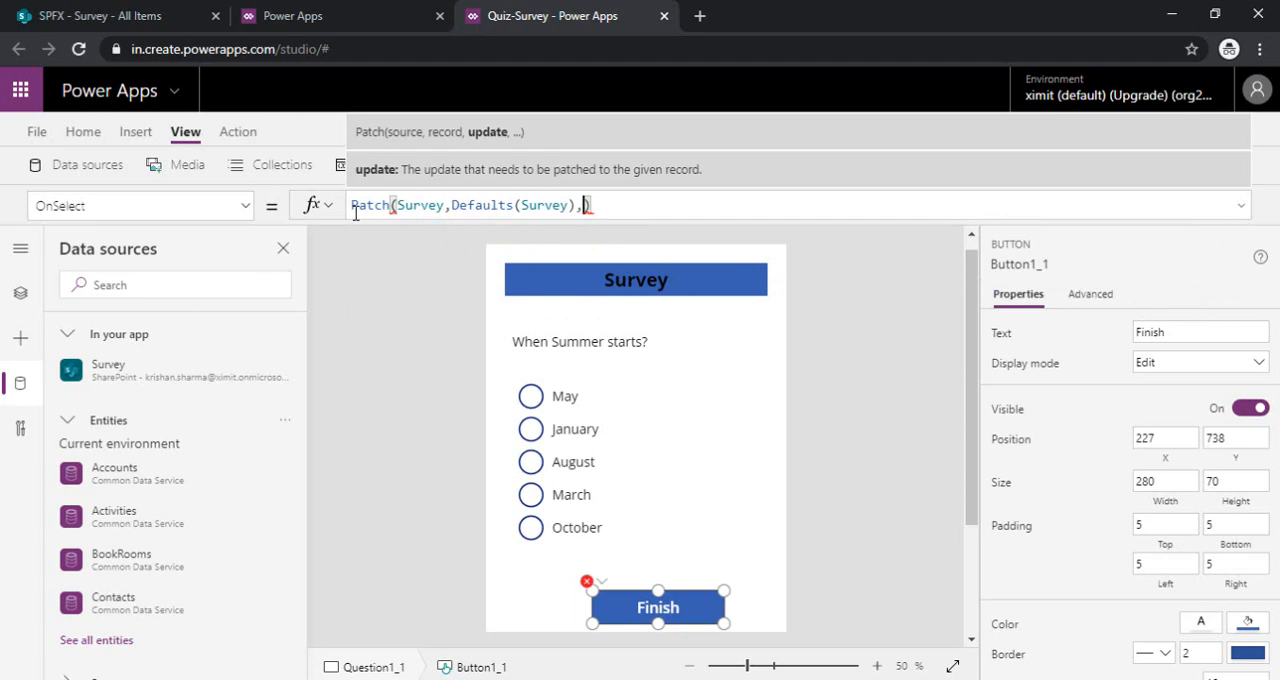
{"action": "type", "text": "{"}
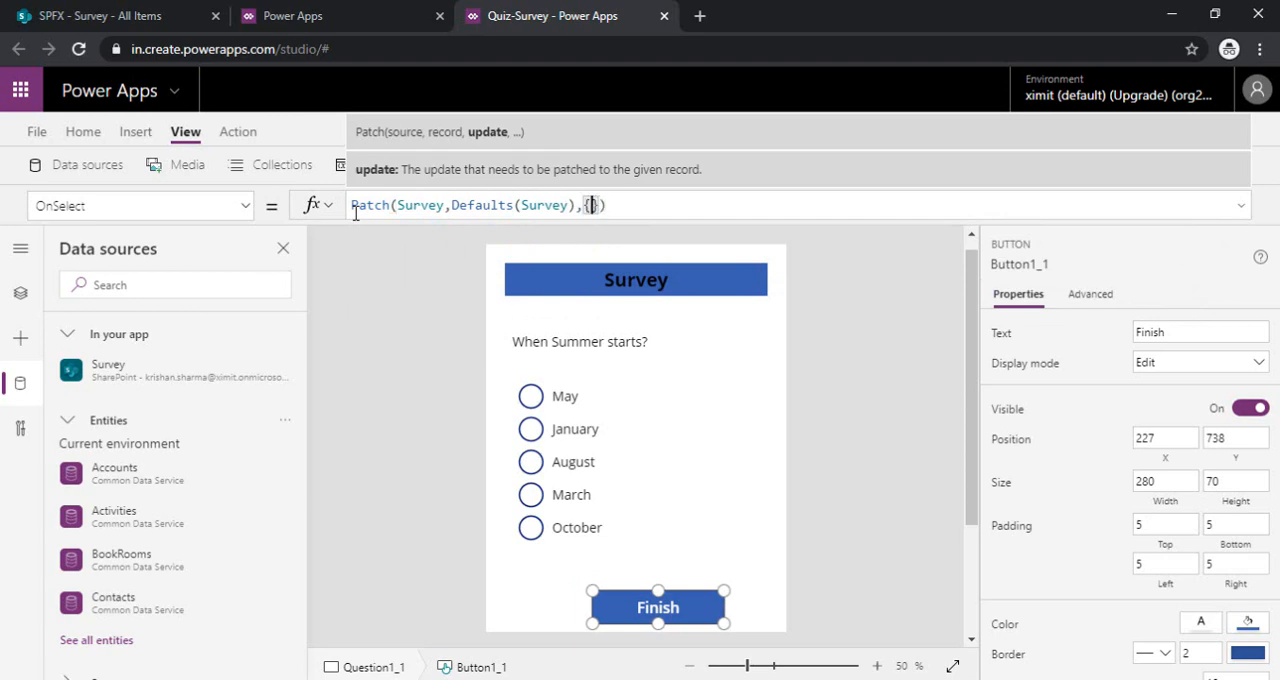
{"action": "type", "text": "Title:"}
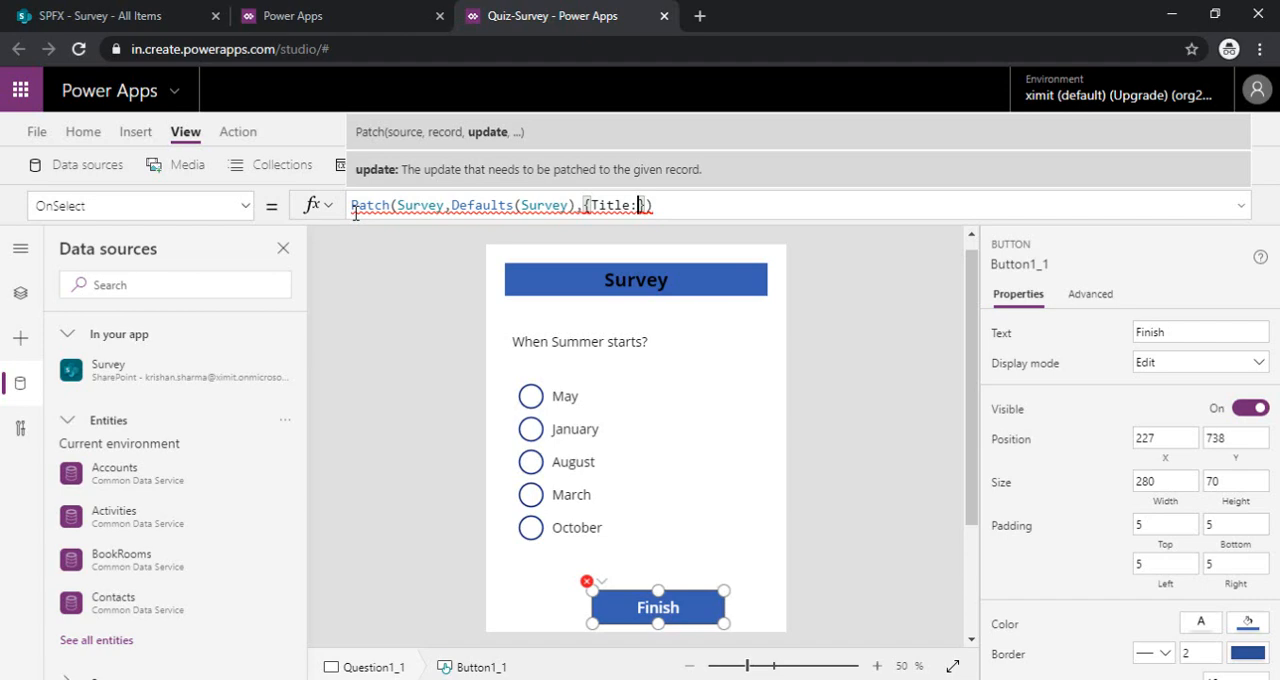
- Set the patched Title field to User().FullName
{"action": "type", "text": "User"}
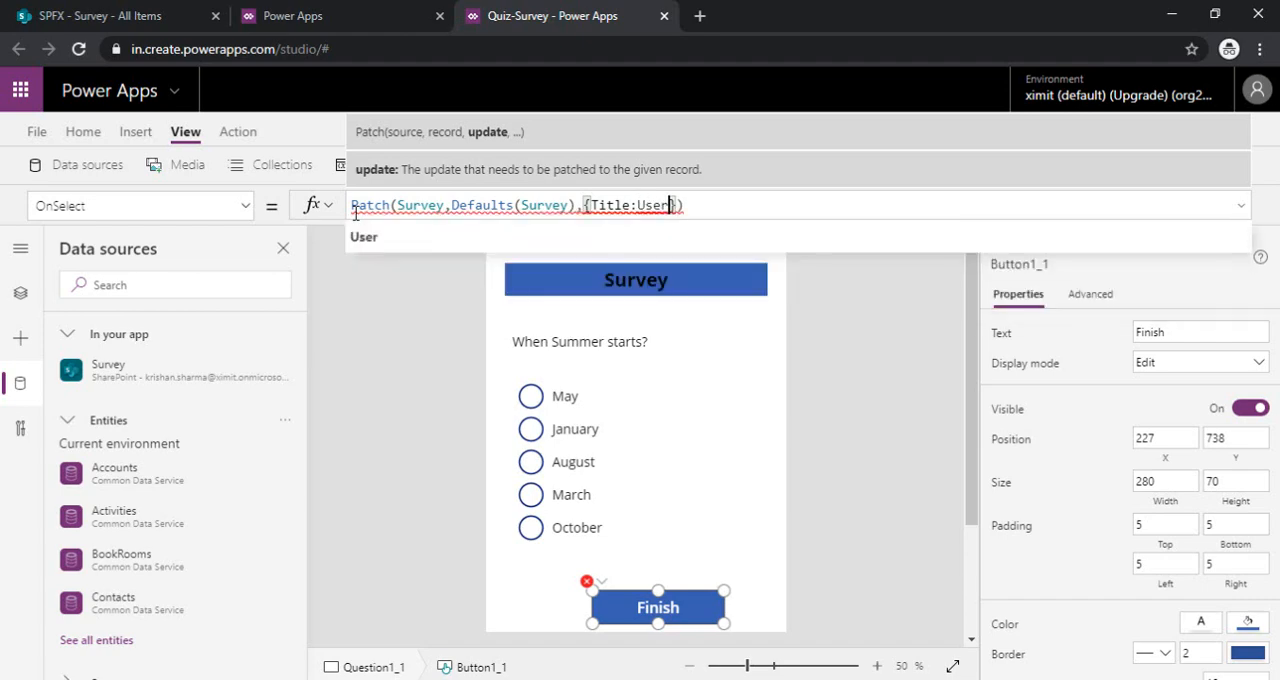
{"action": "type", "text": "()."}
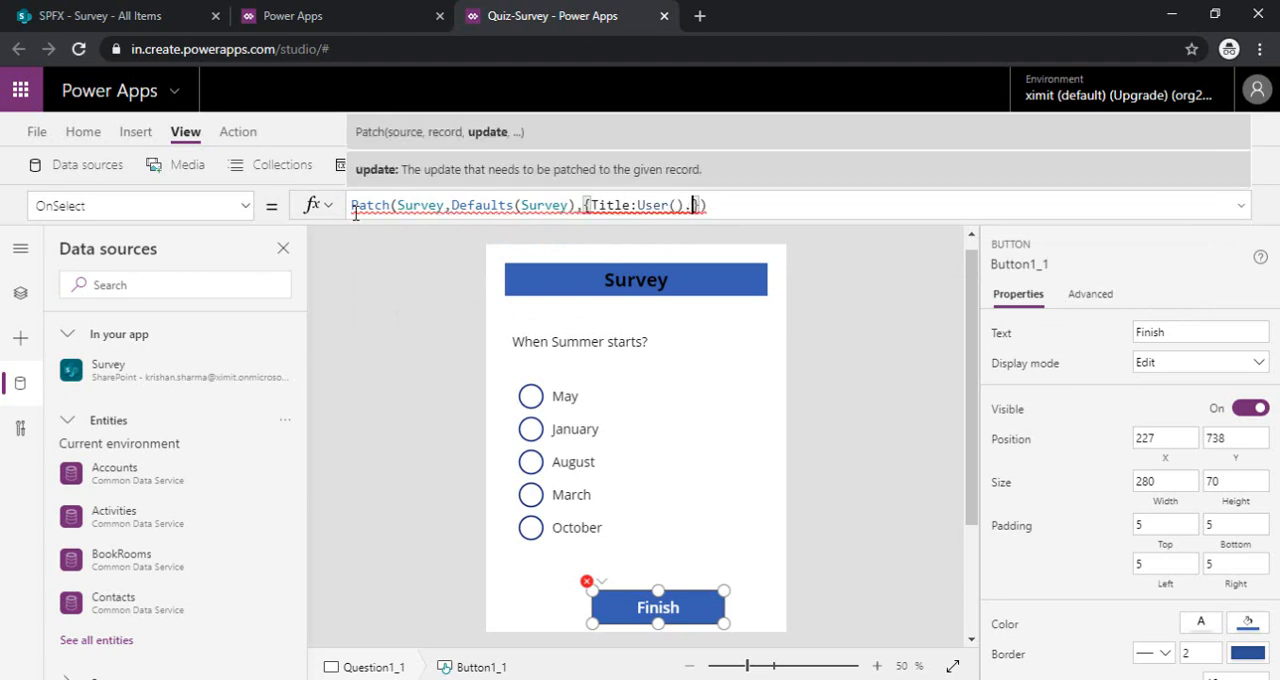
{"action": "type", "text": "FullName"}
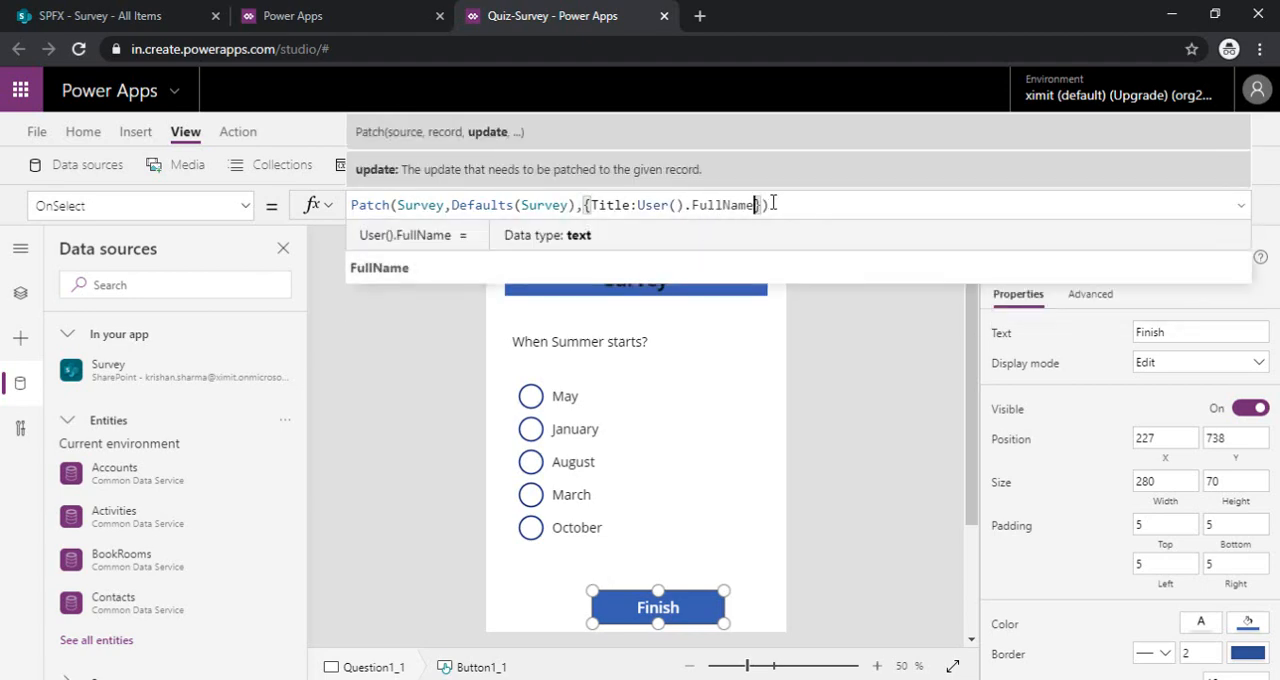
{"action": "type", "text": ",0"}
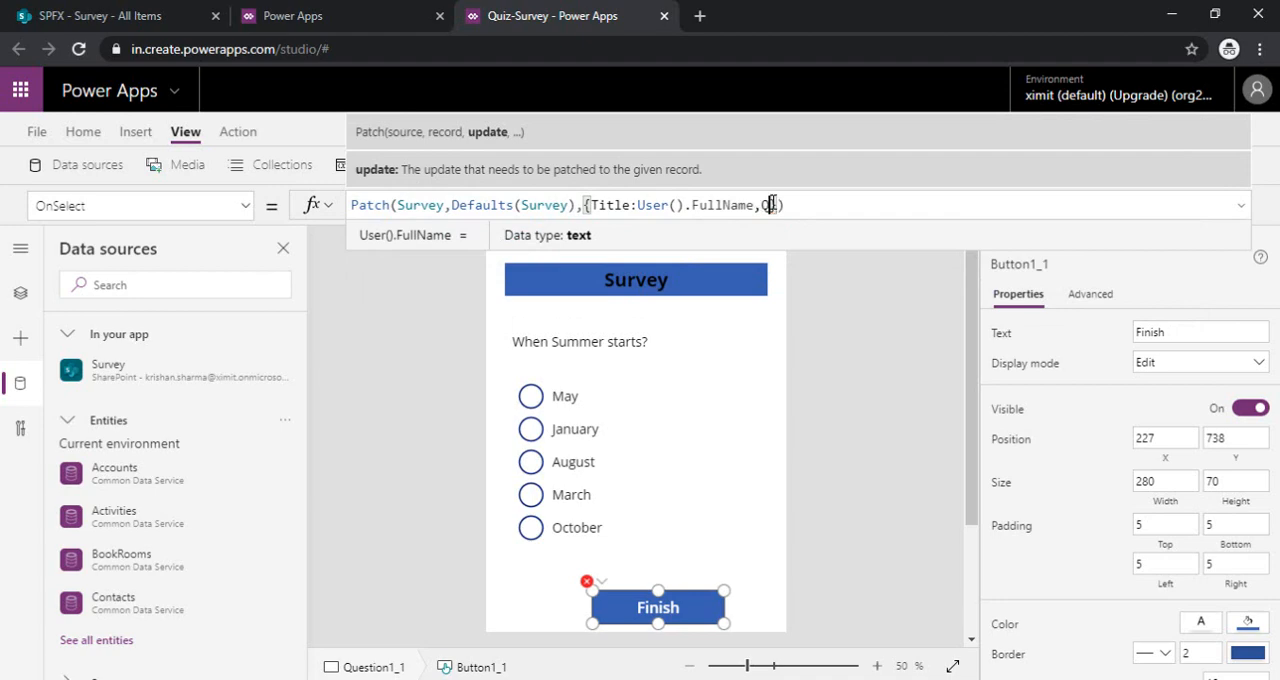
- Map Question1 to Radio1.SelectedText.Value and Question2 to Radio1_1.SelectedText.Value
{"action": "type", "text": "Question1:"}
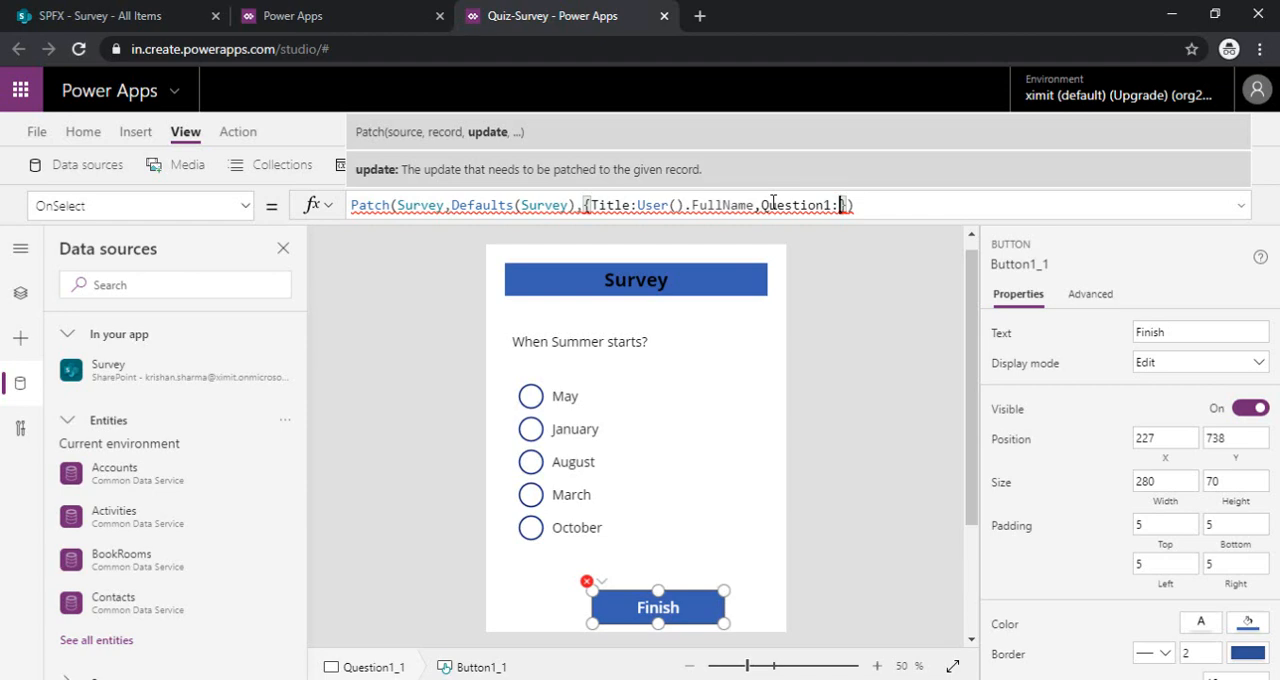
{"action": "type", "text": "Rad"}
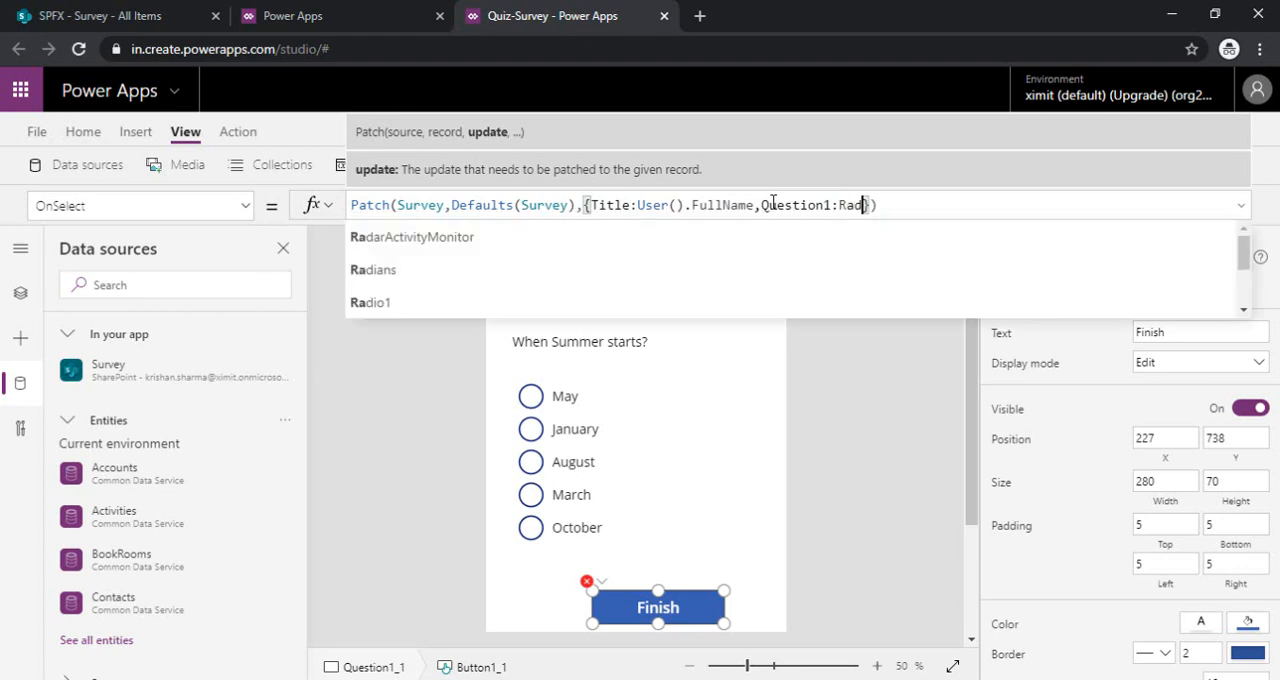
{"action": "type", "text": "io"}
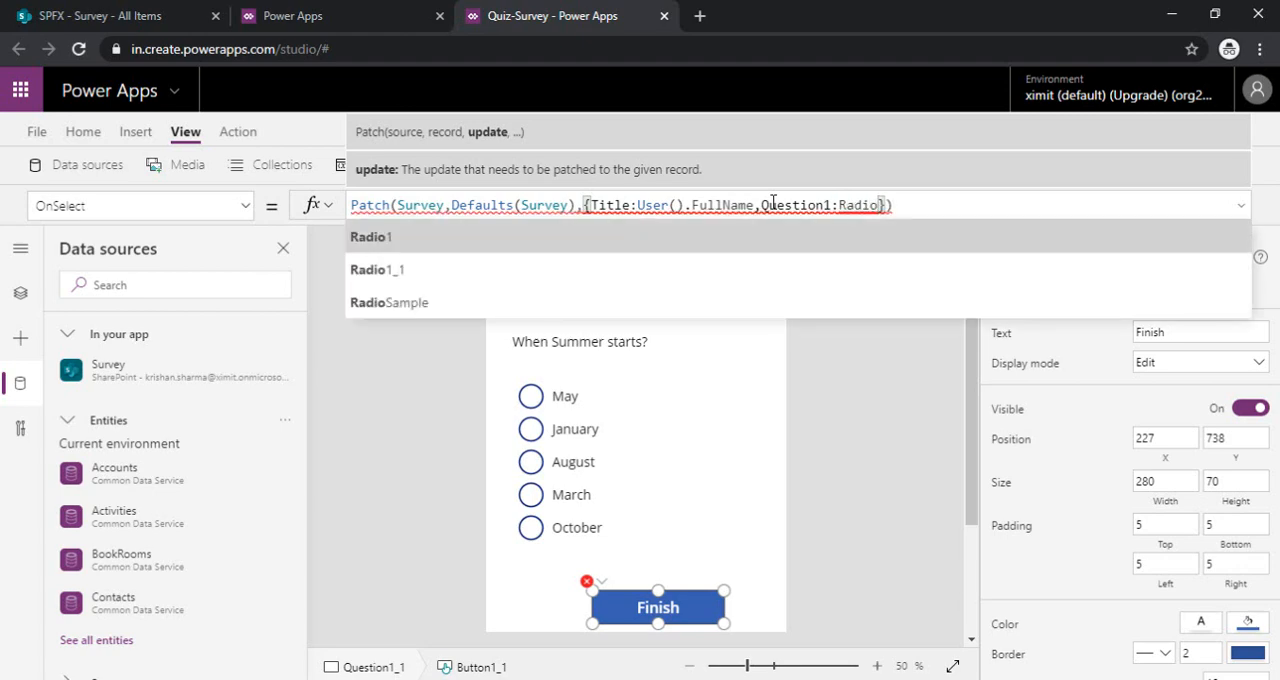
{"action": "type", "text": ".Sele"}
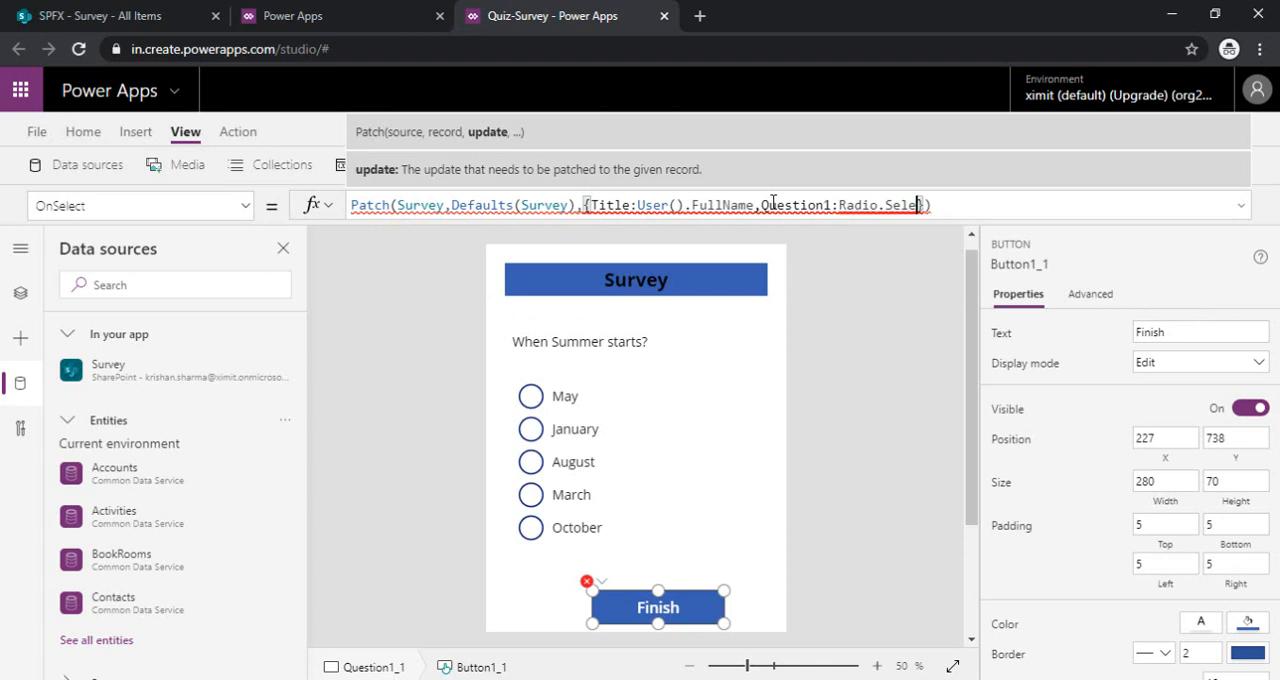
{"action": "type", "text": "Radio1."}
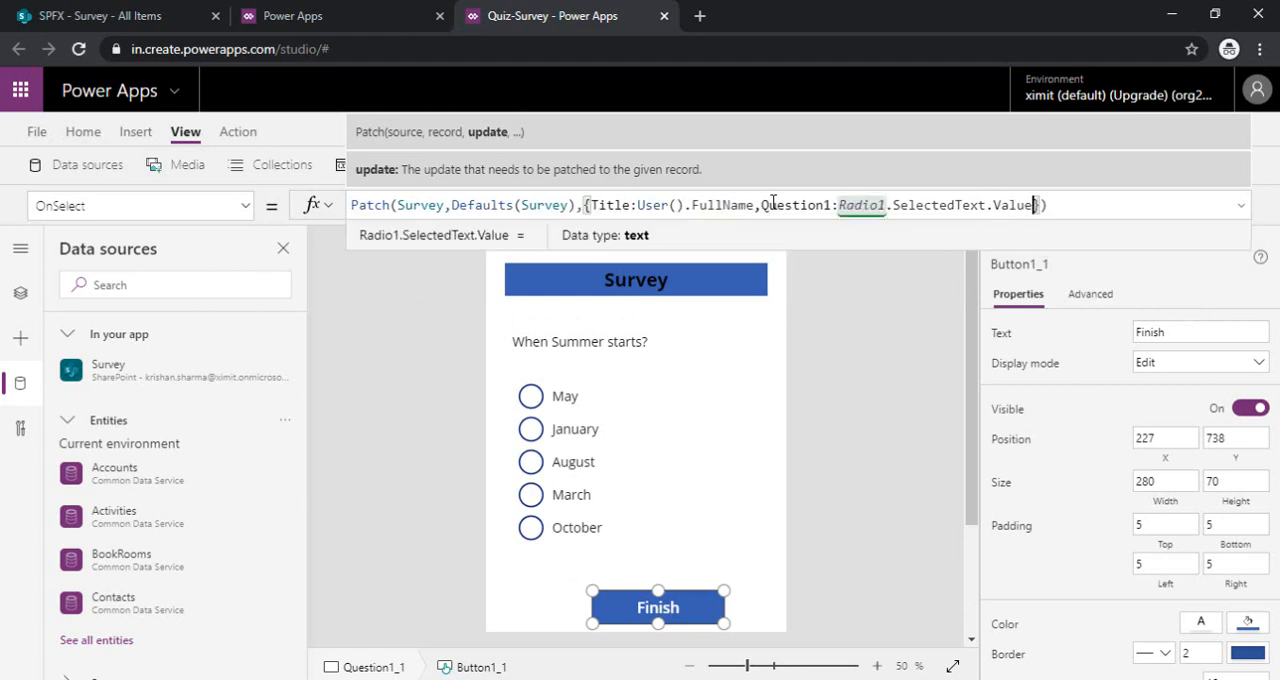
{"action": "type", "text": ",Question2:Rad"}
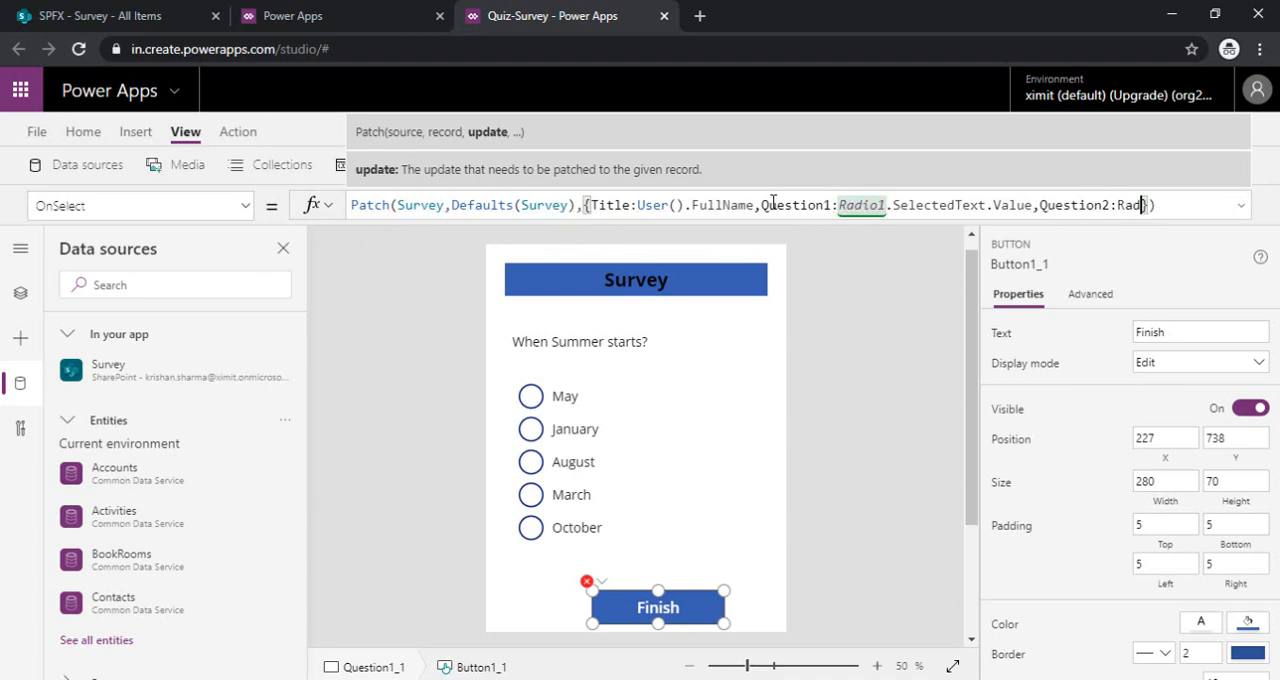
{"action": "type", "text": "io"}
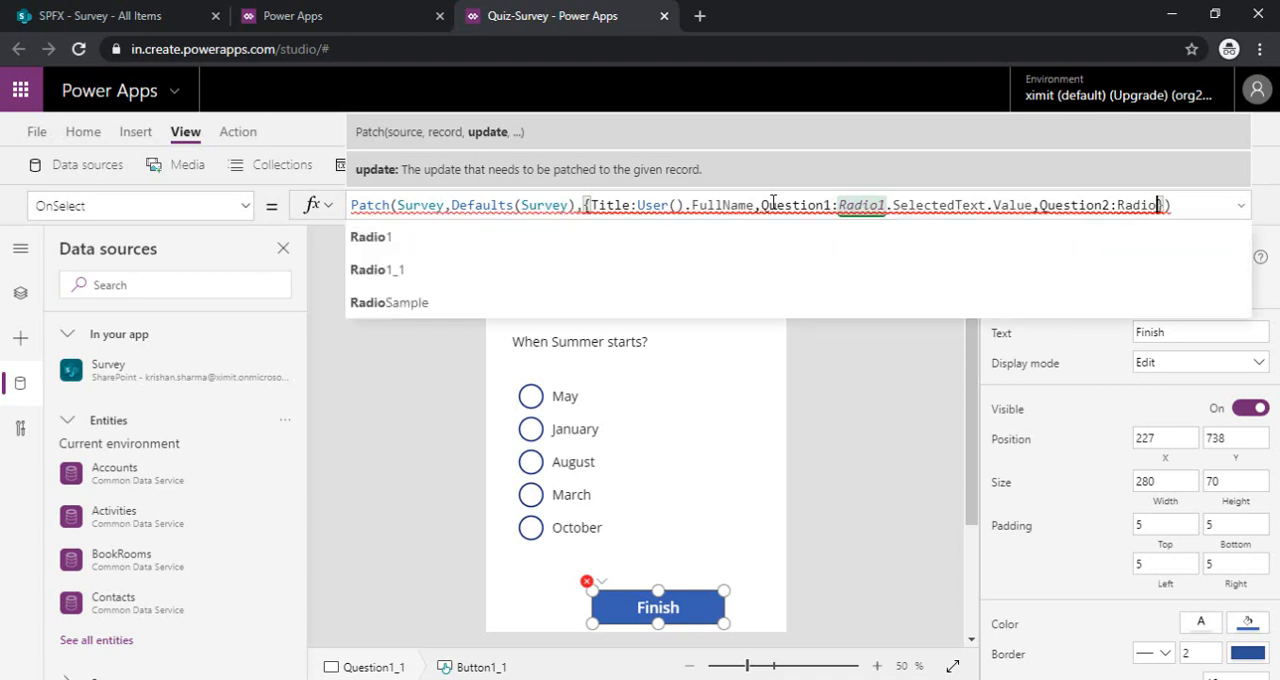
{"action": "left_click", "coordinate": [377, 269]}
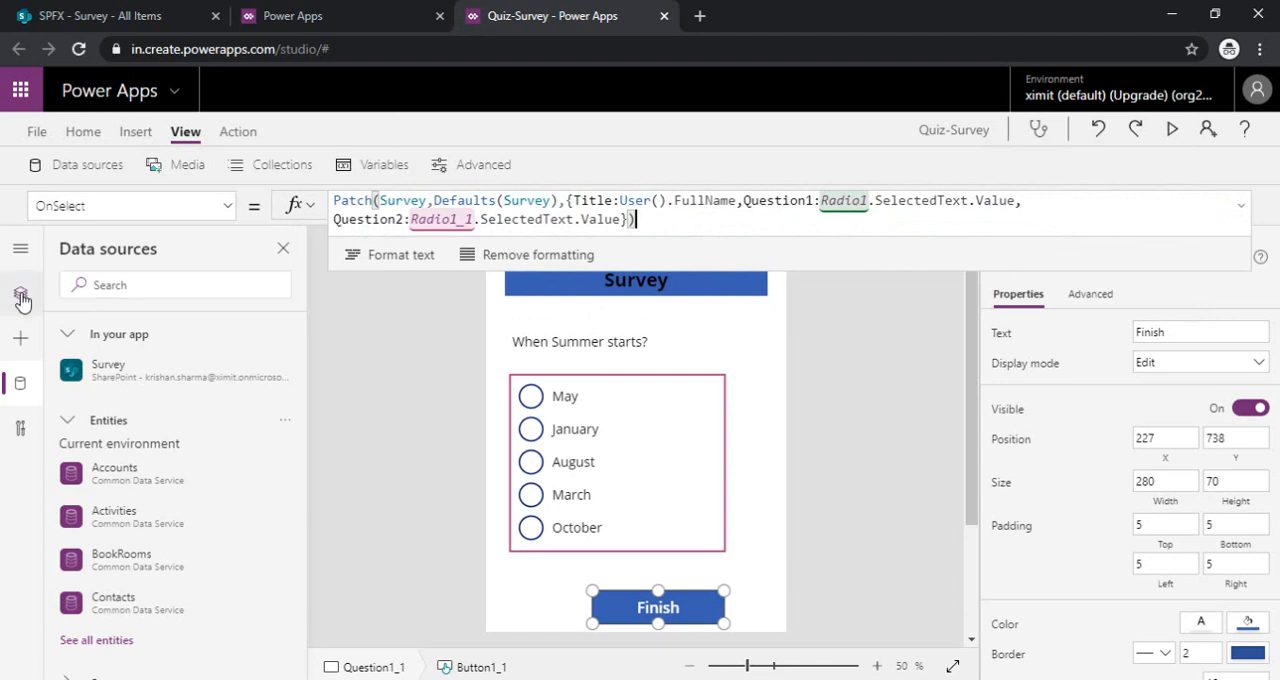
- Close Data sources, show Tree view, and insert a blank screen named Screen1
{"action": "left_click", "coordinate": [283, 248]}
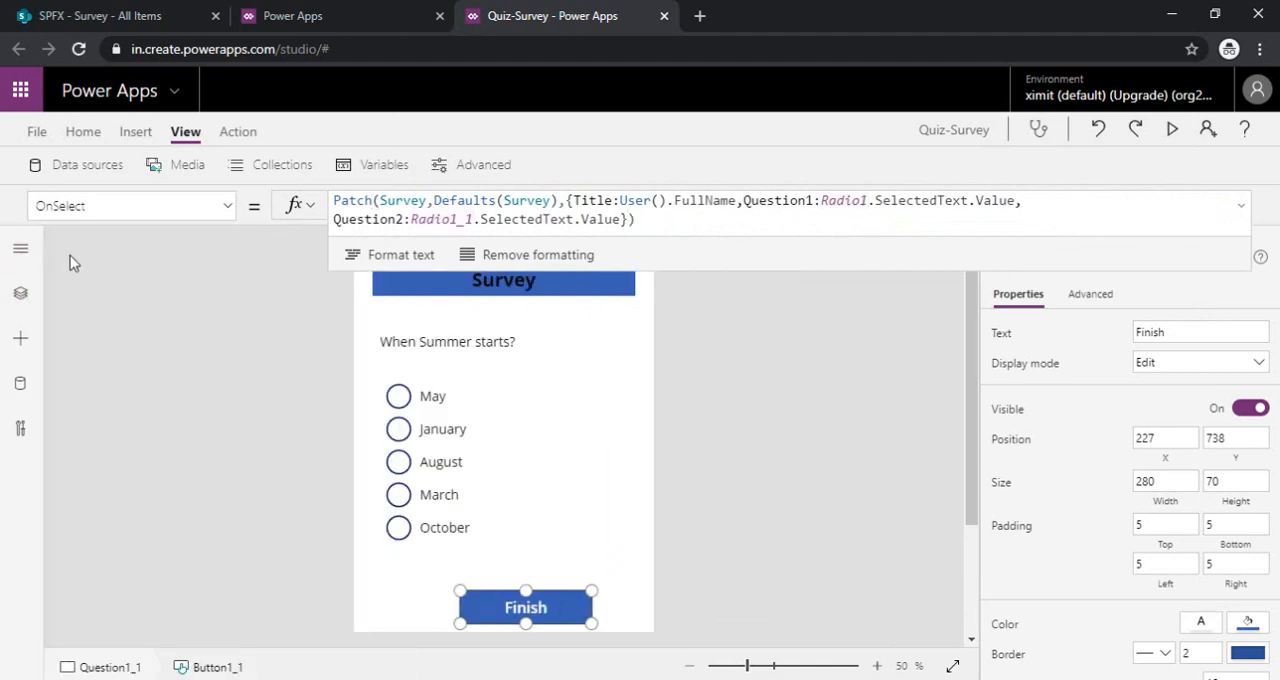
{"action": "left_click", "coordinate": [20, 248]}
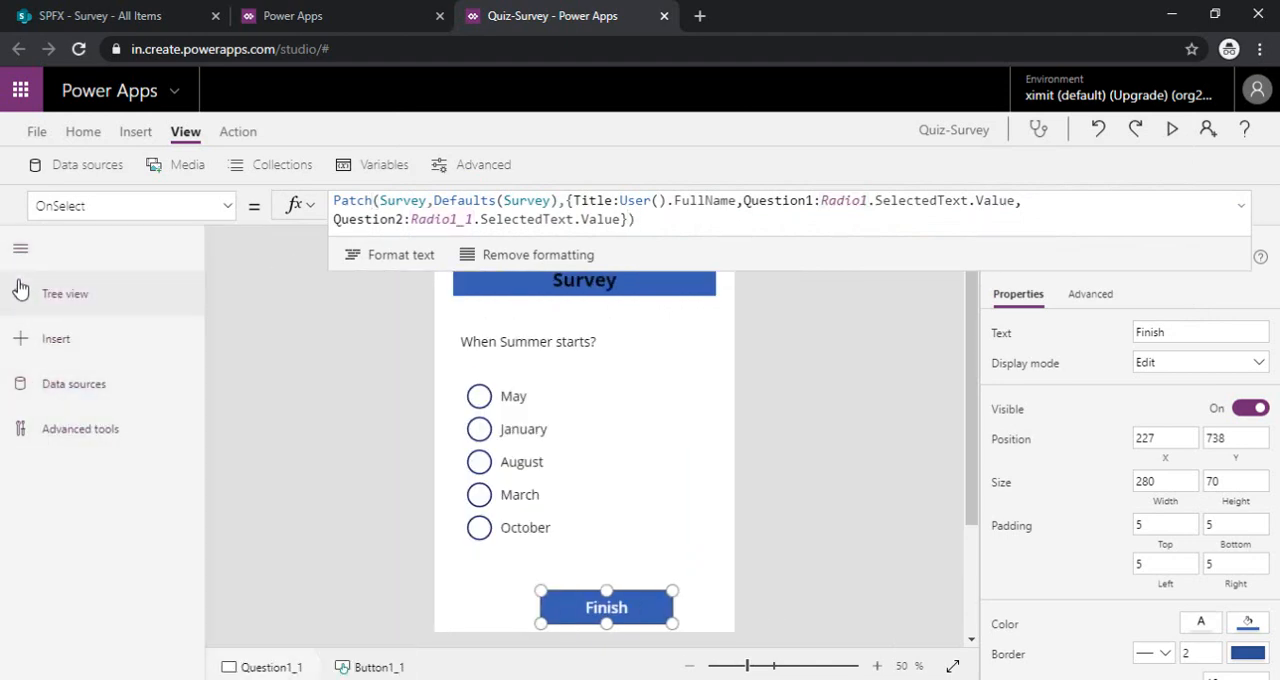
{"action": "left_click", "coordinate": [65, 293]}
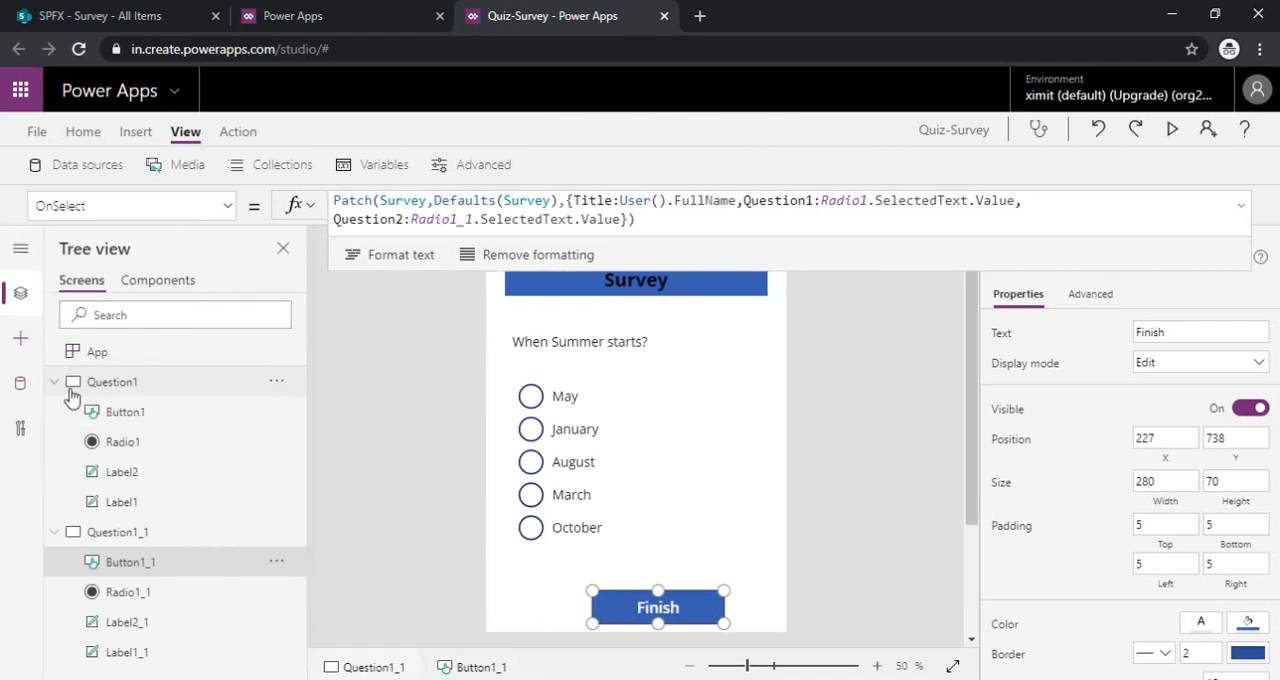
{"action": "left_click", "coordinate": [54, 381]}
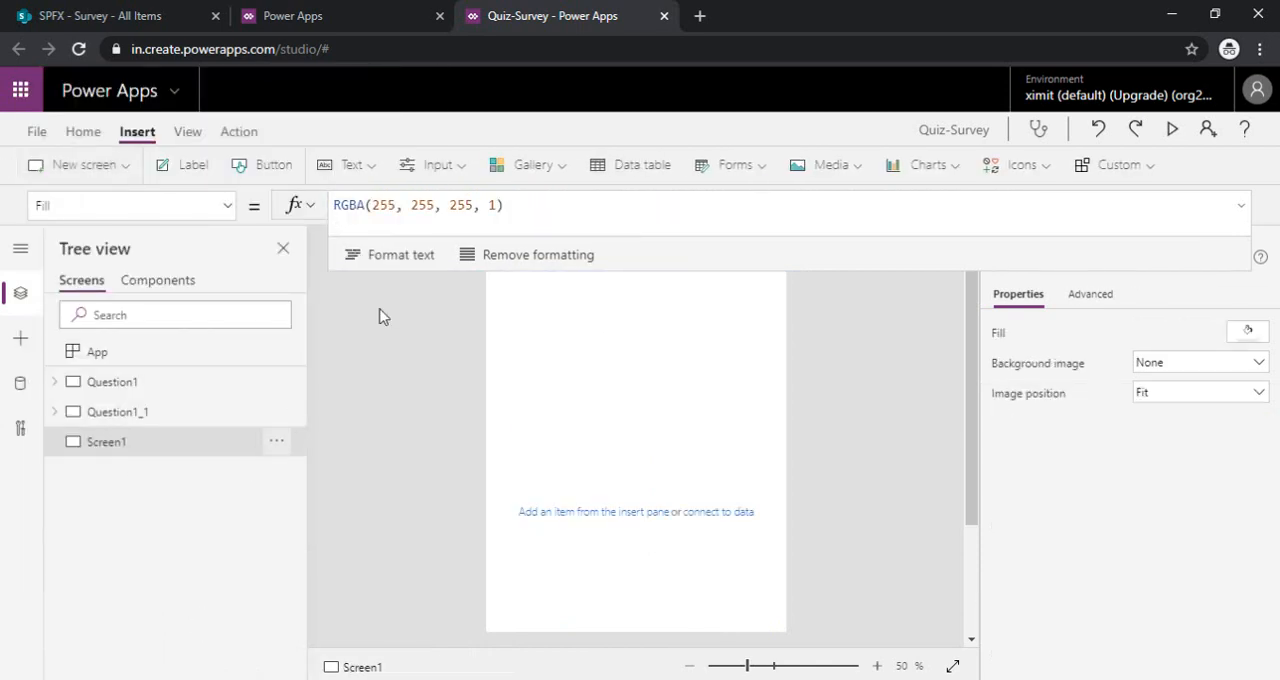
{"action": "mouse_move", "coordinate": [889, 333]}
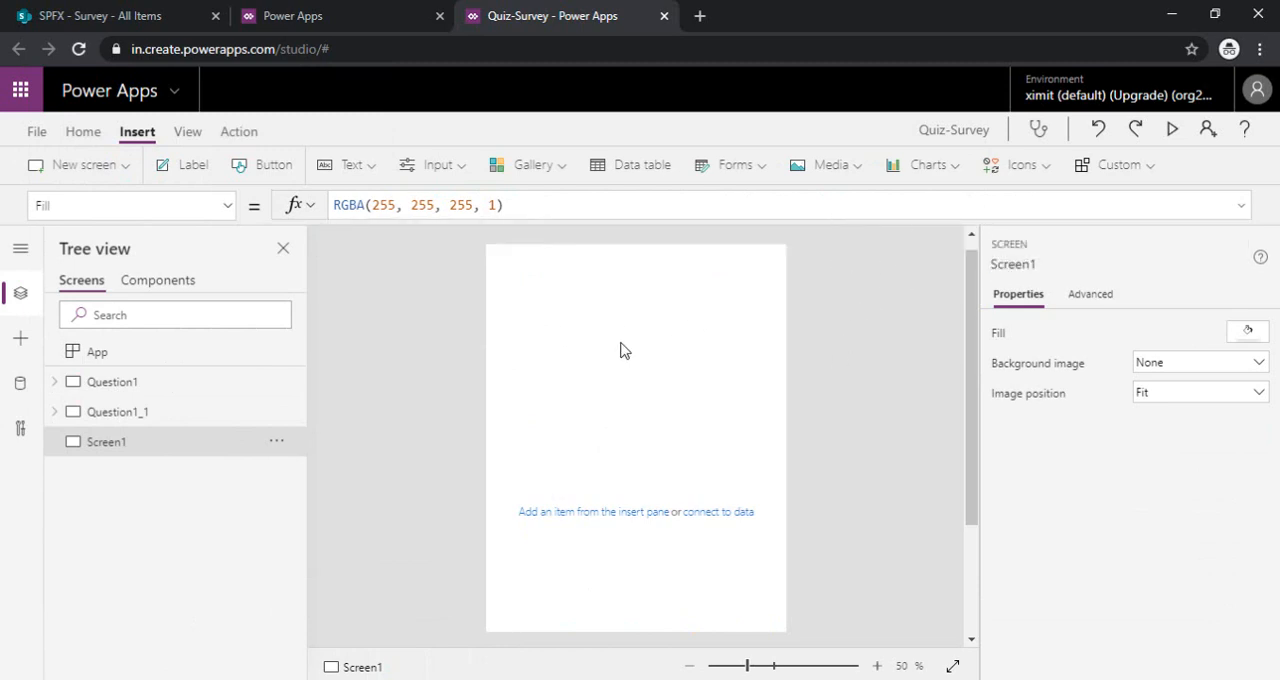
- Add a 'Thank You' label to Screen1 with font size 34 and centre alignment
{"action": "left_click", "coordinate": [191, 164]}
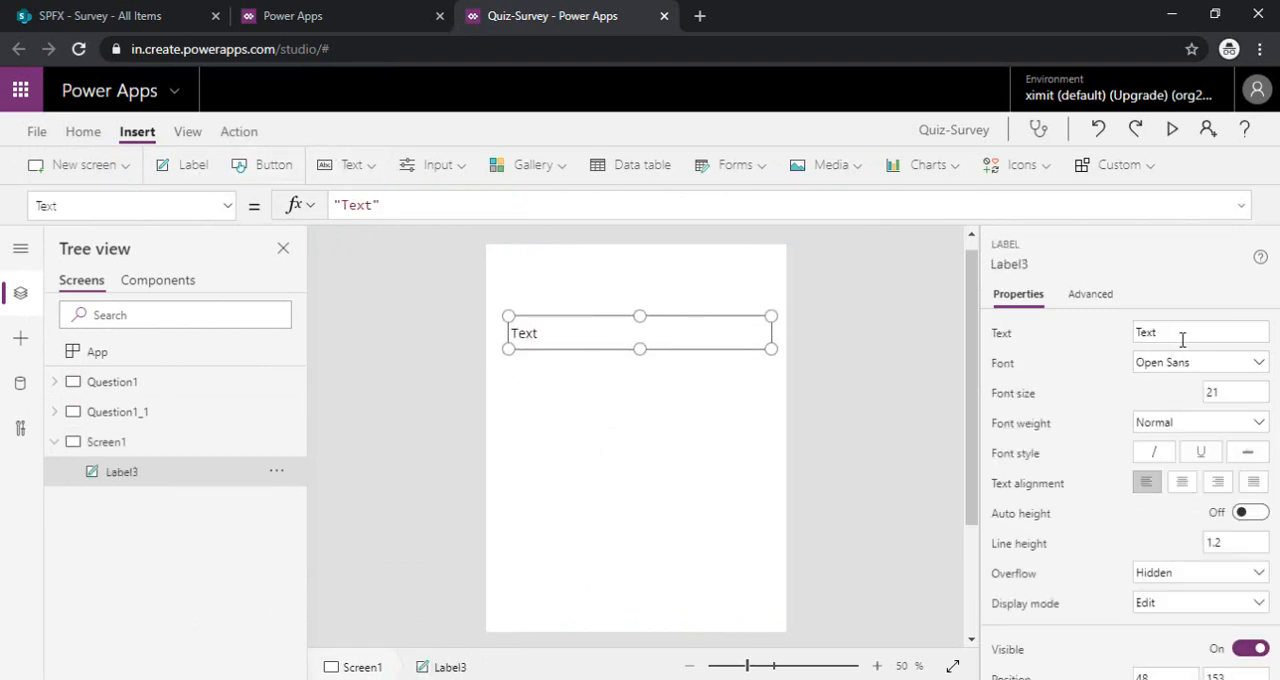
{"action": "type", "text": "Thank You"}
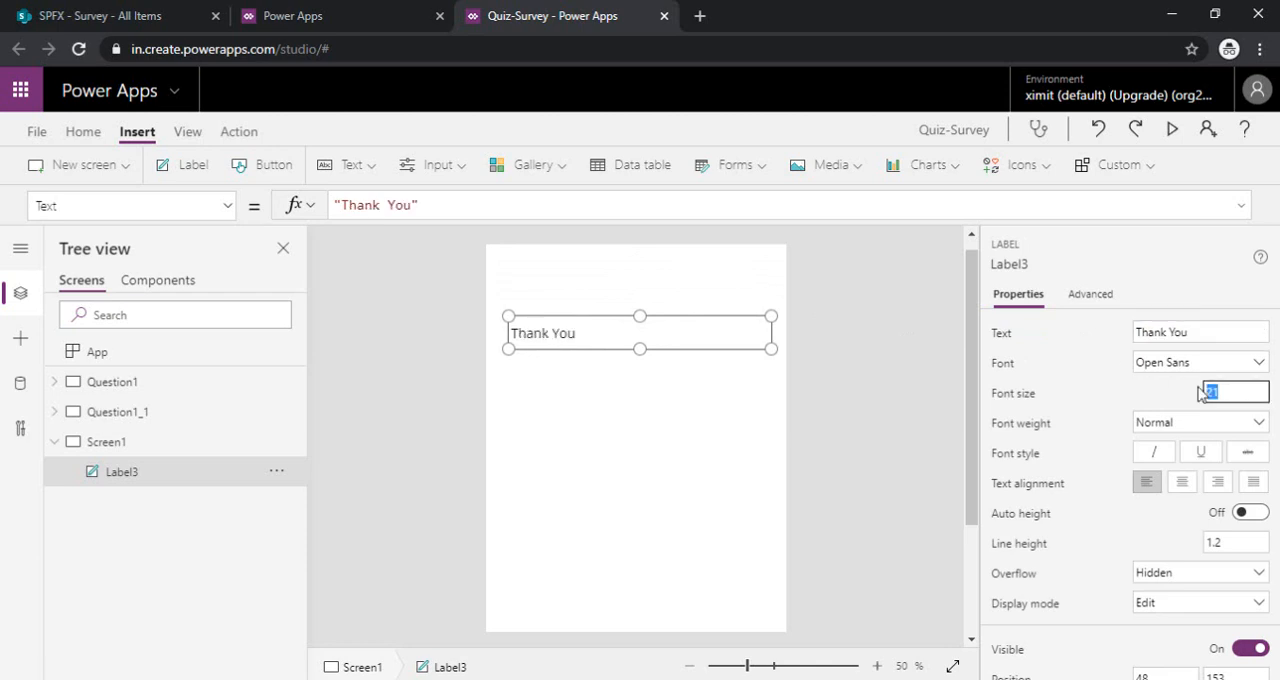
{"action": "type", "text": "34"}
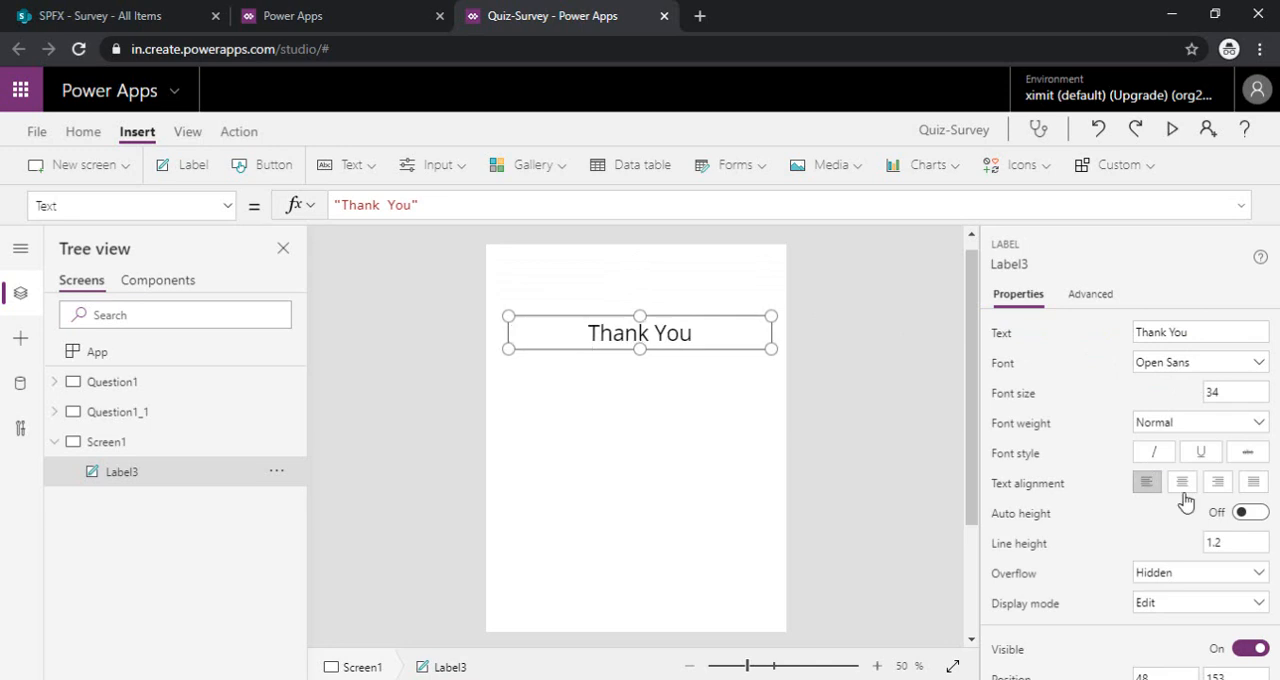
{"action": "scroll", "scroll_direction": "down", "scroll_amount": 3}
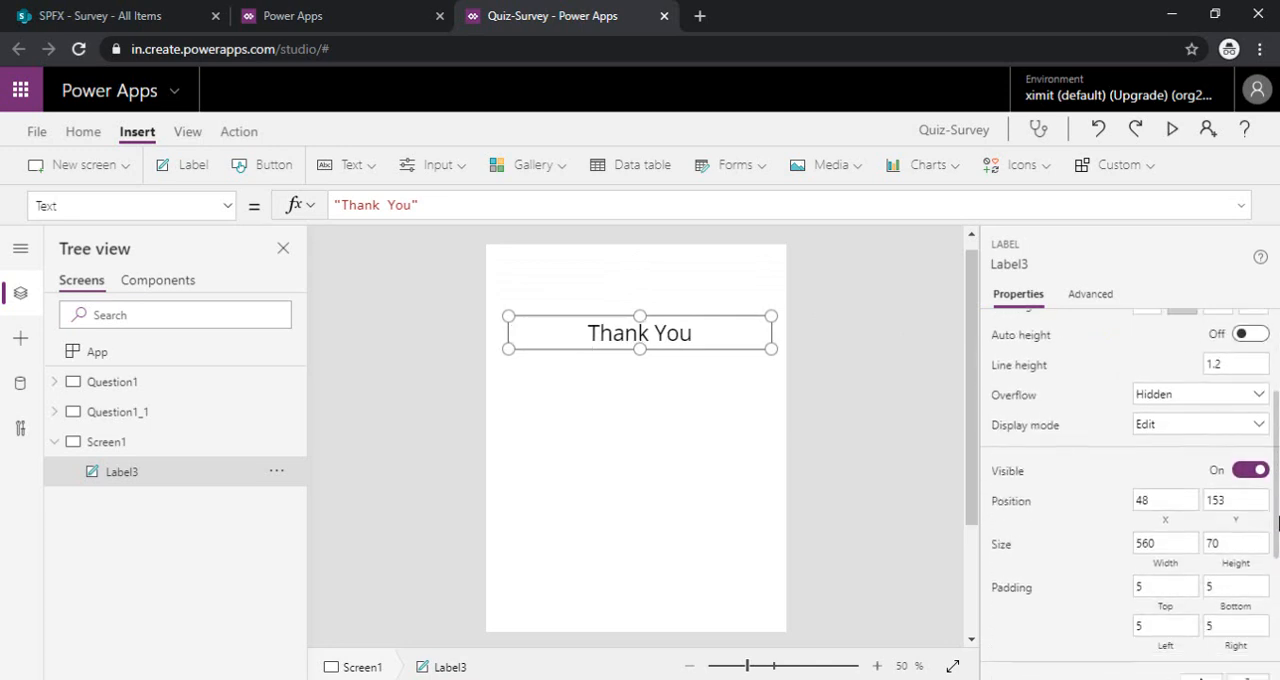
{"action": "scroll", "scroll_direction": "down", "scroll_amount": 3}
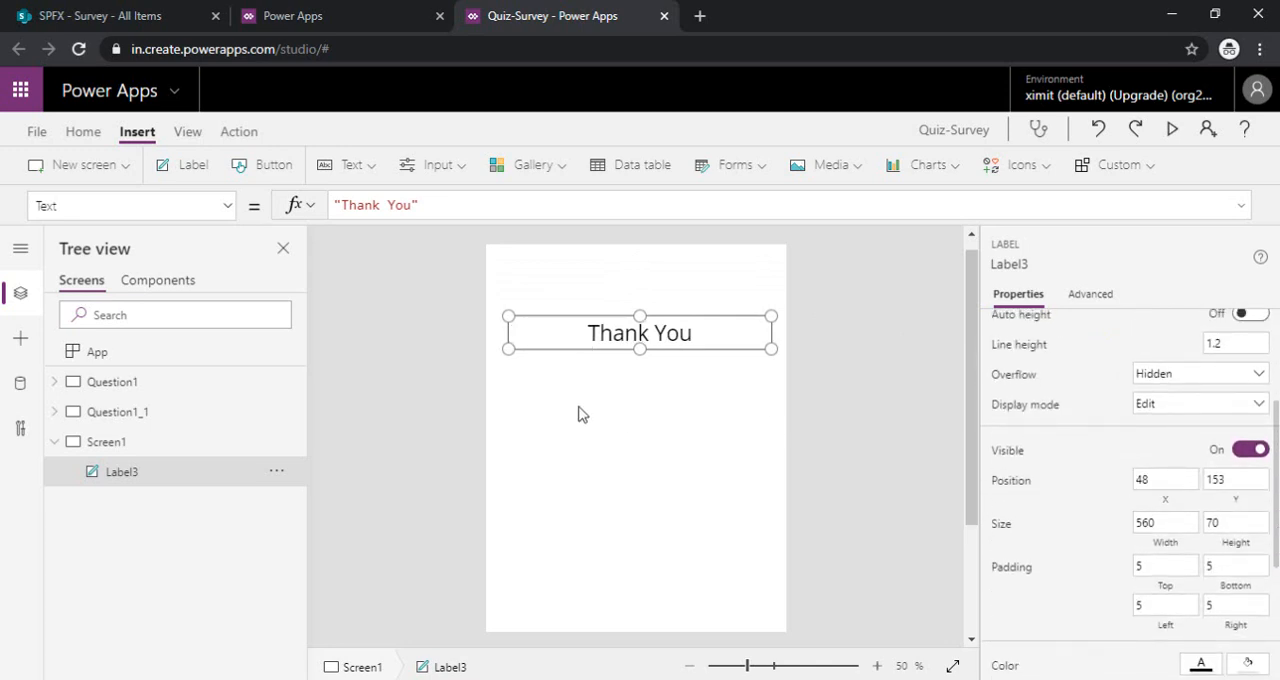
{"action": "left_click", "coordinate": [106, 441]}
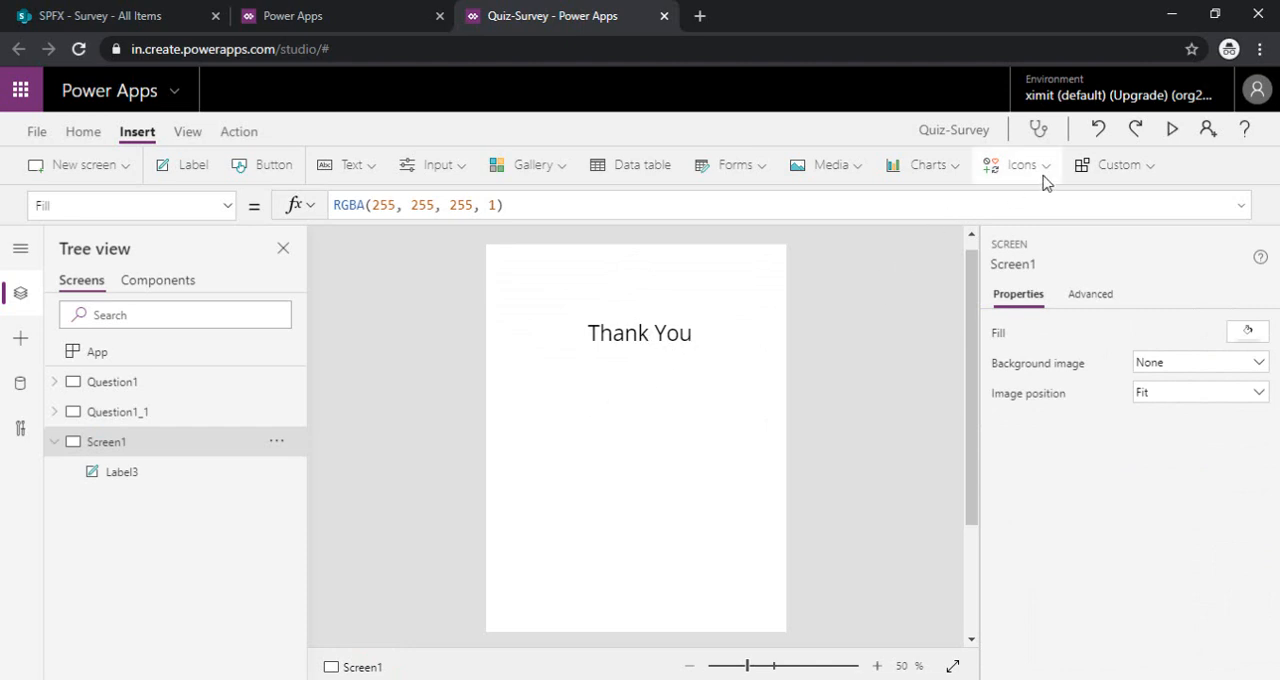
{"action": "left_click", "coordinate": [1015, 165]}
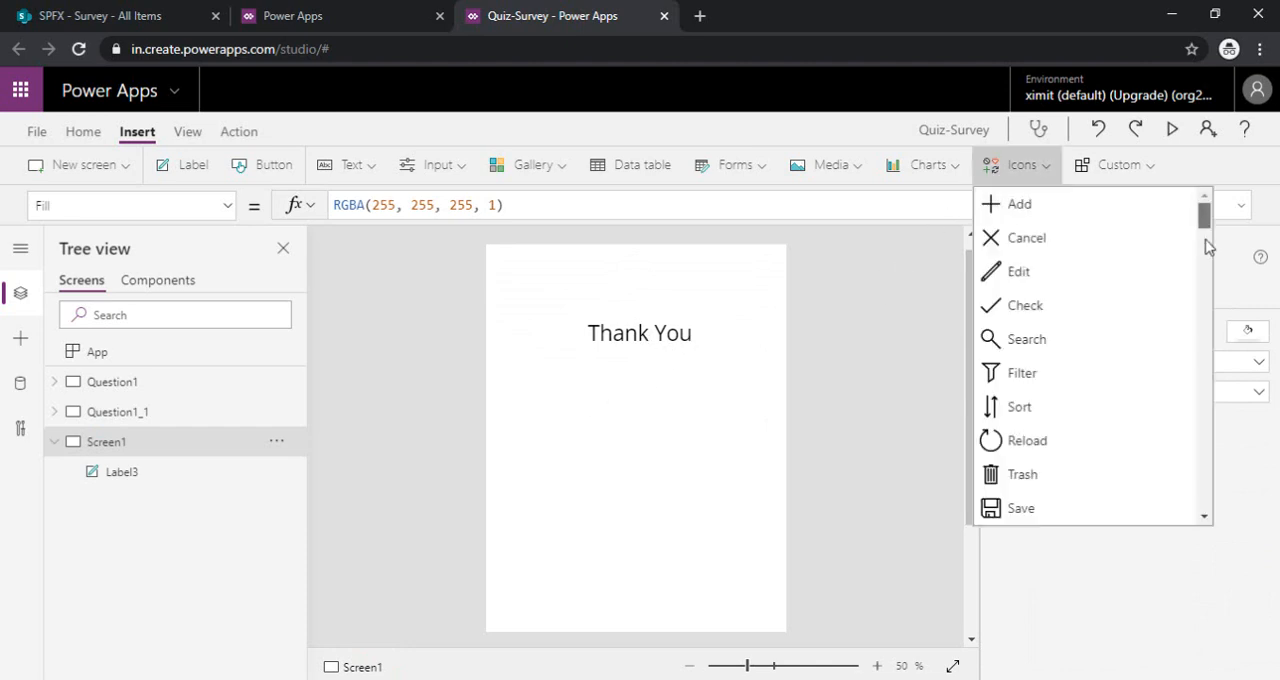
- Insert the Circle icon and drag it larger beneath the Thank You label
{"action": "scroll", "scroll_direction": "down", "scroll_amount": 3}
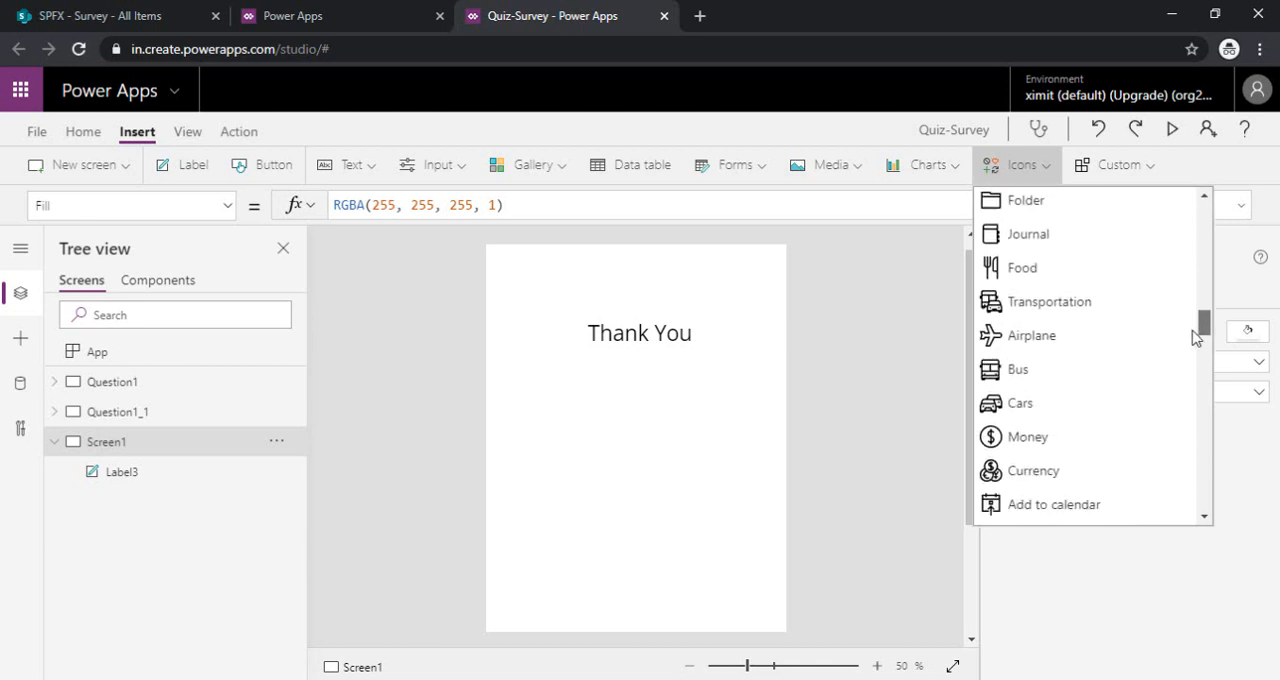
{"action": "scroll", "scroll_direction": "down", "scroll_amount": 3}
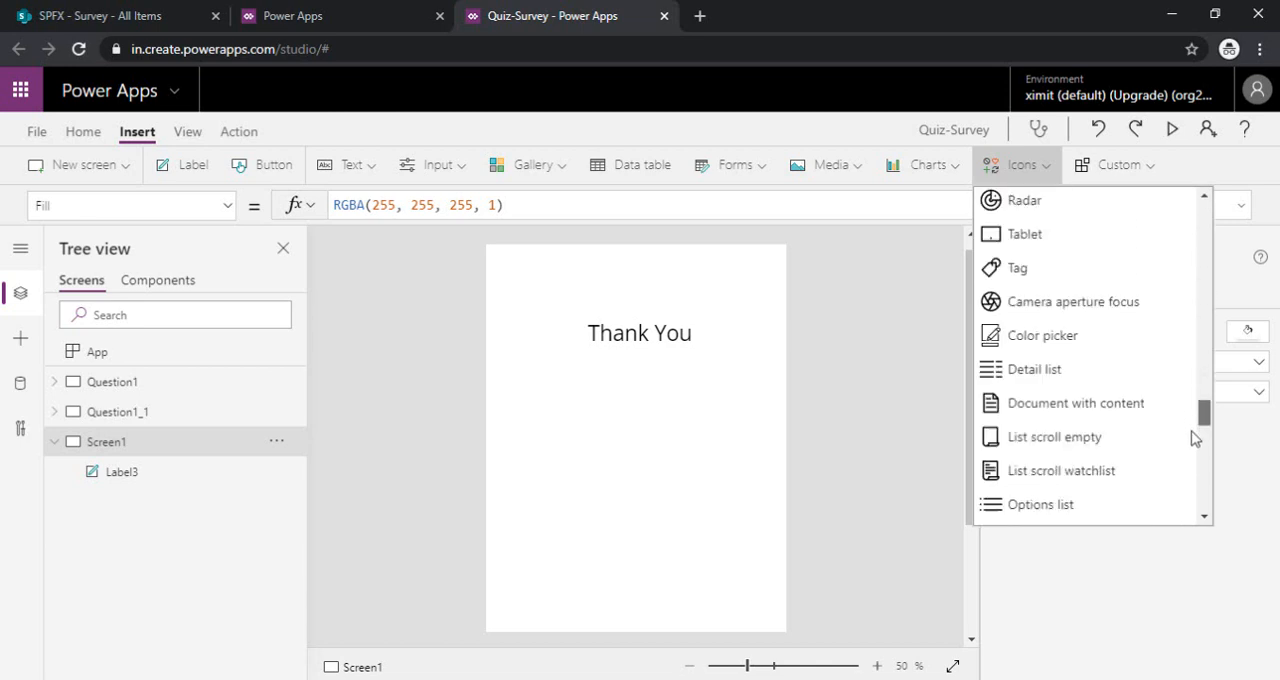
{"action": "scroll", "scroll_direction": "down", "scroll_amount": 3}
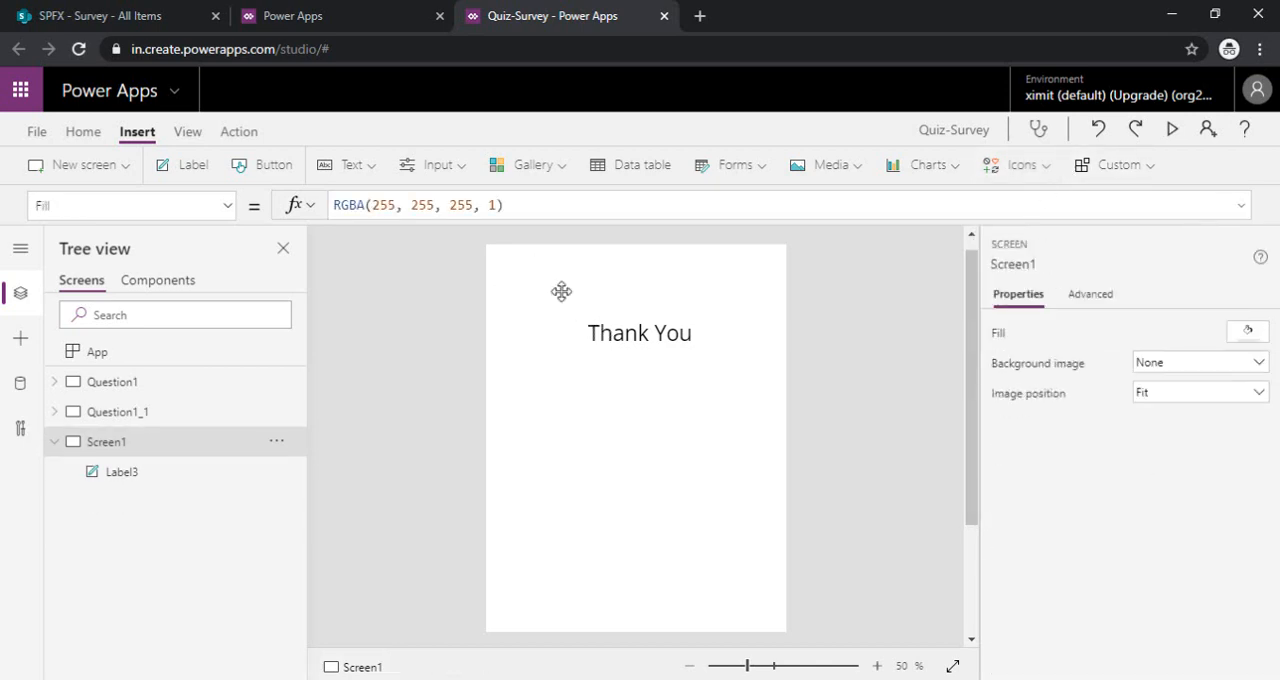
{"action": "left_click", "coordinate": [1015, 165]}
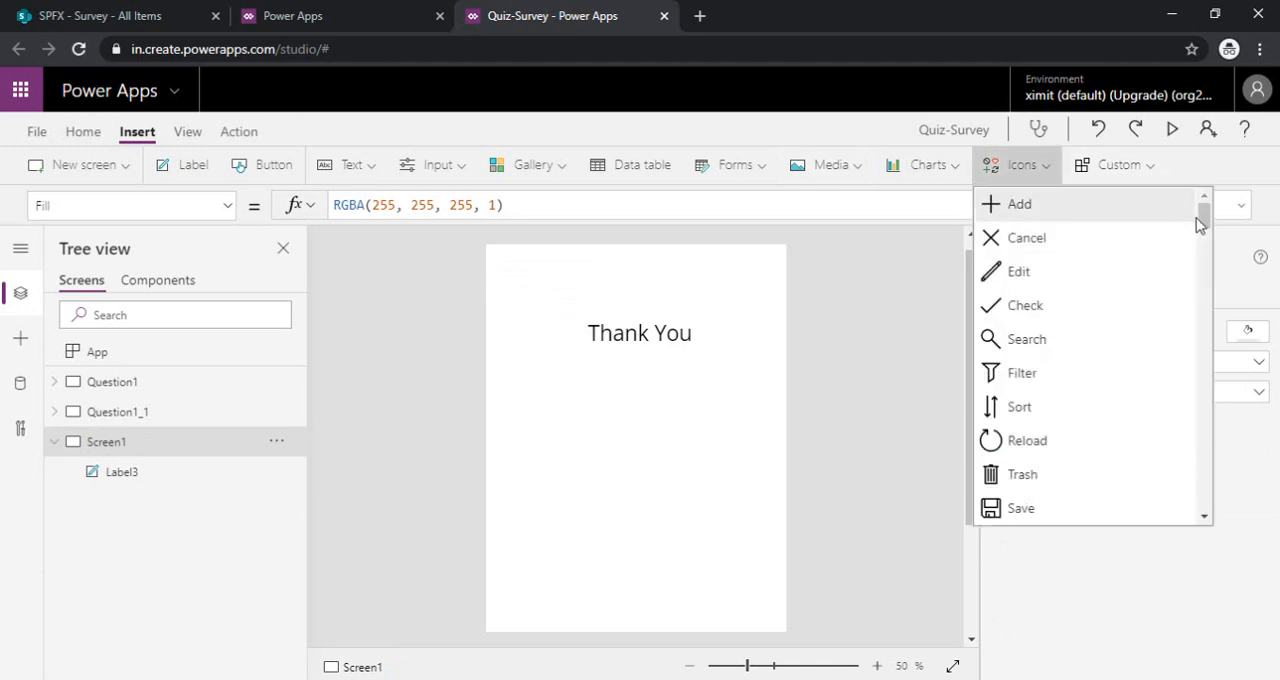
{"action": "scroll", "scroll_direction": "down", "scroll_amount": 3}
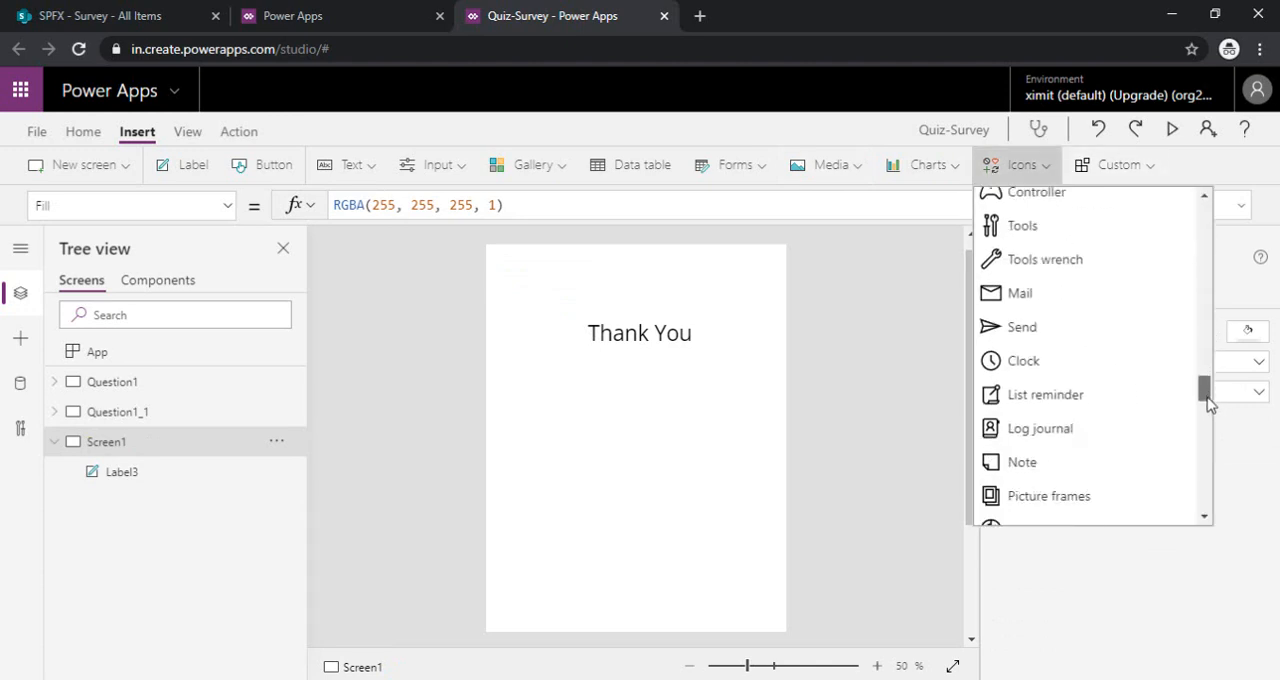
{"action": "scroll", "scroll_direction": "down", "scroll_amount": 3}
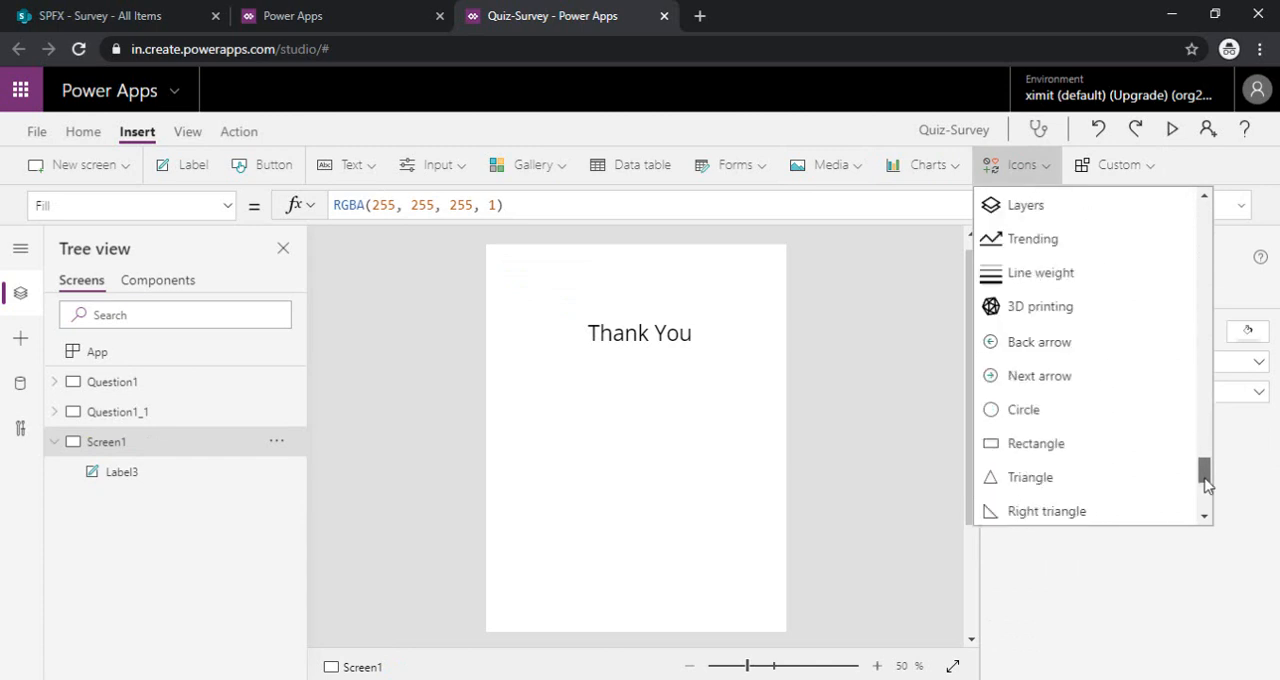
{"action": "left_click", "coordinate": [1023, 409]}
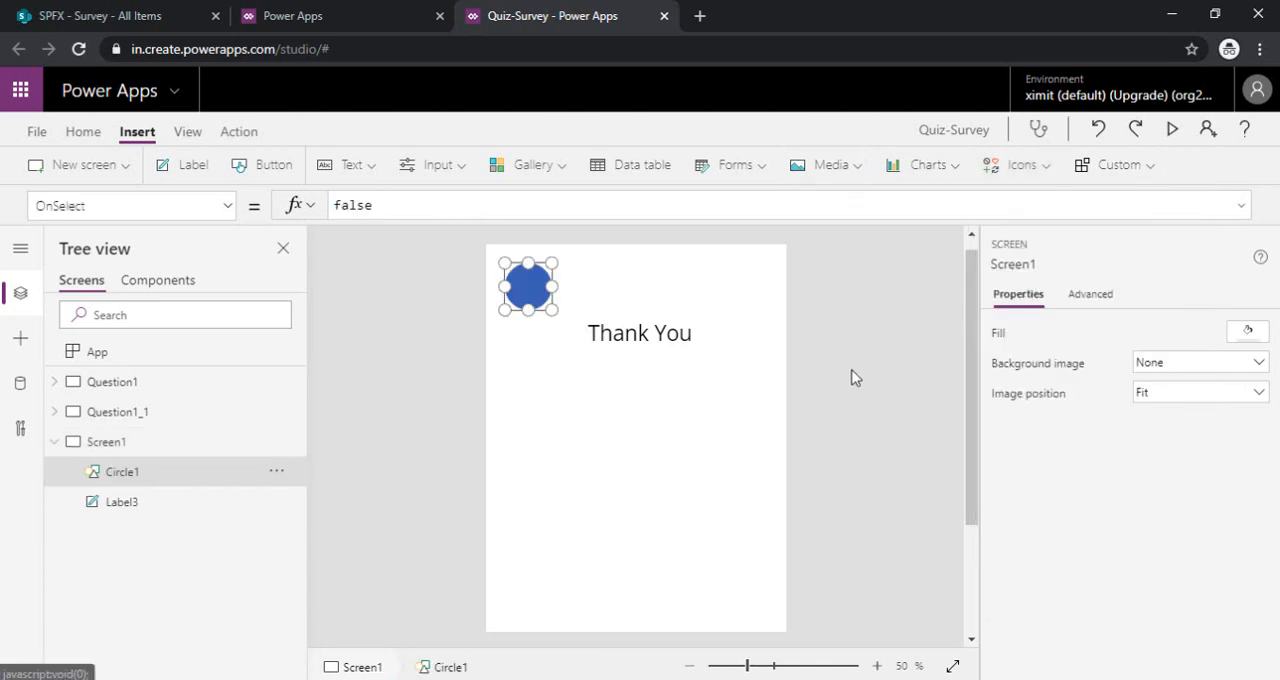
{"action": "left_click_drag", "start_coordinate": [527, 286], "coordinate": [627, 407]}
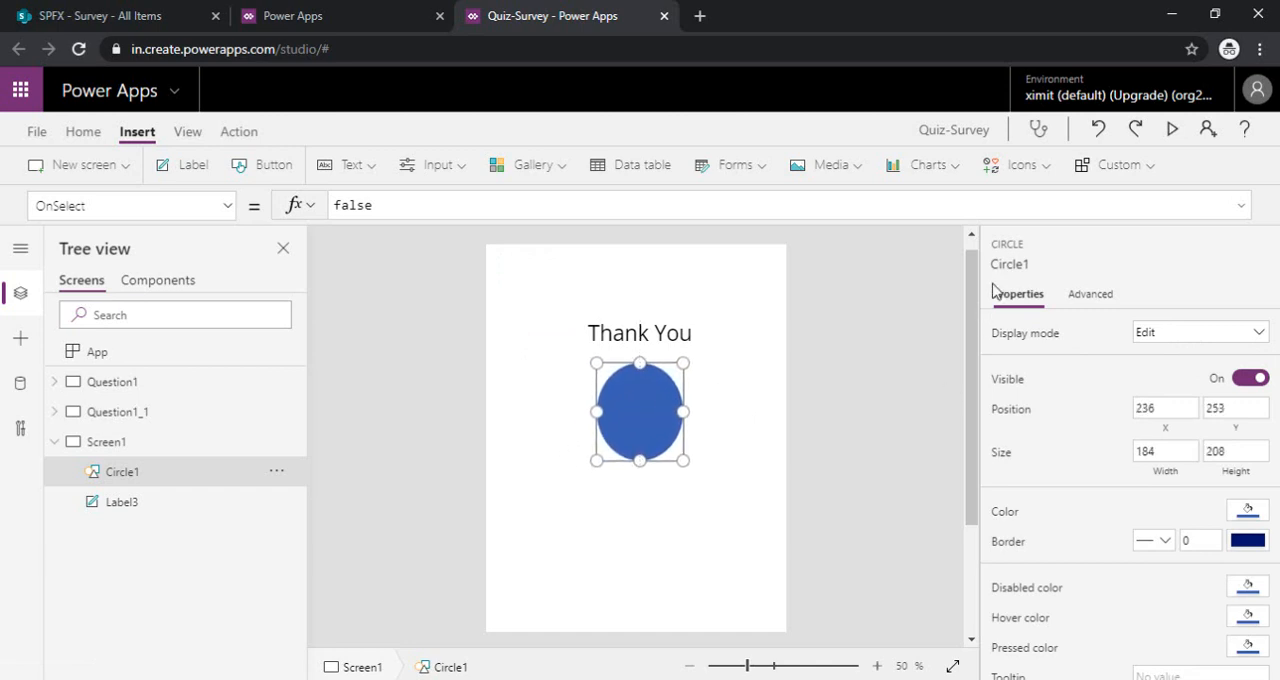
- Insert a Check icon, move it onto the blue circle, and colour it light orange
{"action": "left_click", "coordinate": [1022, 164]}
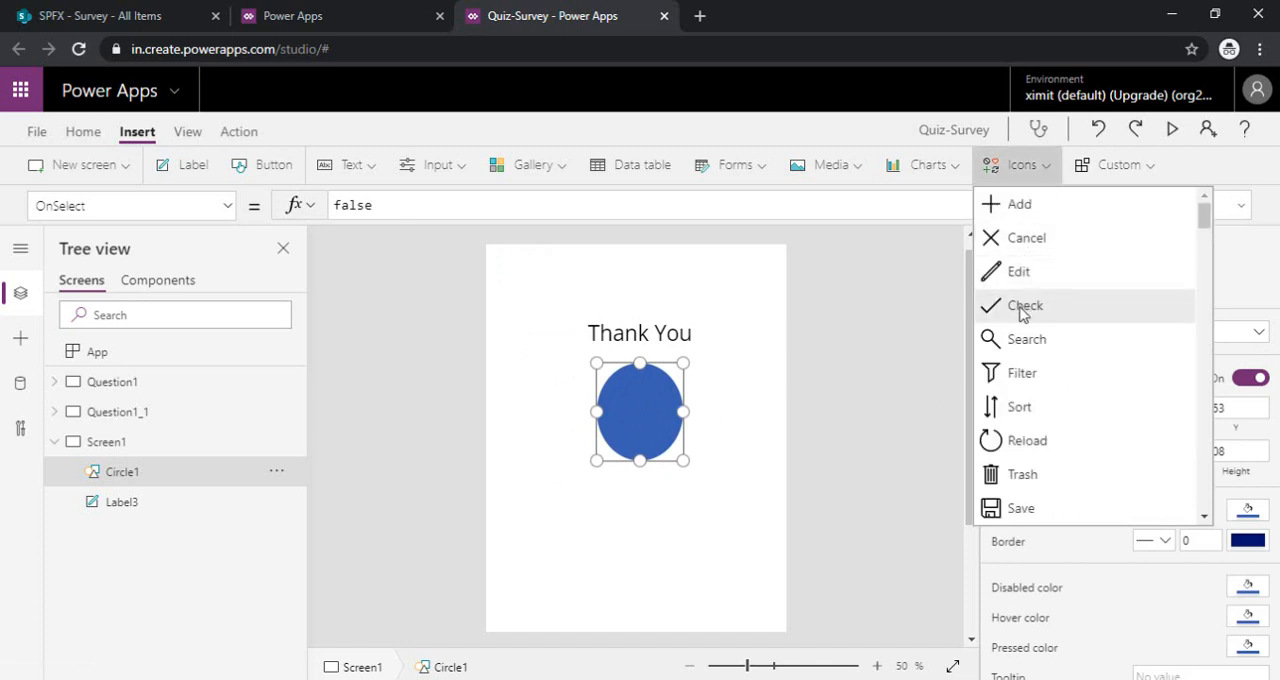
{"action": "left_click", "coordinate": [1024, 305]}
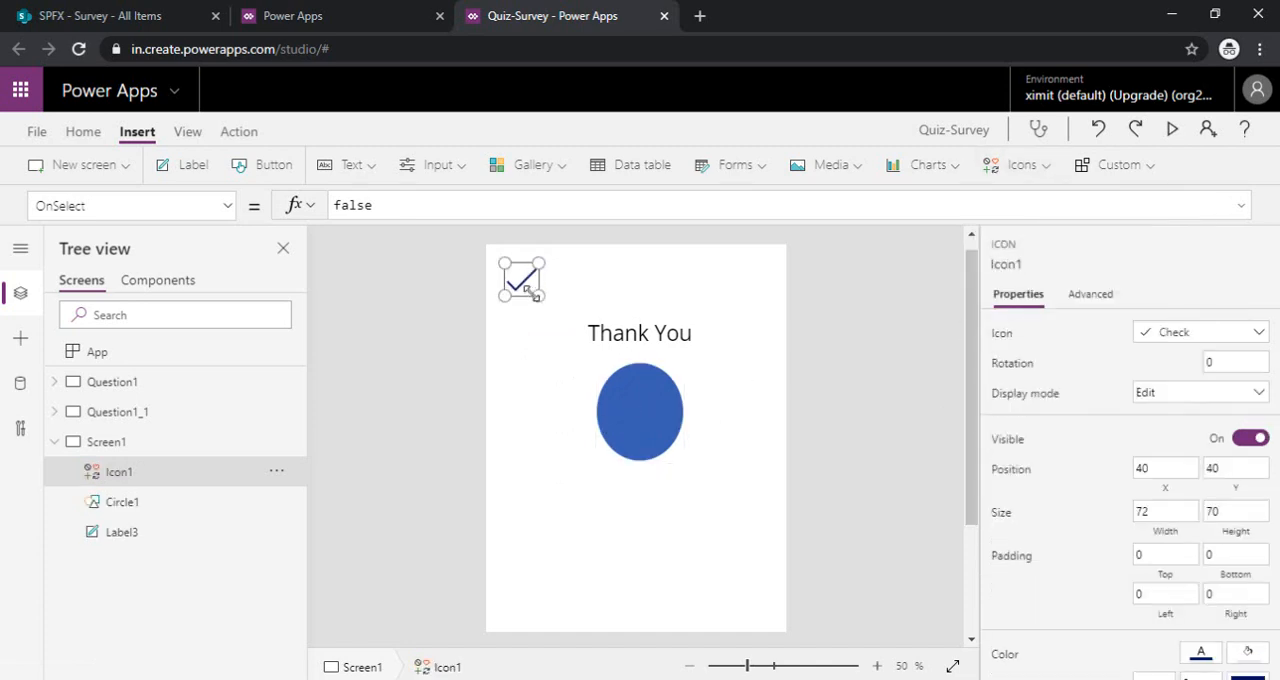
{"action": "left_click_drag", "start_coordinate": [520, 280], "coordinate": [640, 412]}
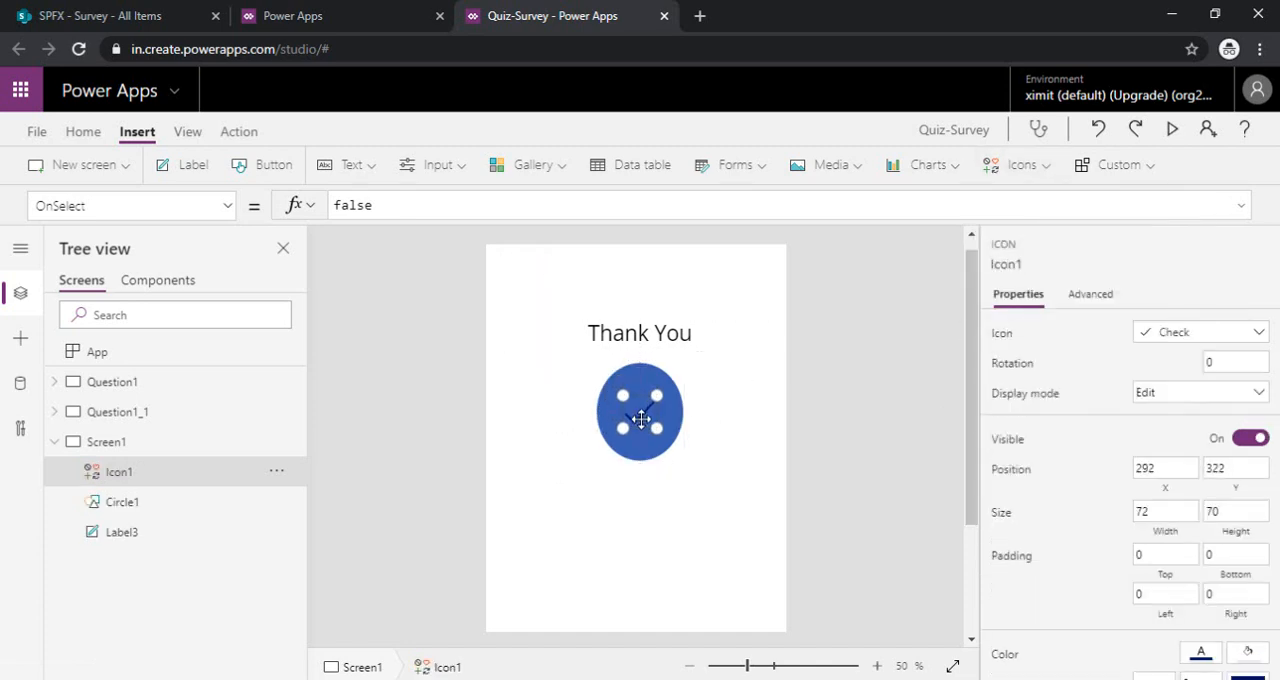
{"action": "scroll", "scroll_direction": "down", "scroll_amount": 3}
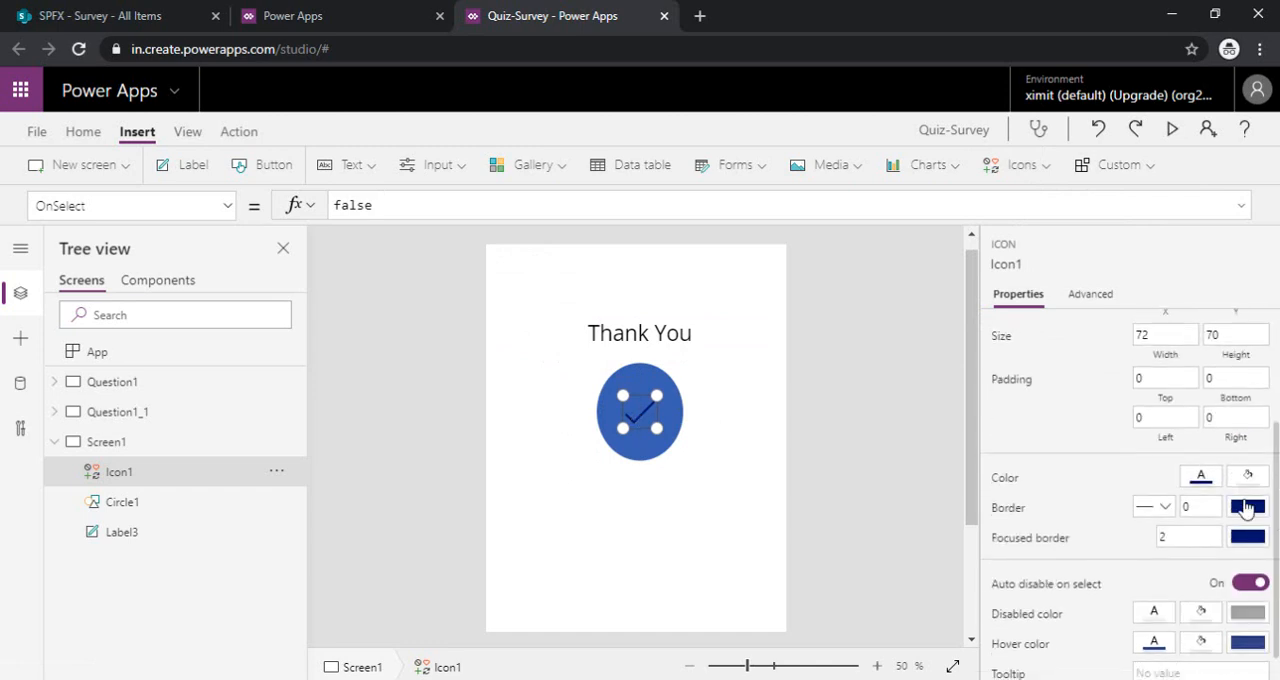
{"action": "left_click", "coordinate": [1247, 507]}
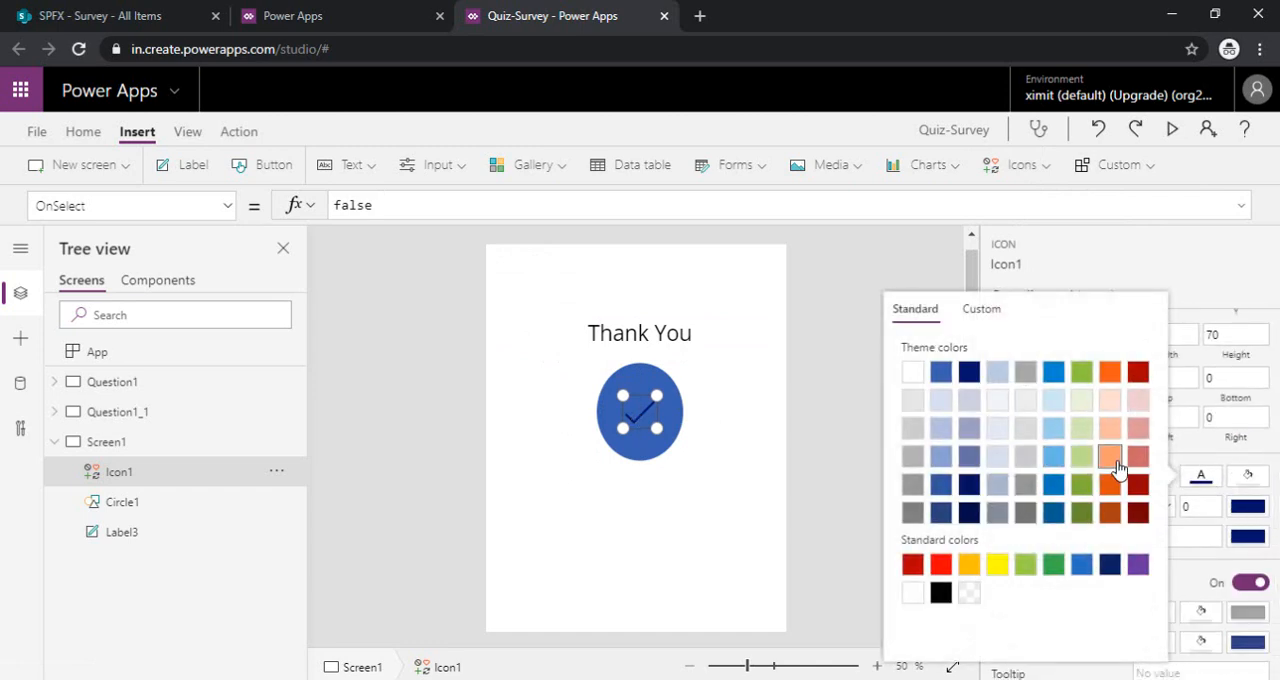
{"action": "left_click", "coordinate": [548, 425]}
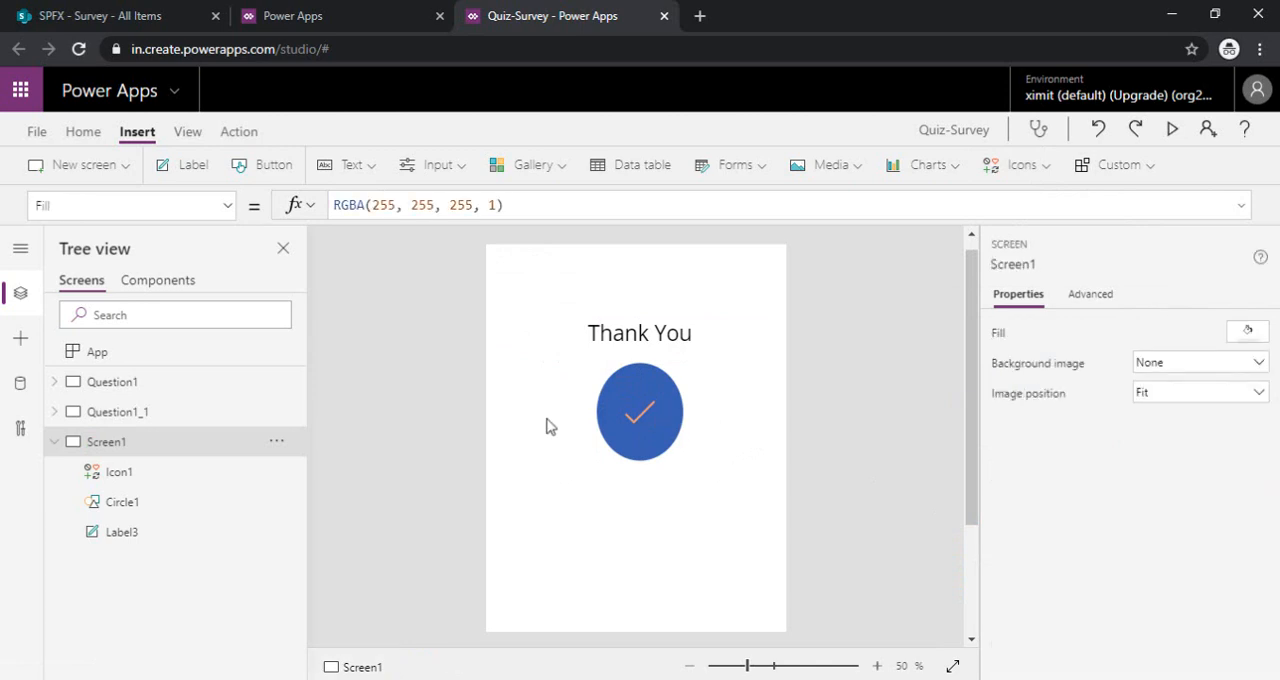
- On Question1_1, append ;Navigate(Screen1) to the Finish button's OnSelect formula
{"action": "left_click", "coordinate": [117, 411]}
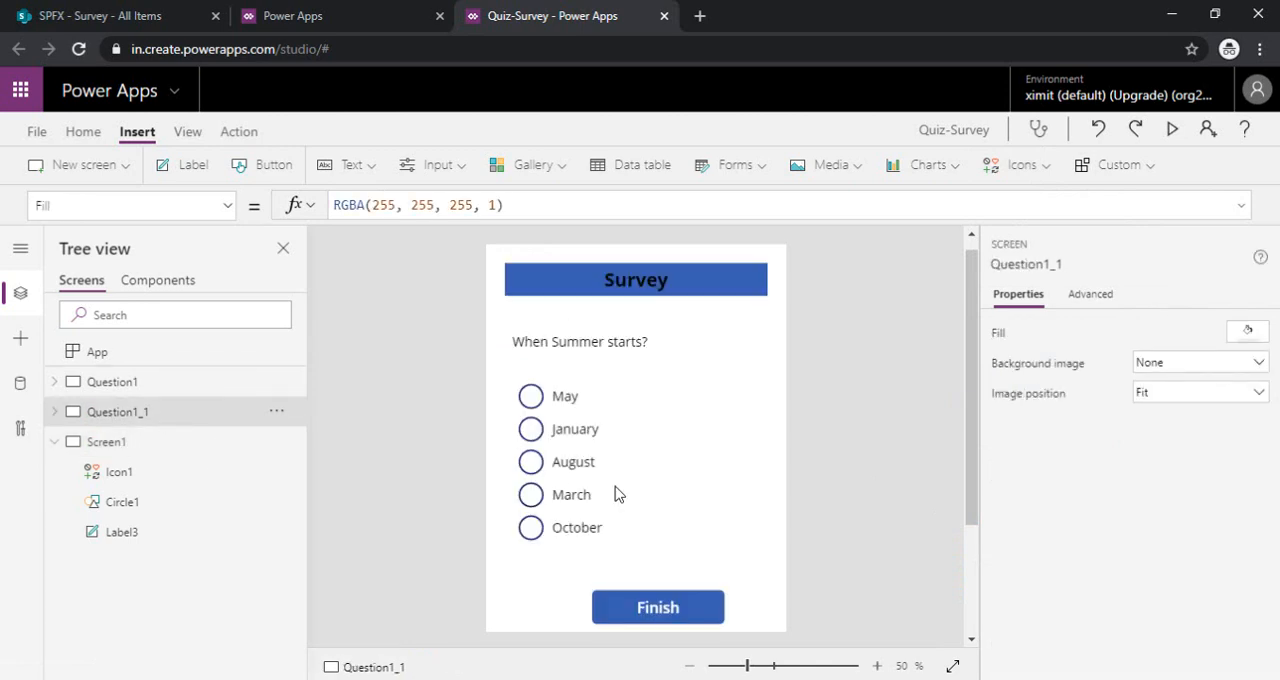
{"action": "left_click", "coordinate": [658, 607]}
{"action": "type", "text": "Question2:Radio1_1.SelectedText.Value});Navigat"}
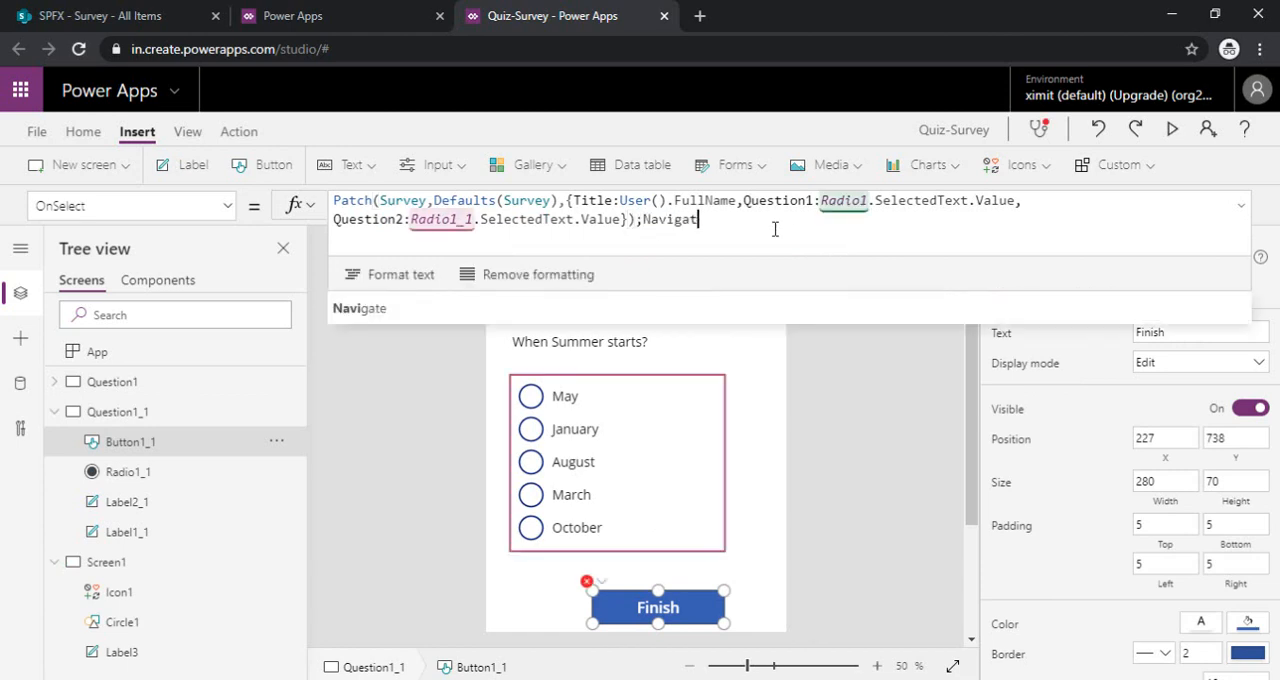
{"action": "type", "text": "(Screen1"}
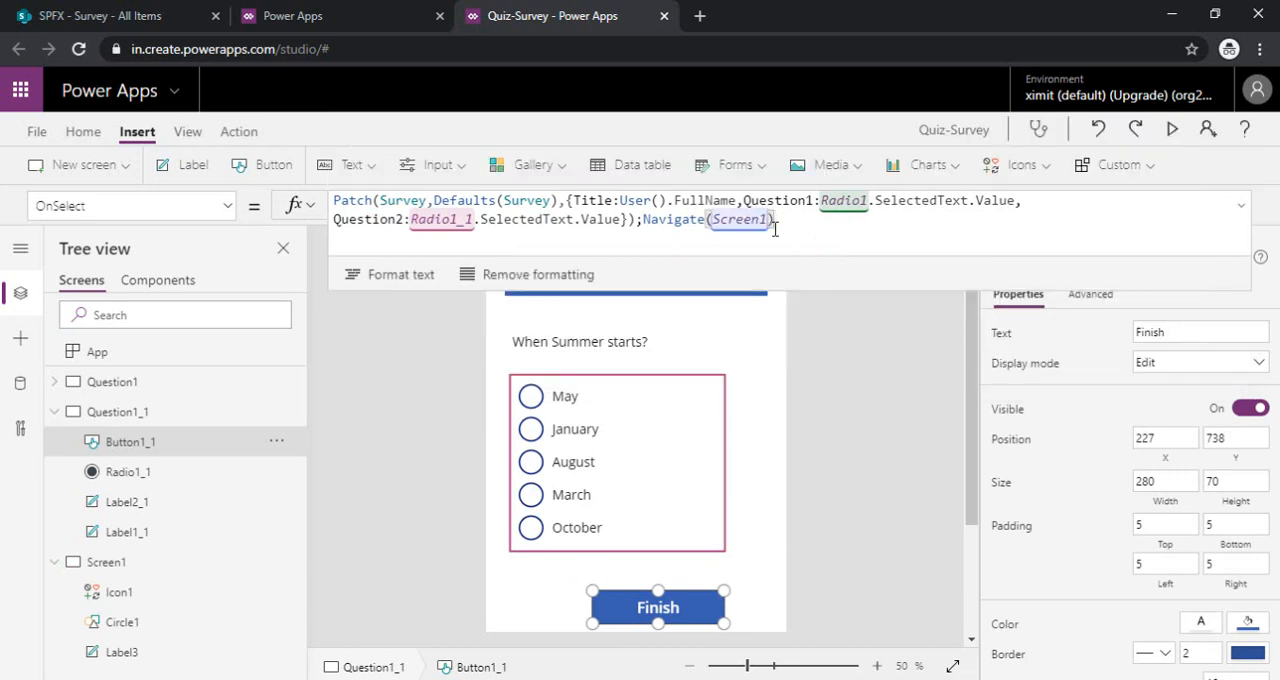
{"action": "left_click", "coordinate": [840, 440]}
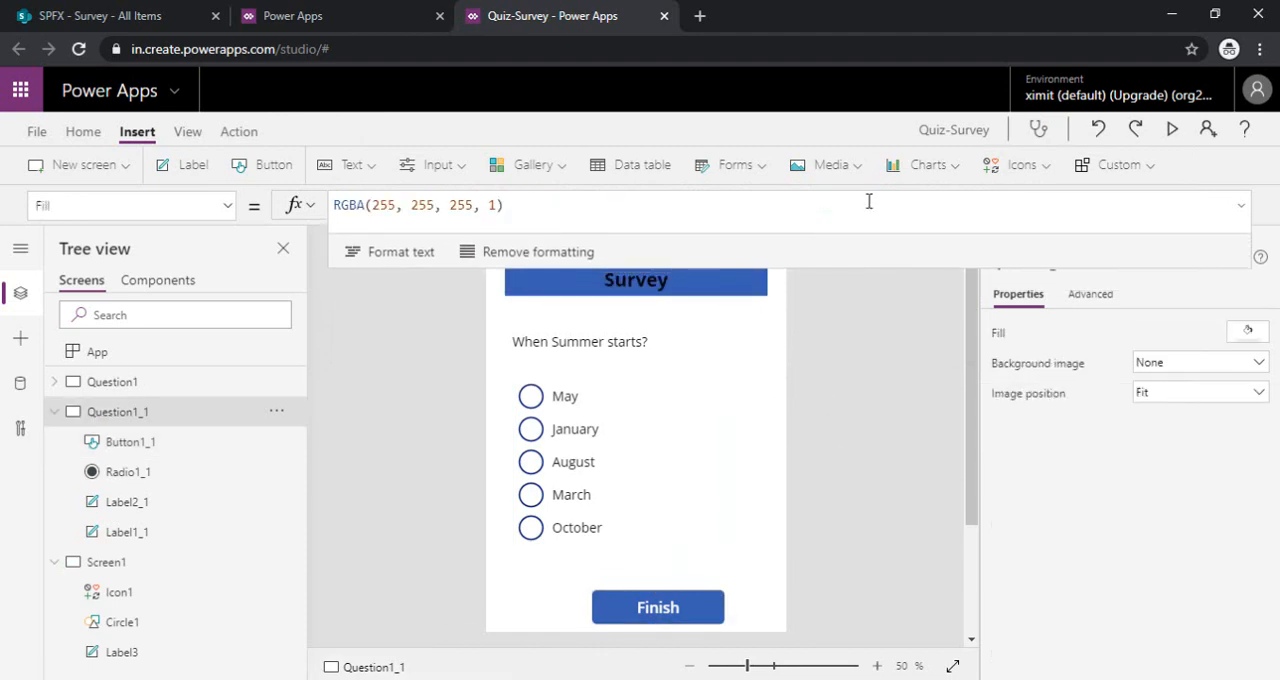
{"action": "mouse_move", "coordinate": [378, 467]}
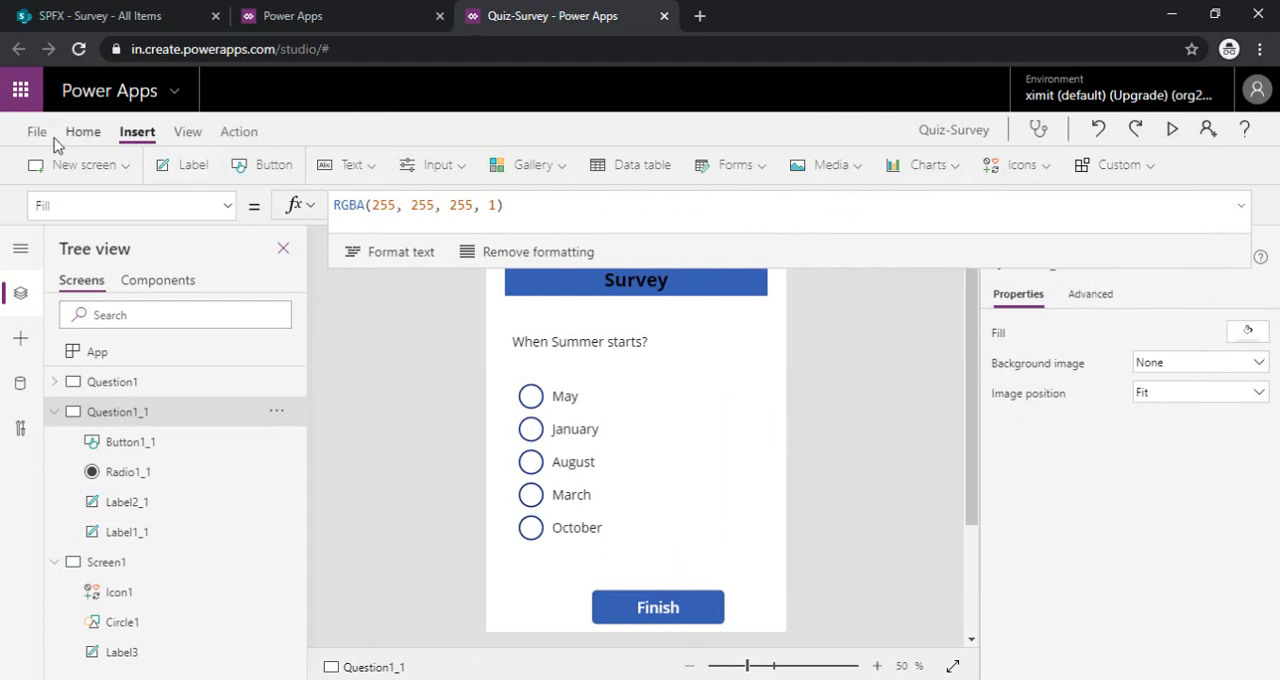
- Save Quiz-Survey to the cloud, dismiss the share panel, and Play the app
{"action": "left_click", "coordinate": [36, 131]}
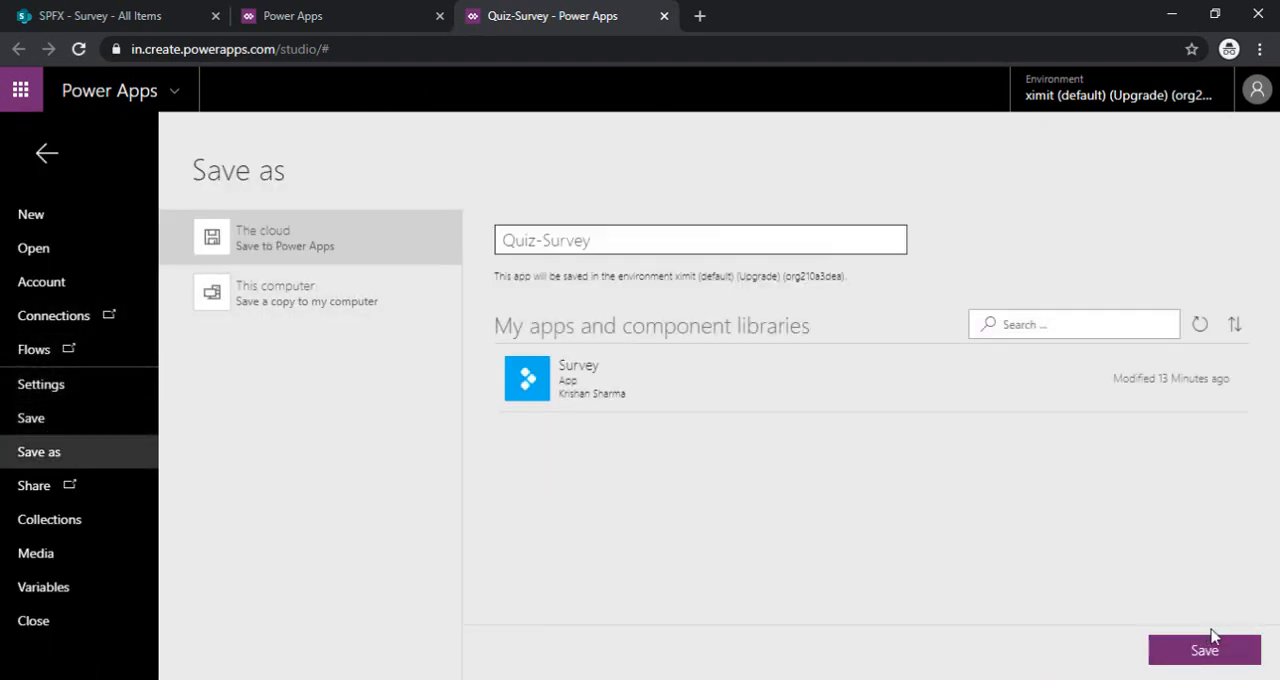
{"action": "left_click", "coordinate": [1204, 650]}
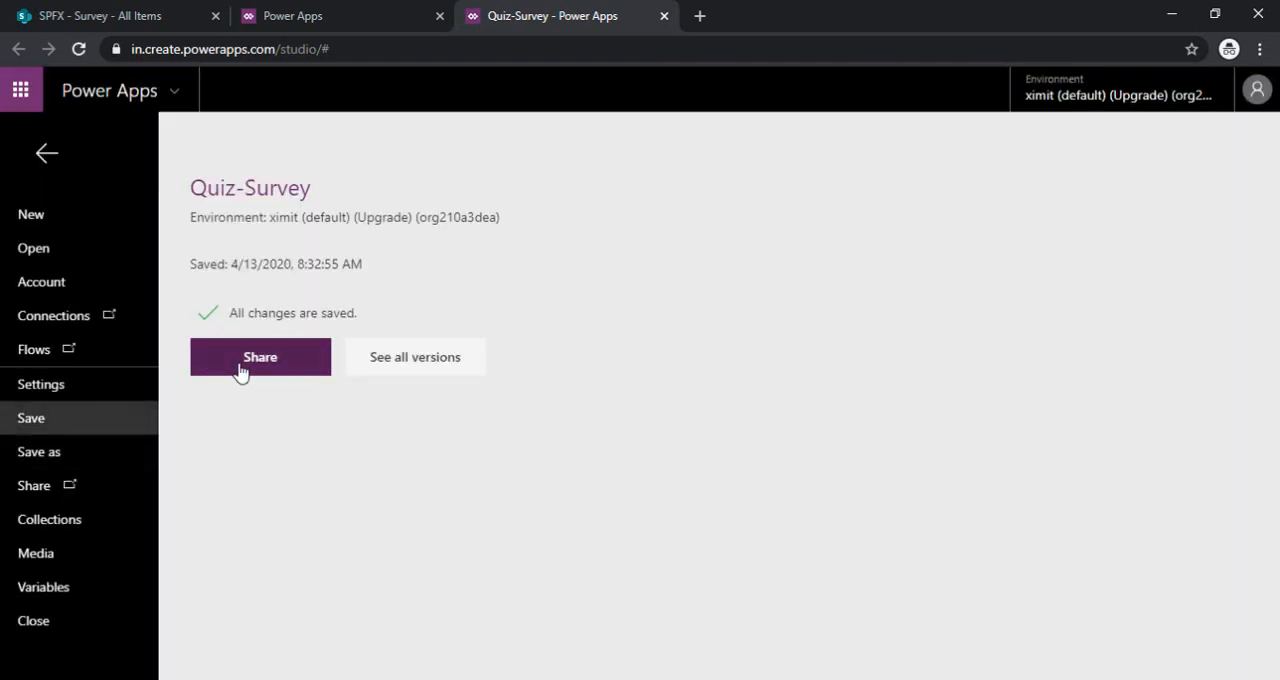
{"action": "left_click", "coordinate": [259, 357]}
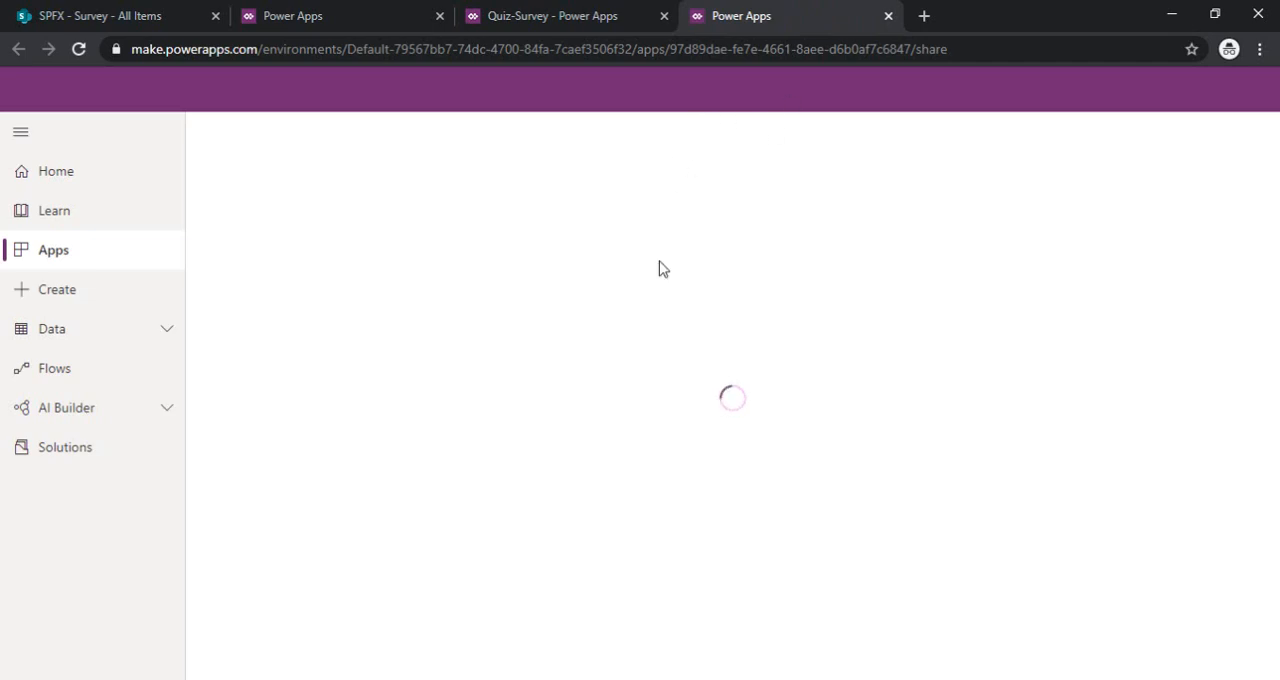
{"action": "left_click", "coordinate": [380, 132]}
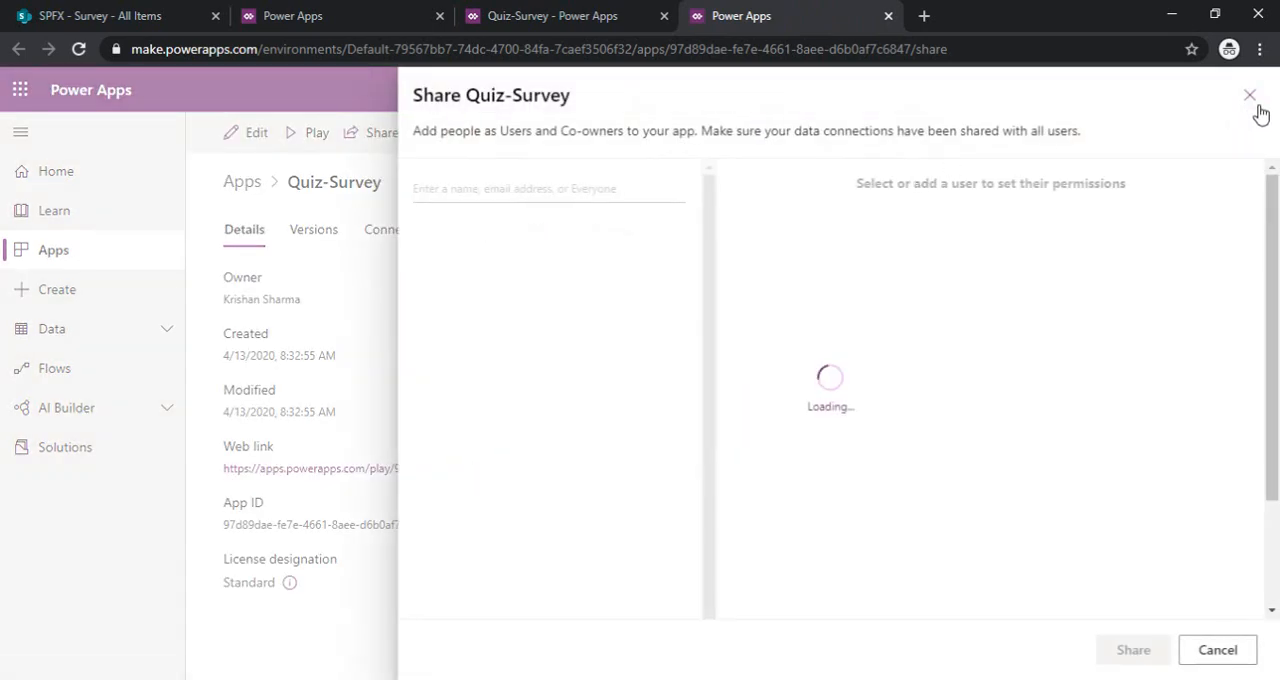
{"action": "left_click", "coordinate": [1249, 95]}
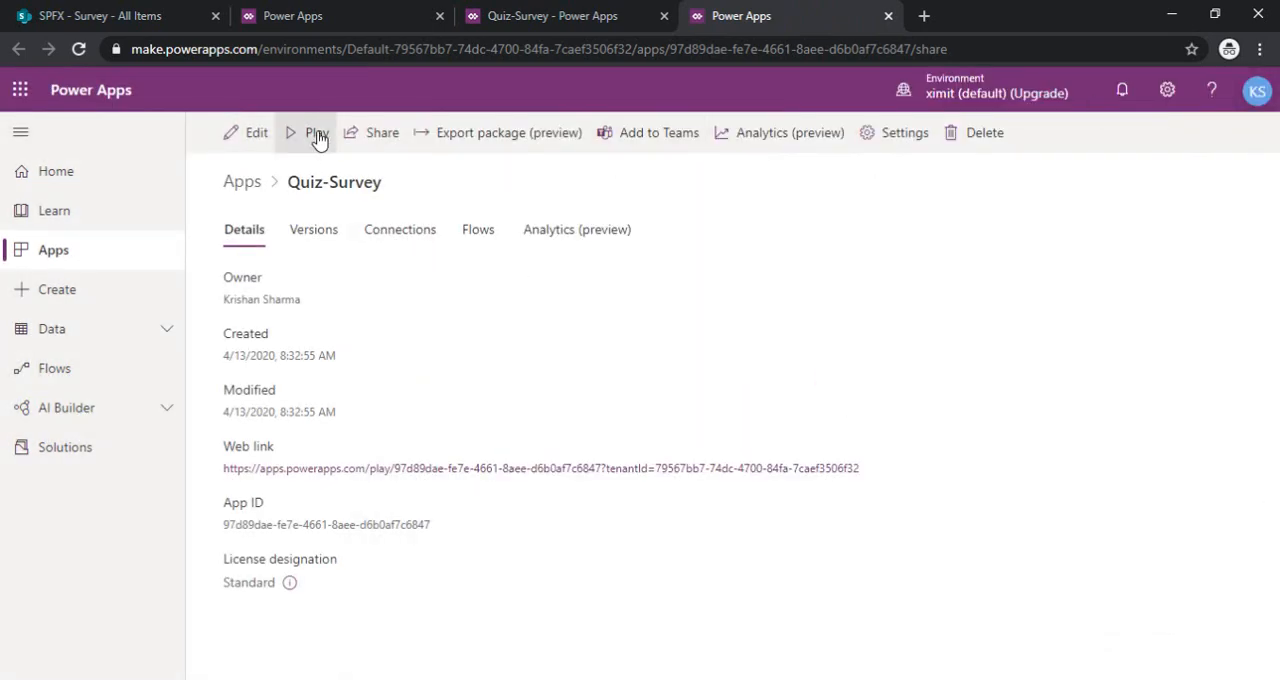
{"action": "left_click", "coordinate": [318, 132]}
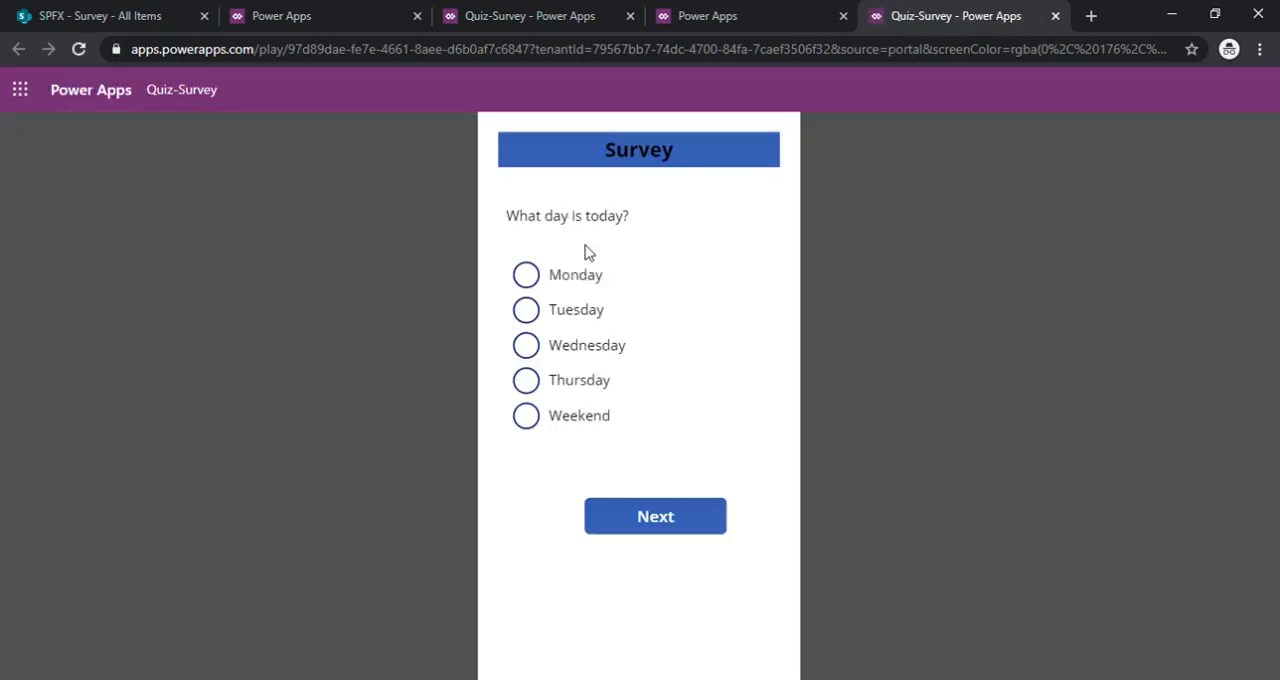
- Answer Monday, then May, and press Finish to reach the Thank You screen
{"action": "left_click", "coordinate": [525, 274]}
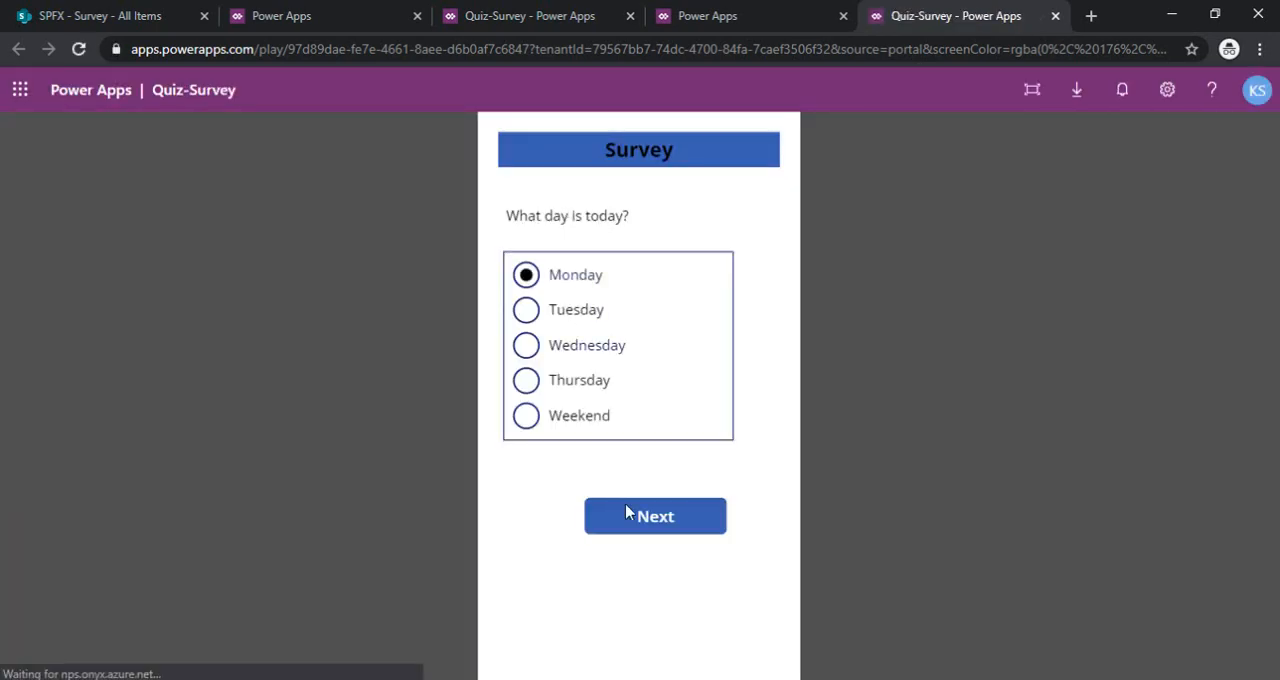
{"action": "left_click", "coordinate": [655, 516]}
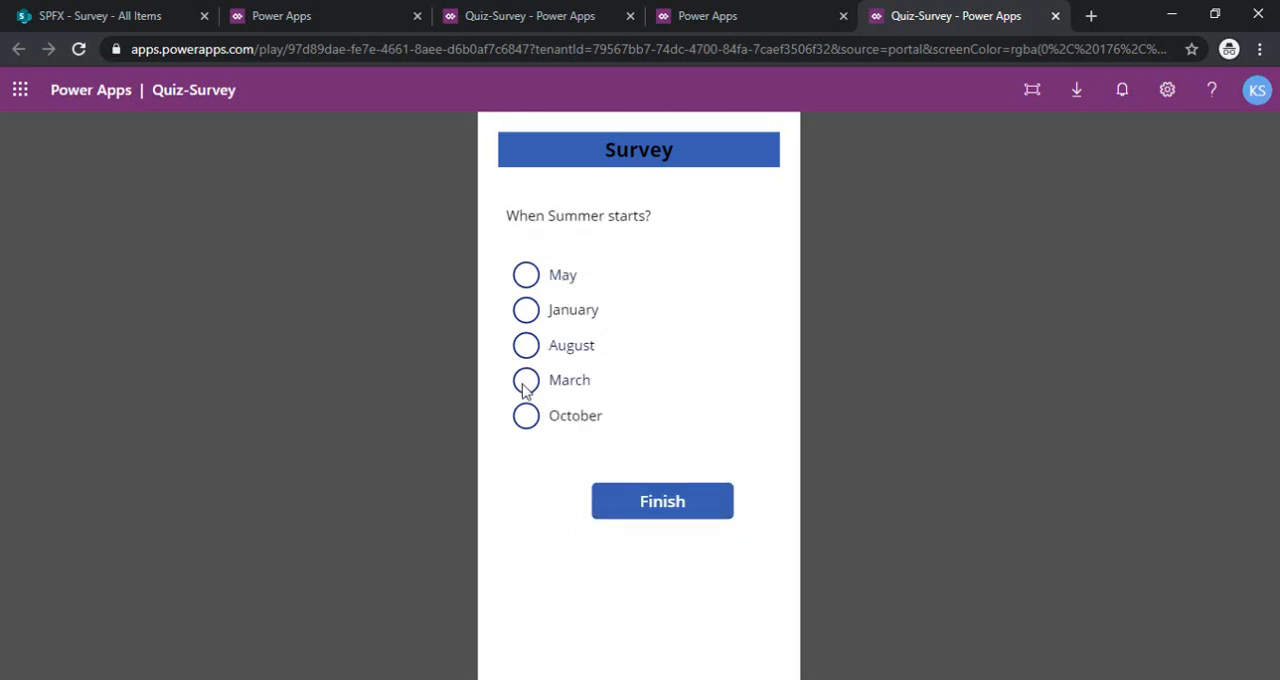
{"action": "left_click", "coordinate": [525, 274]}
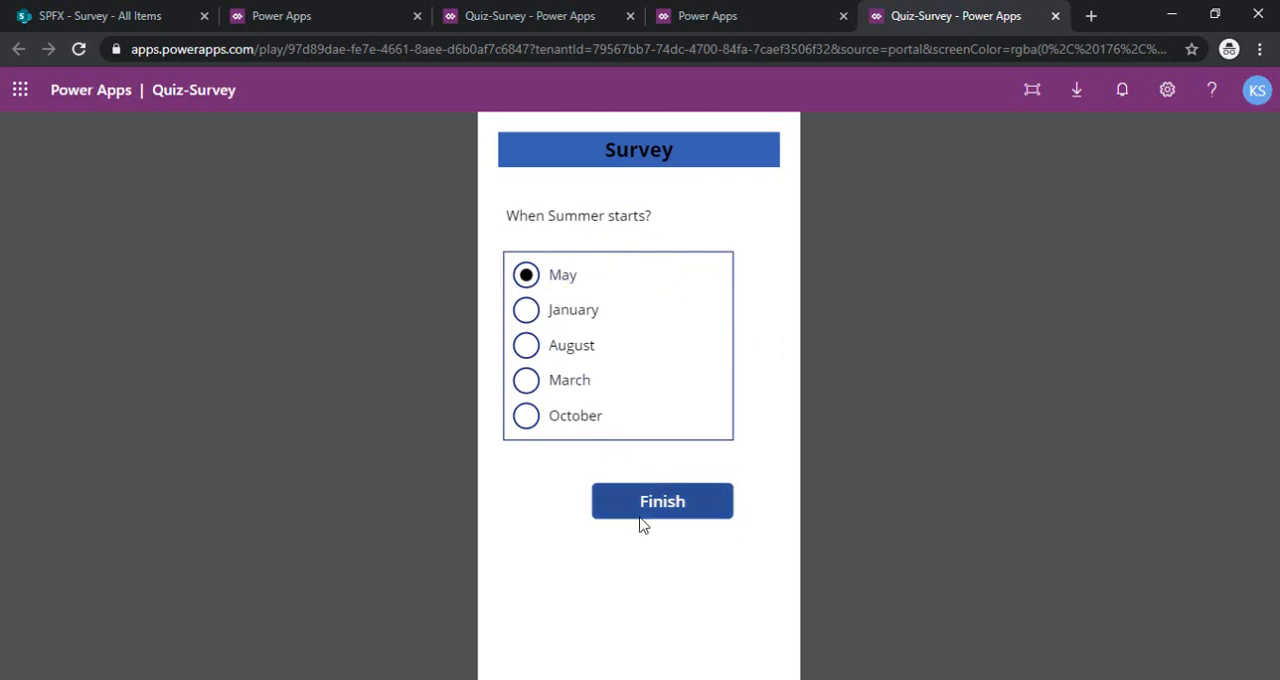
{"action": "left_click", "coordinate": [662, 501]}
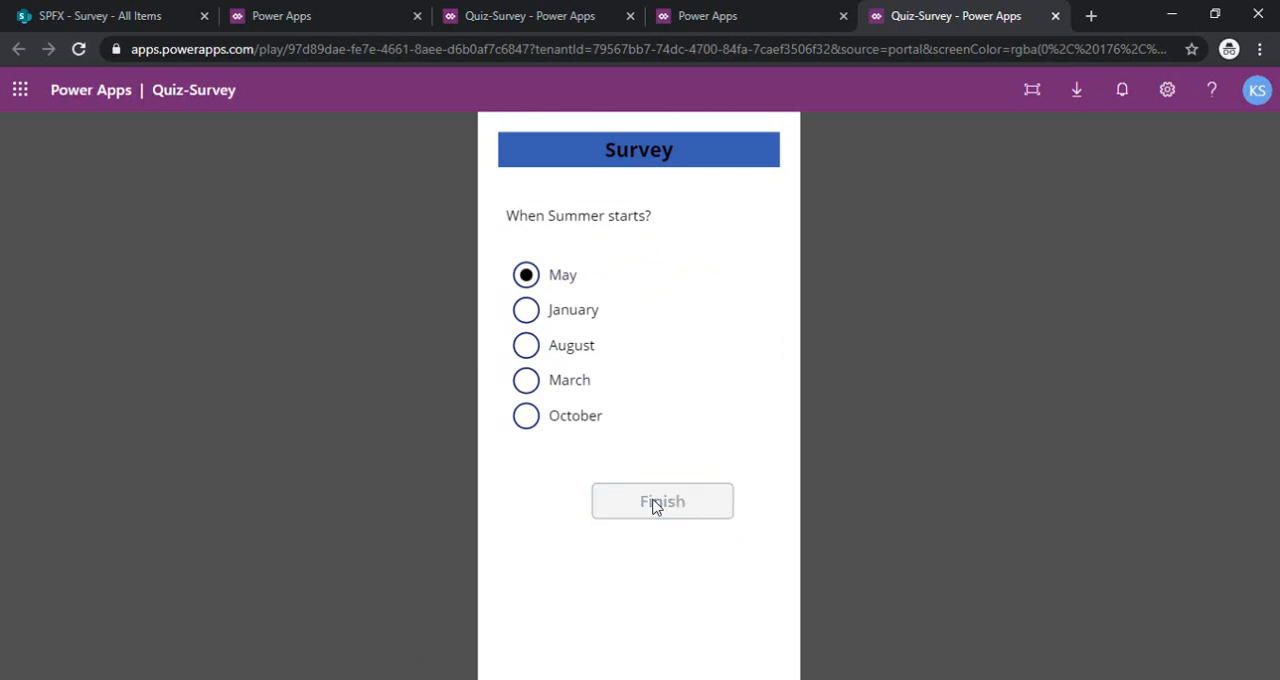
{"action": "left_click", "coordinate": [662, 501]}
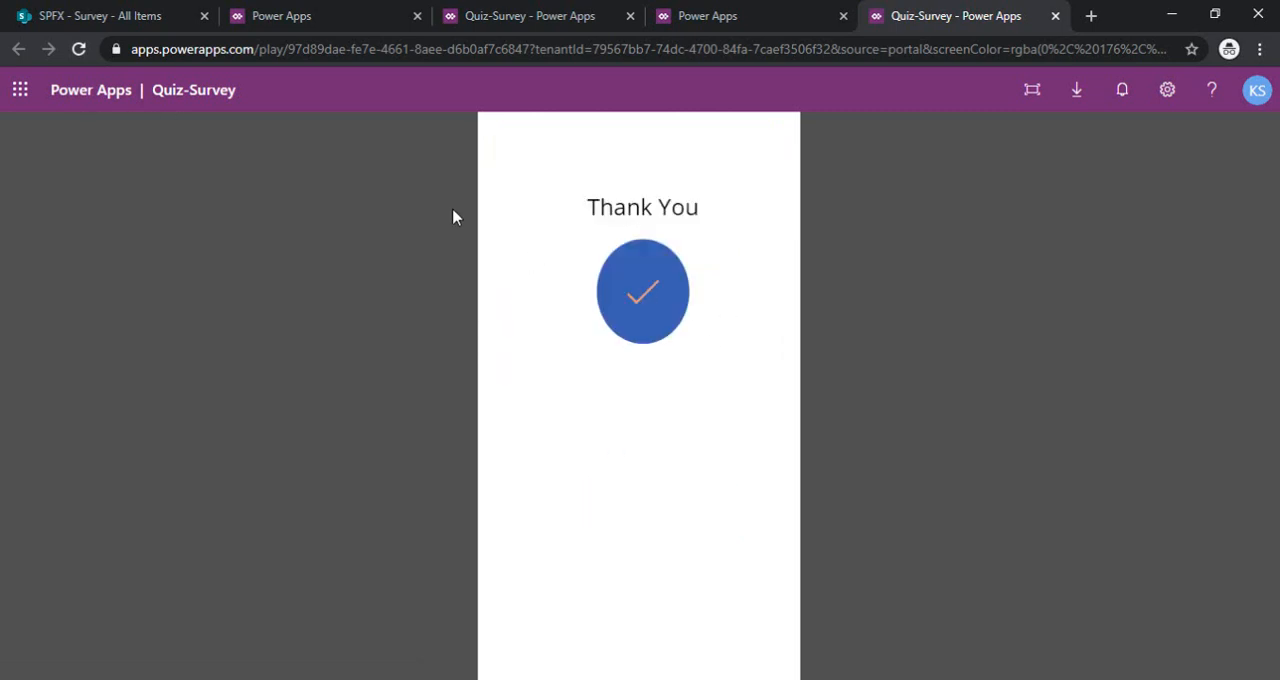
{"action": "mouse_move", "coordinate": [650, 267]}
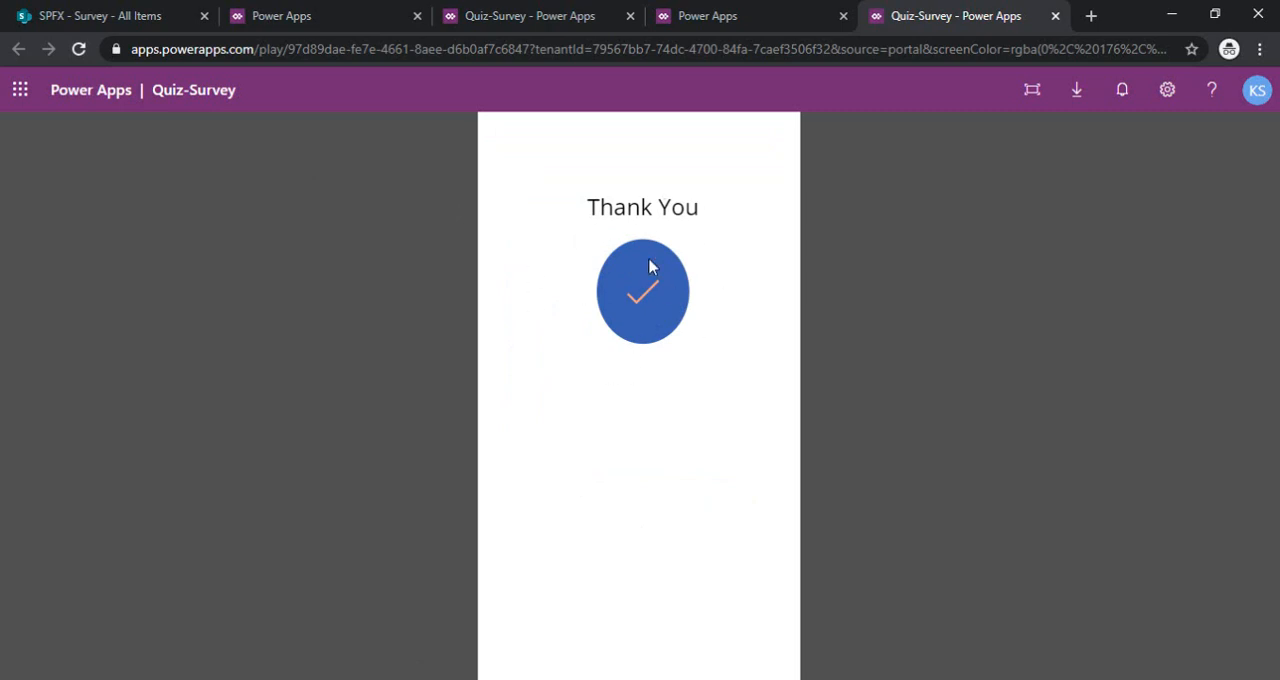
{"action": "mouse_move", "coordinate": [115, 16]}
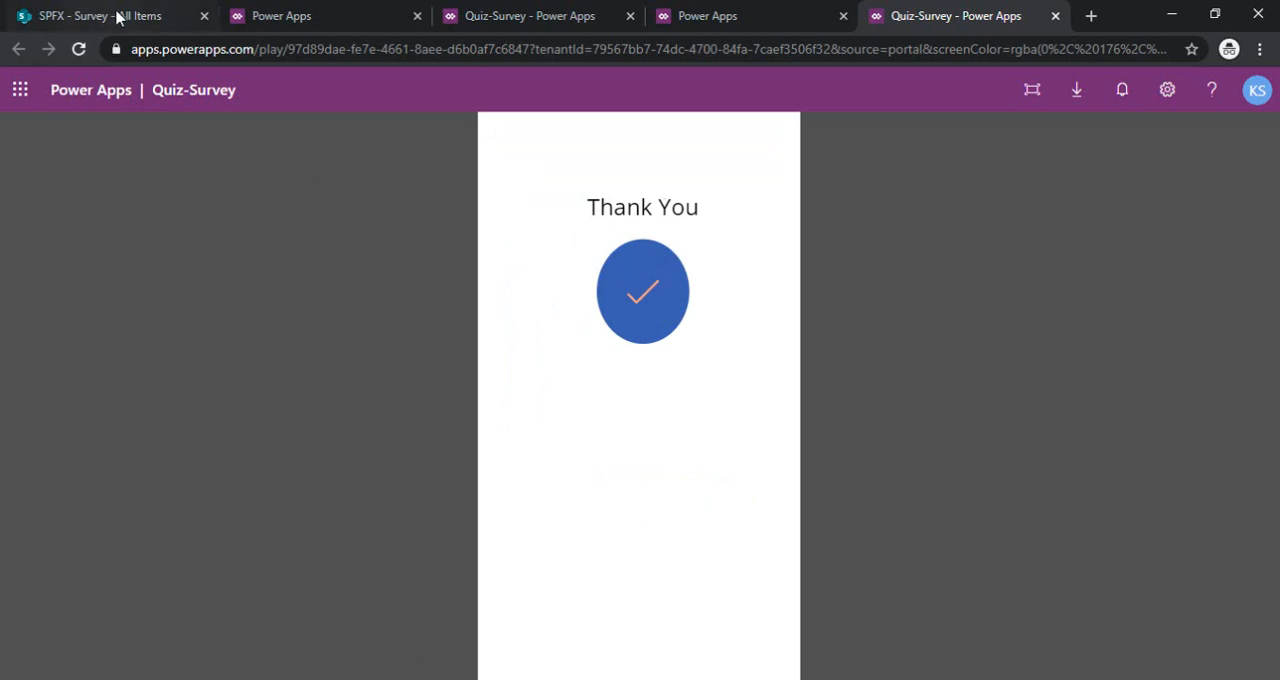
{"action": "left_click", "coordinate": [100, 15]}
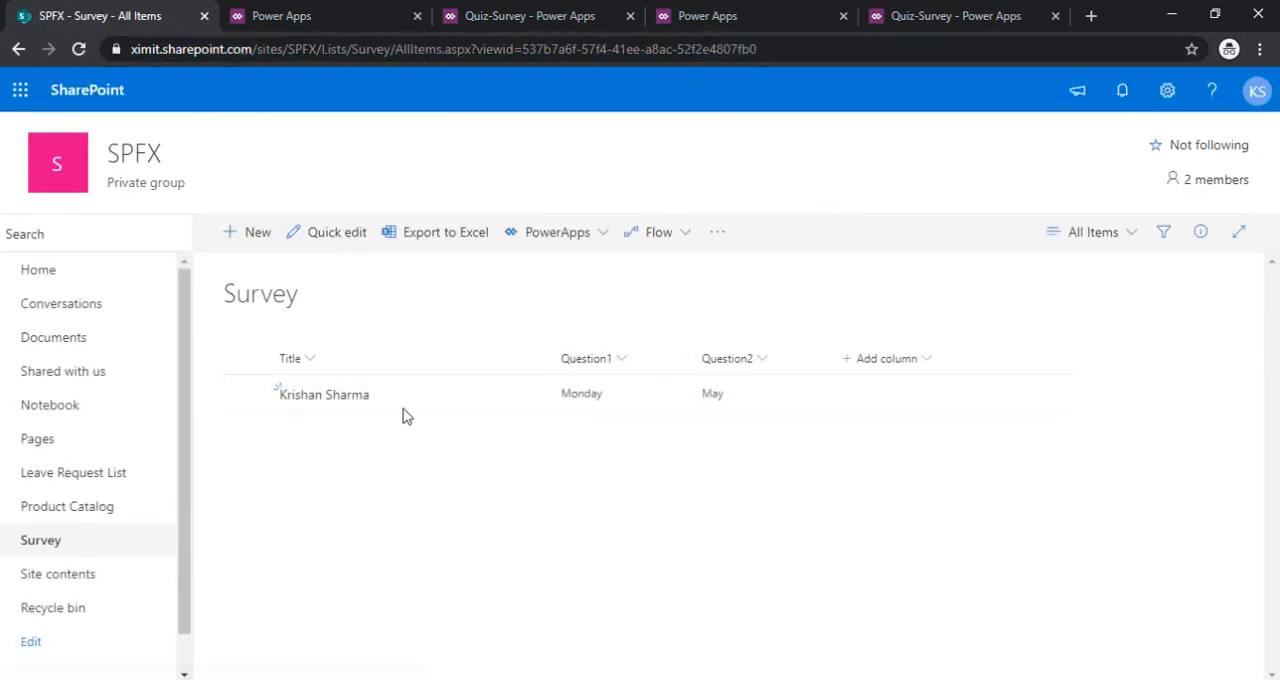
{"action": "mouse_move", "coordinate": [398, 420]}
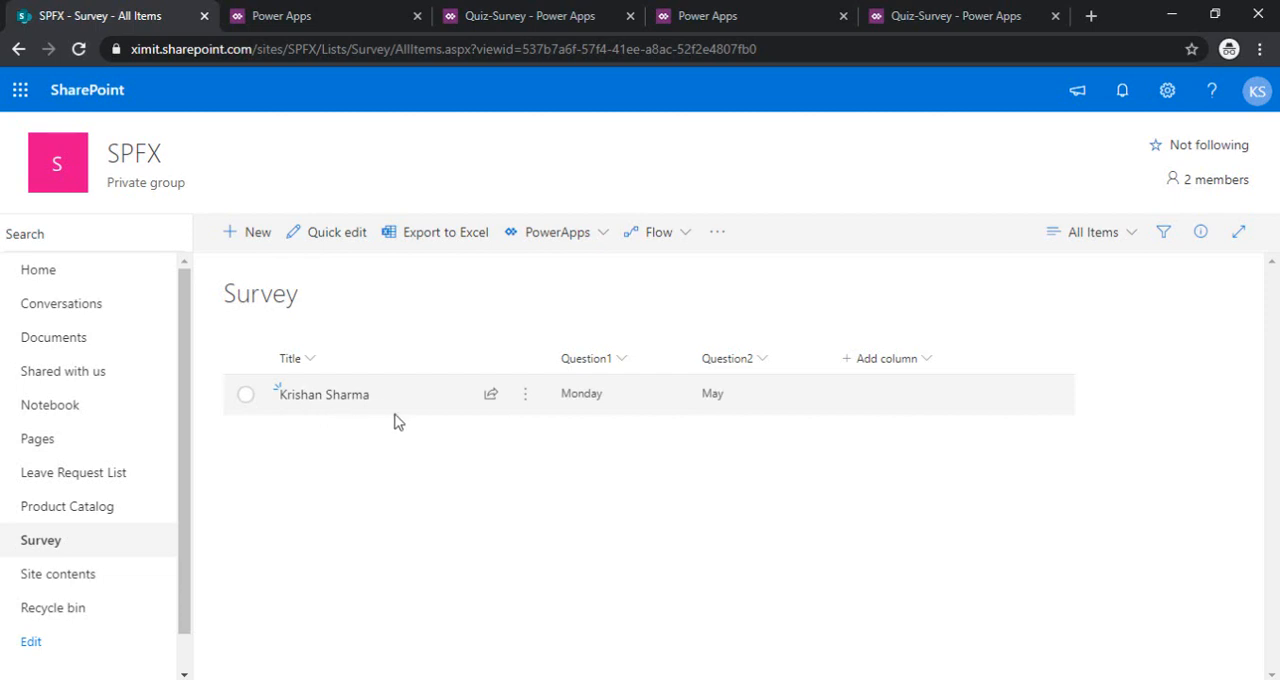
{"action": "mouse_move", "coordinate": [712, 415]}
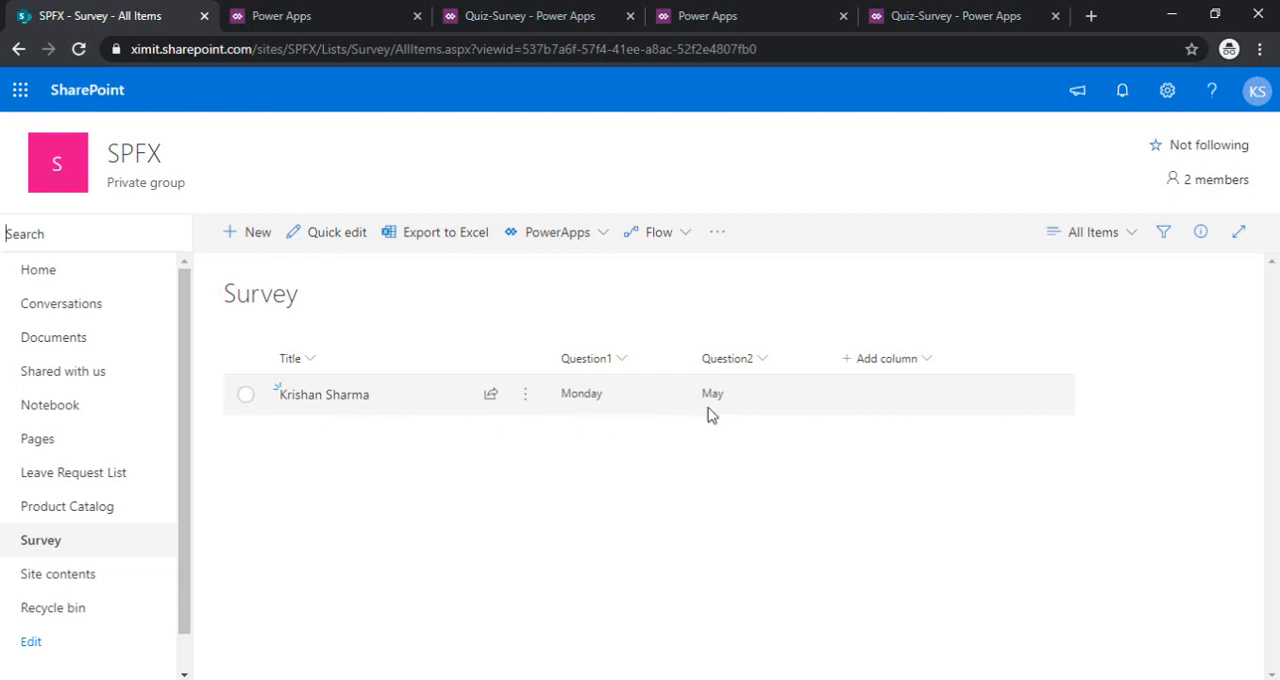
{"action": "mouse_move", "coordinate": [540, 457]}
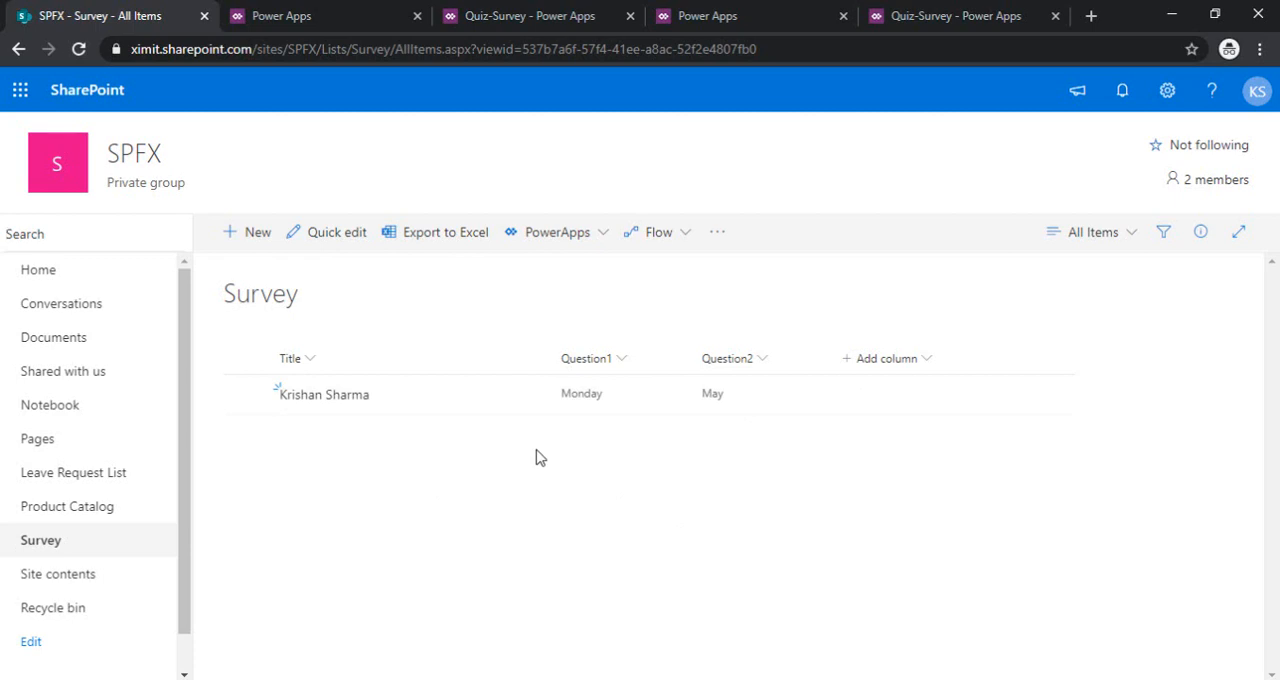
{"action": "mouse_move", "coordinate": [670, 510]}
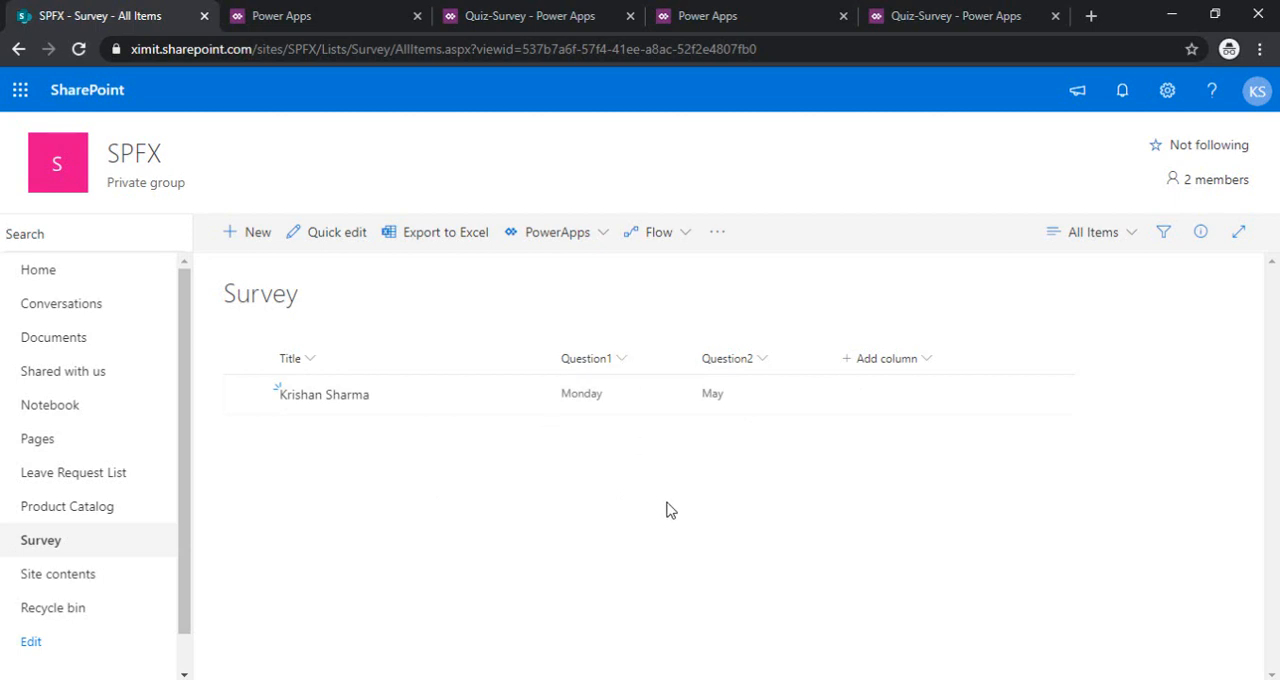
{"action": "mouse_move", "coordinate": [845, 134]}
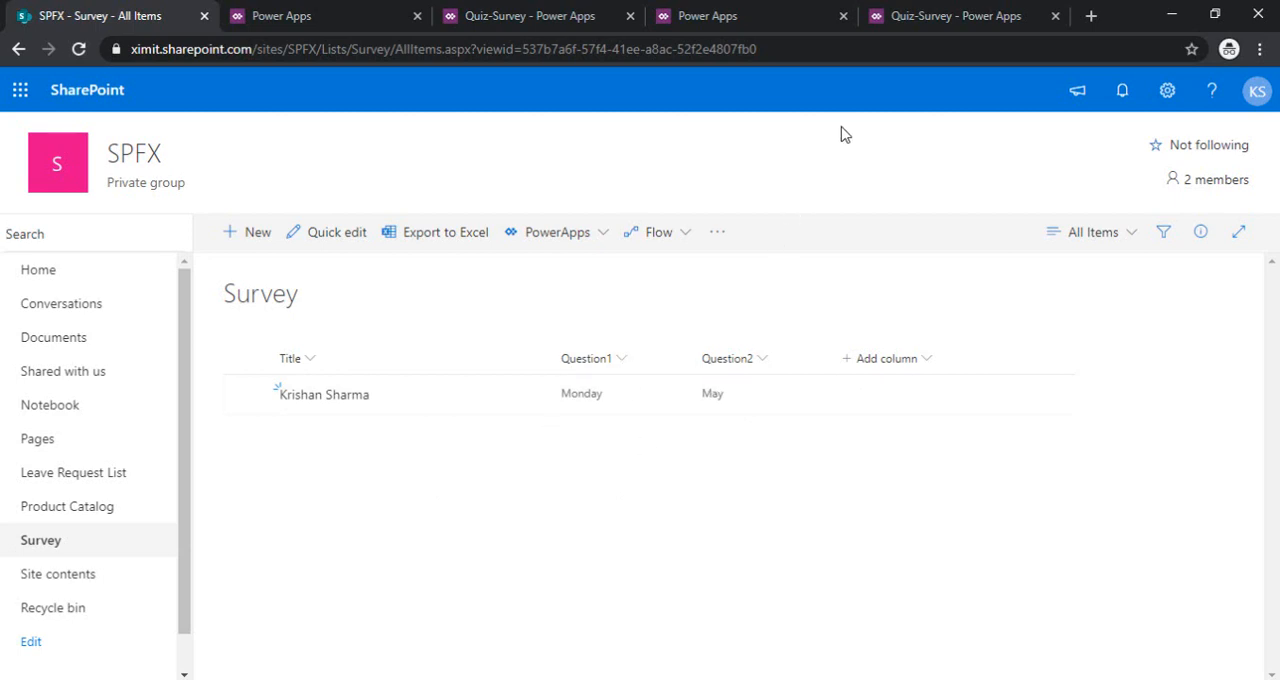